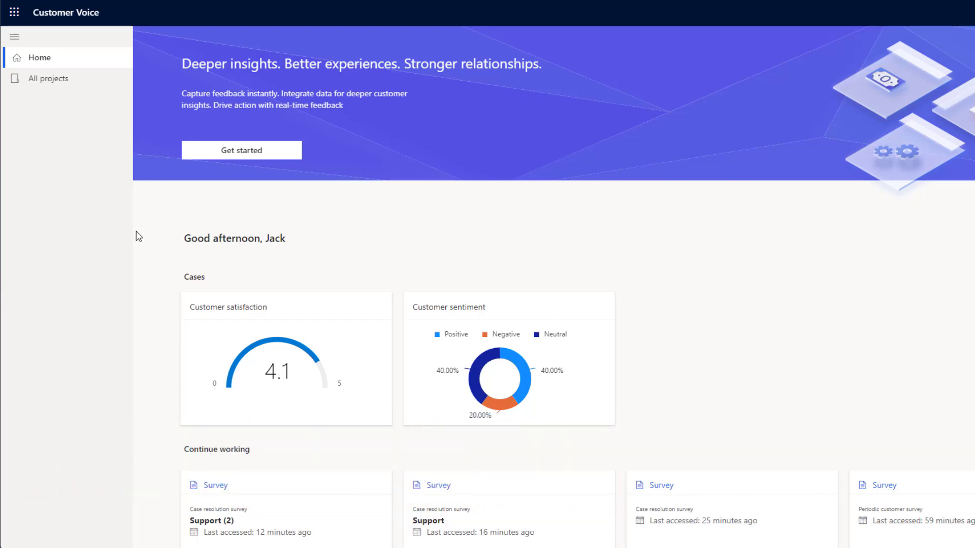
Launch Dynamics 365 Customer Voice from the Office apps list.
left_click(13, 12)
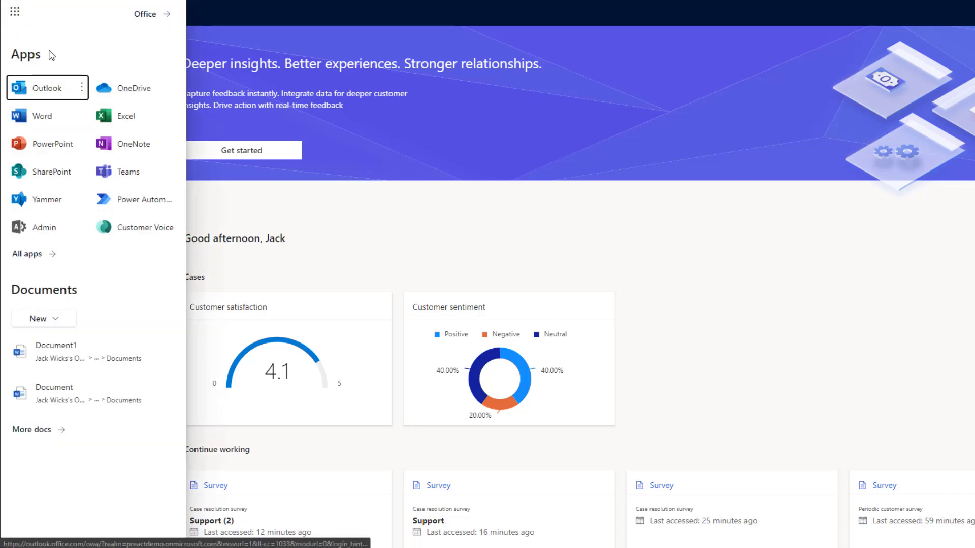
mouse_move(133, 228)
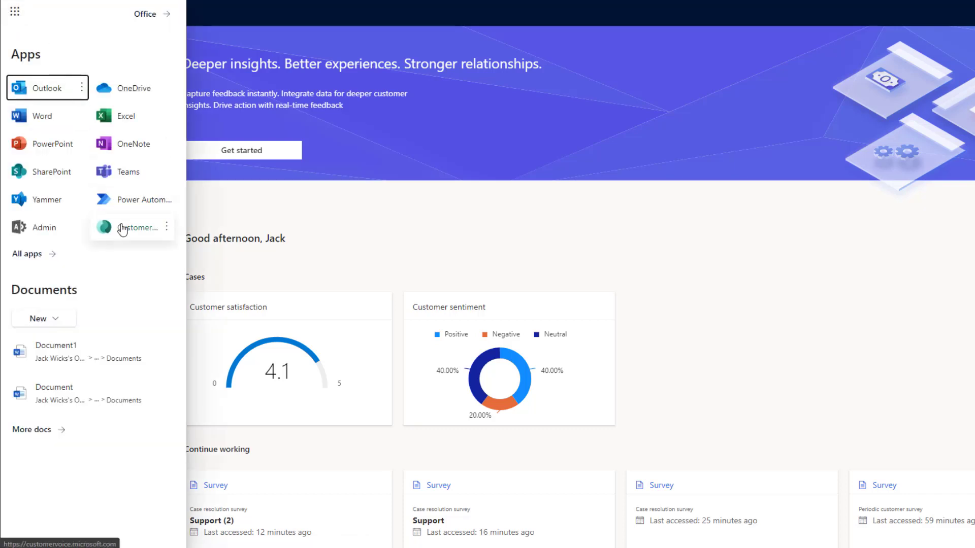
mouse_move(45, 268)
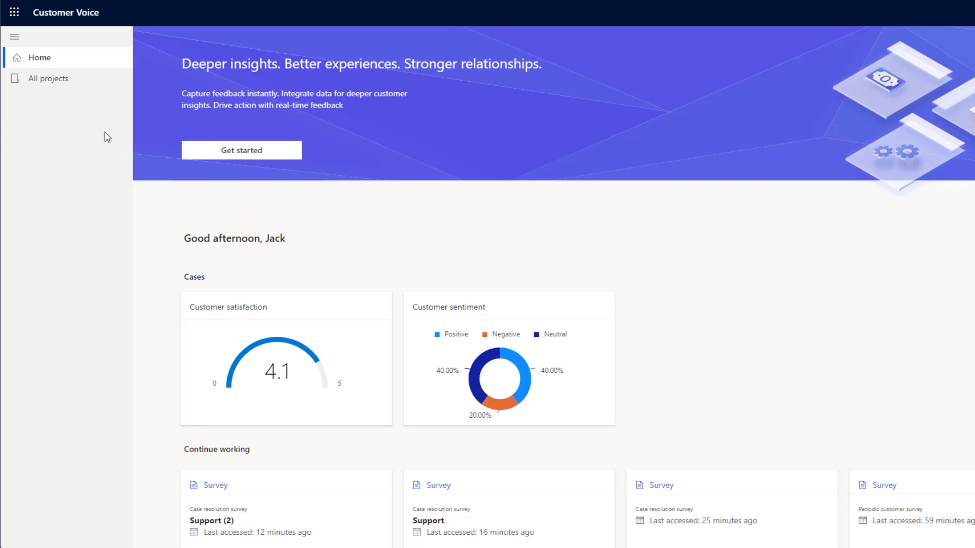
mouse_move(49, 207)
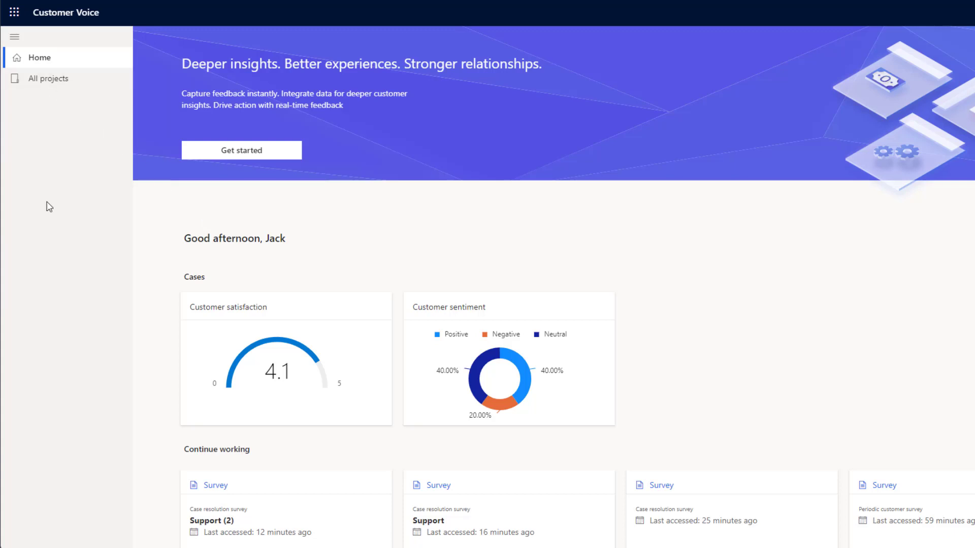
mouse_move(106, 217)
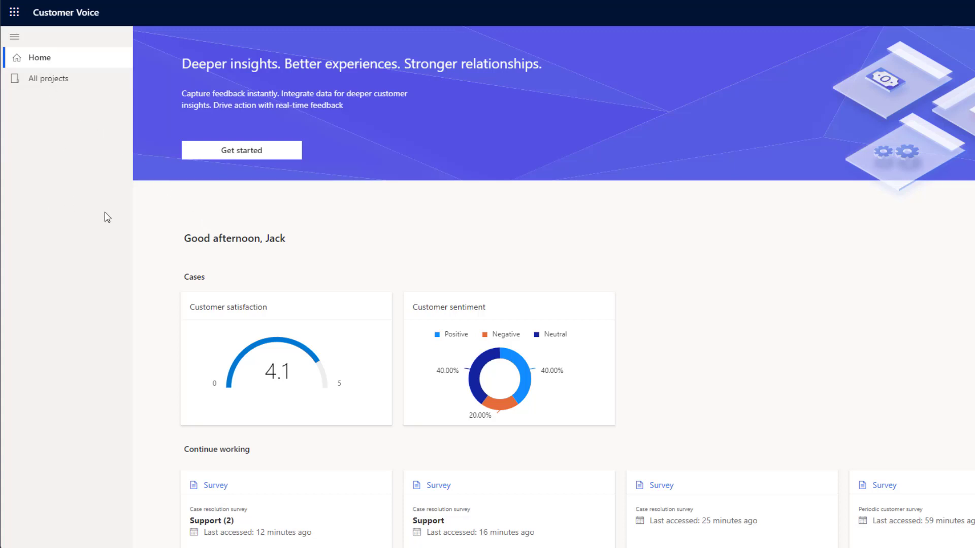
scroll("down", 3)
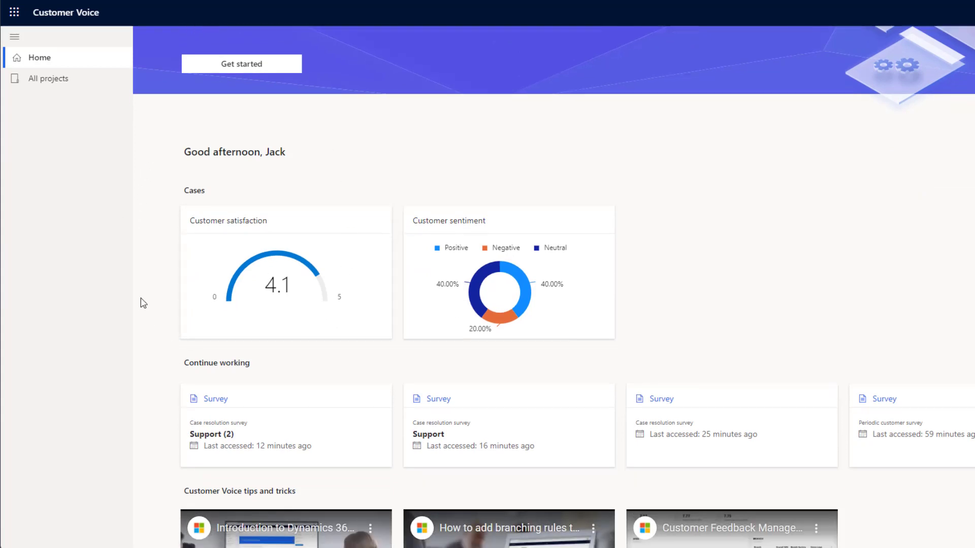
scroll("down", 3)
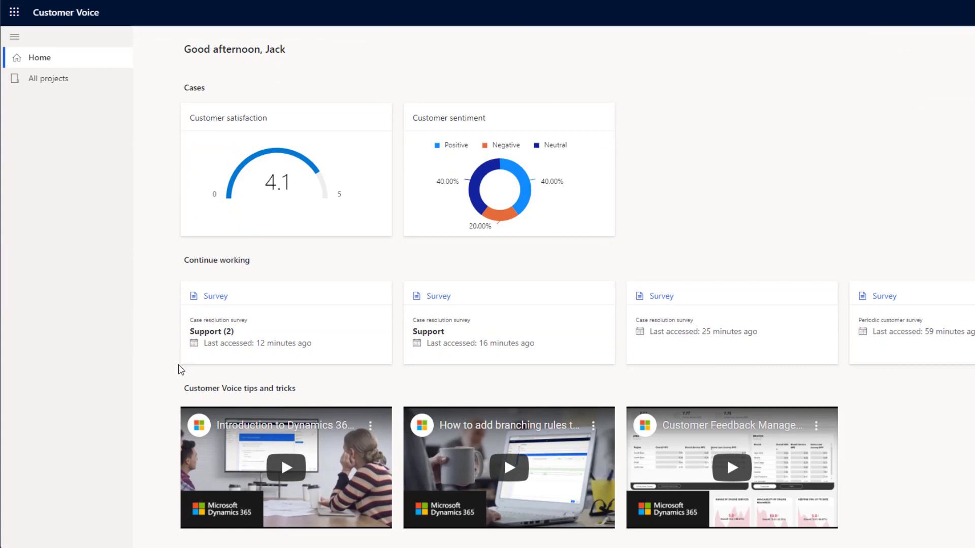
mouse_move(197, 388)
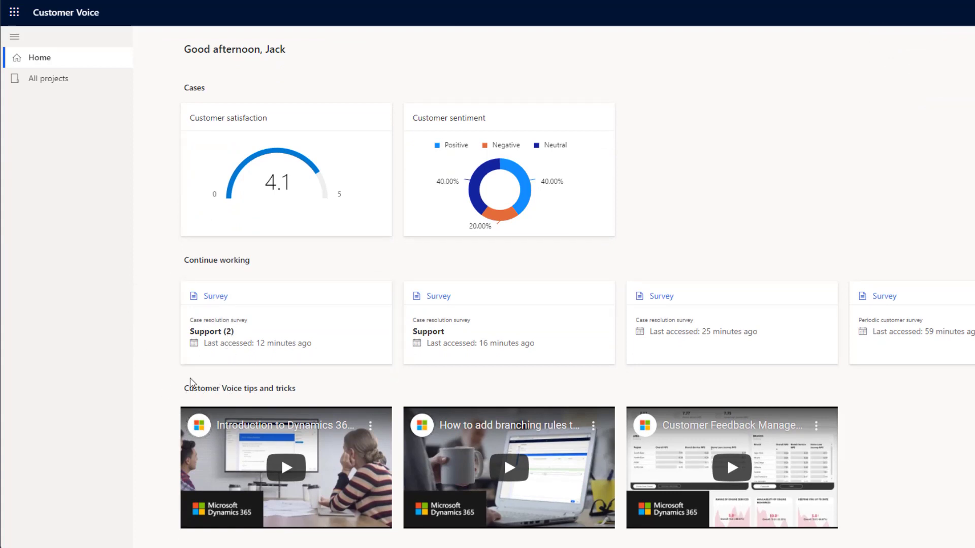
scroll("up", 3)
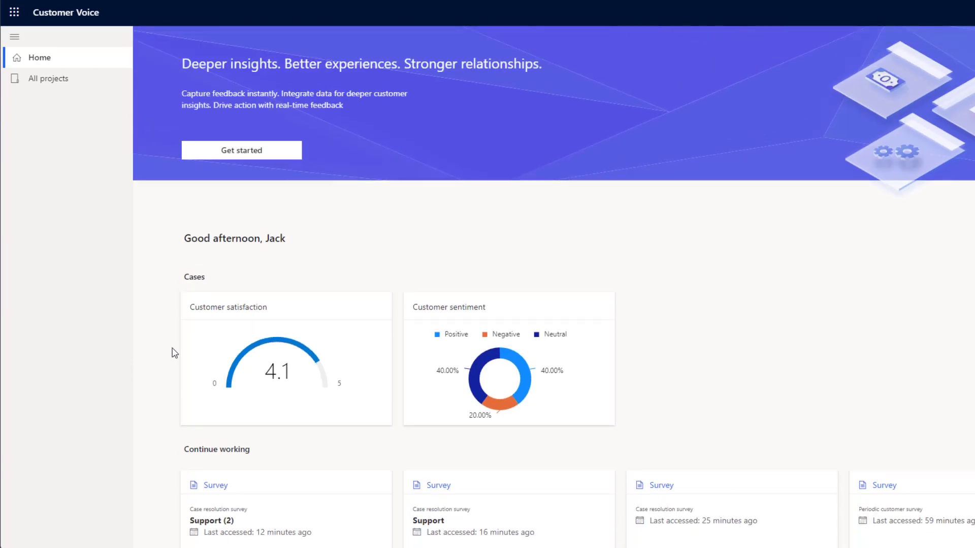
left_click(14, 36)
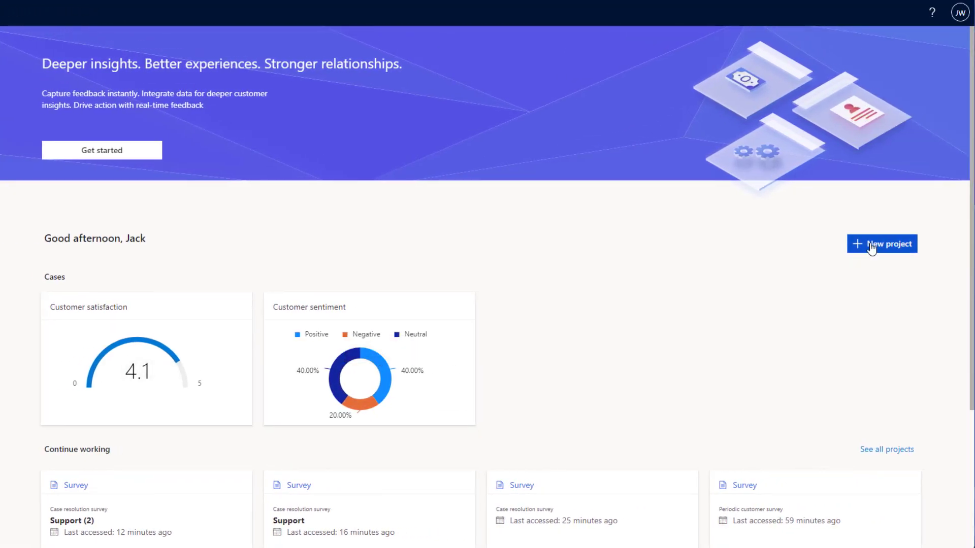
Create a new project from the Support template in Preact Sales (default).
left_click(882, 244)
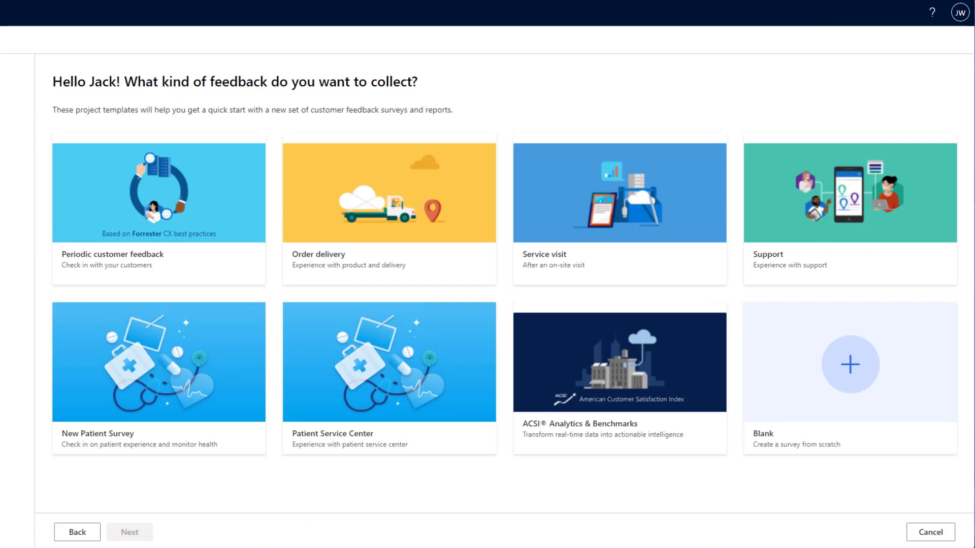
mouse_move(569, 374)
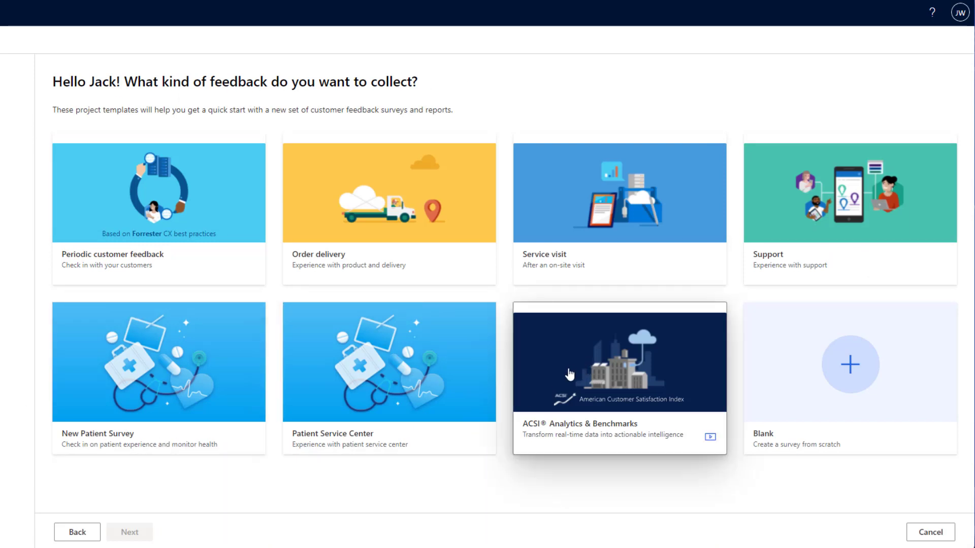
mouse_move(786, 228)
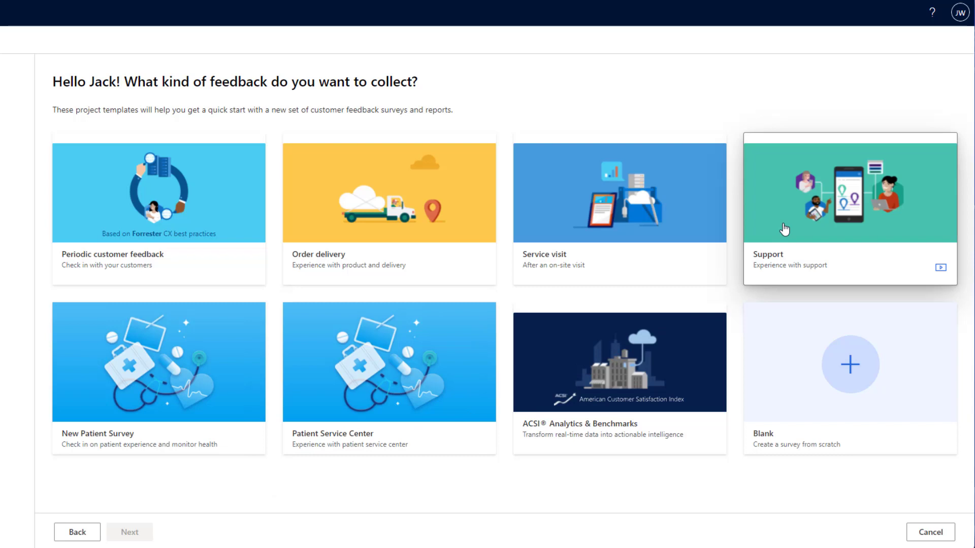
left_click(850, 210)
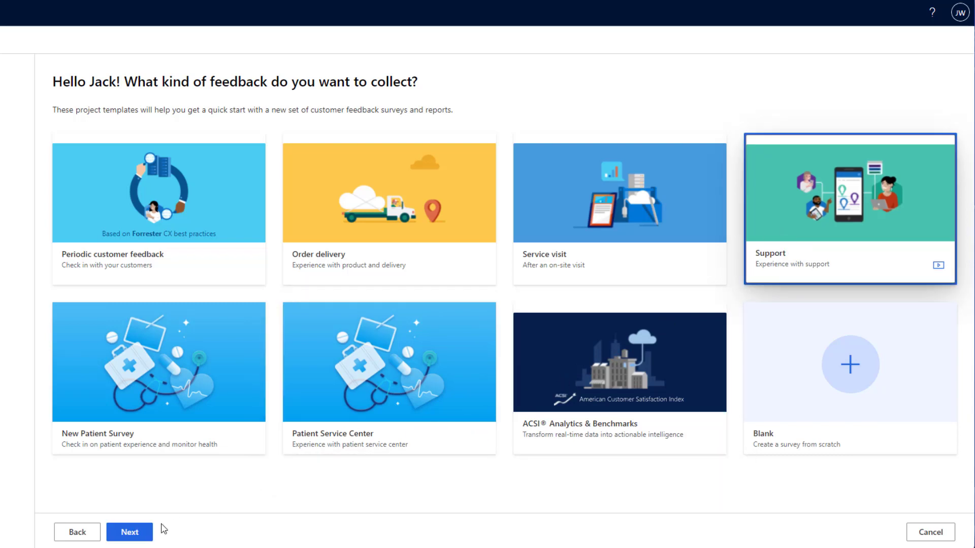
left_click(130, 532)
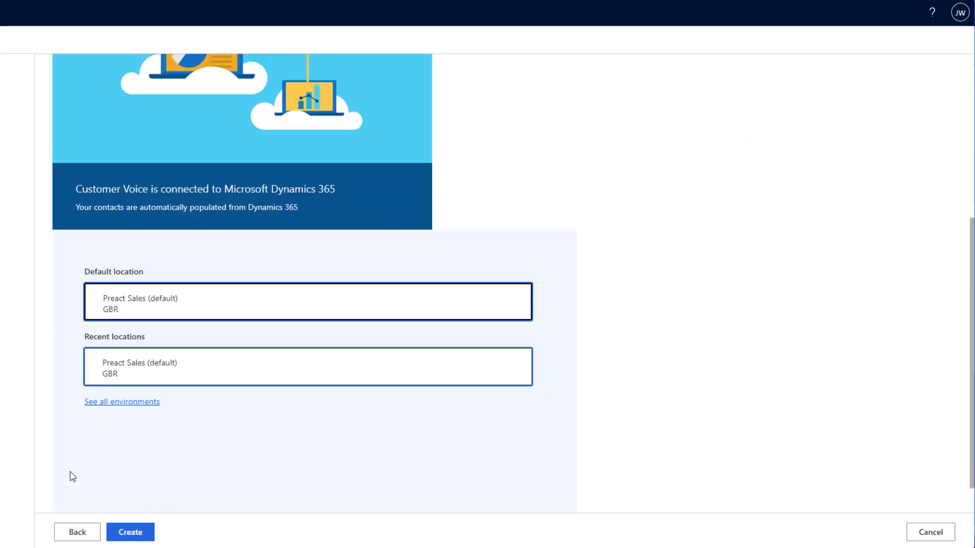
mouse_move(257, 387)
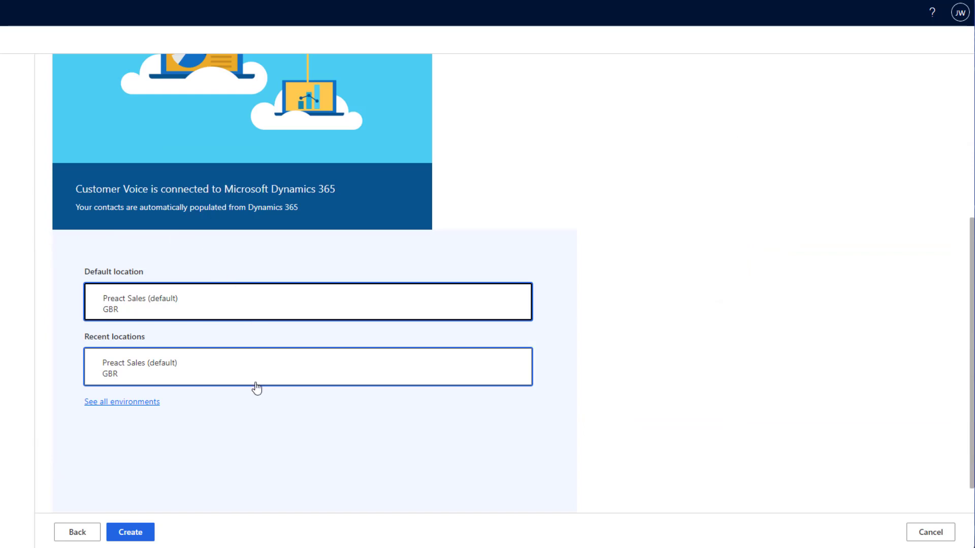
left_click(130, 532)
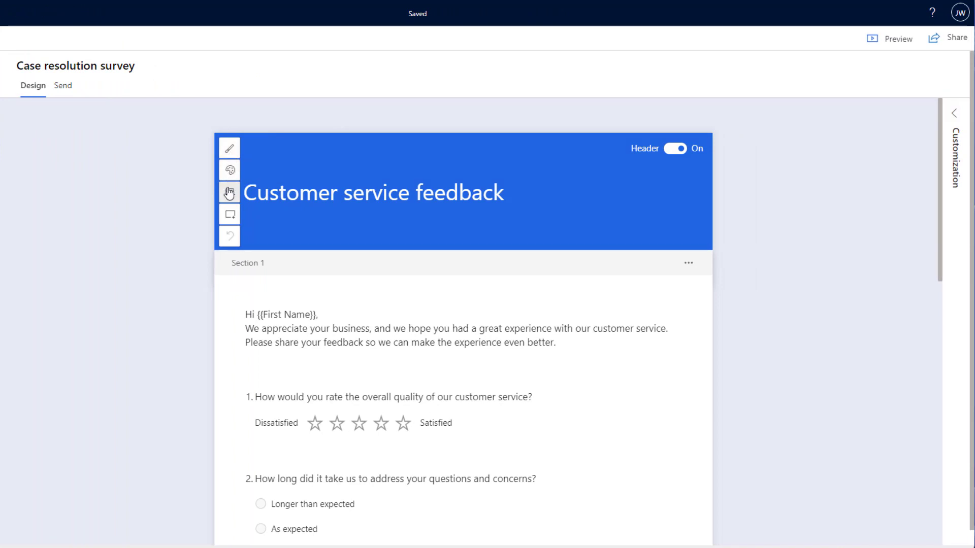
mouse_move(229, 214)
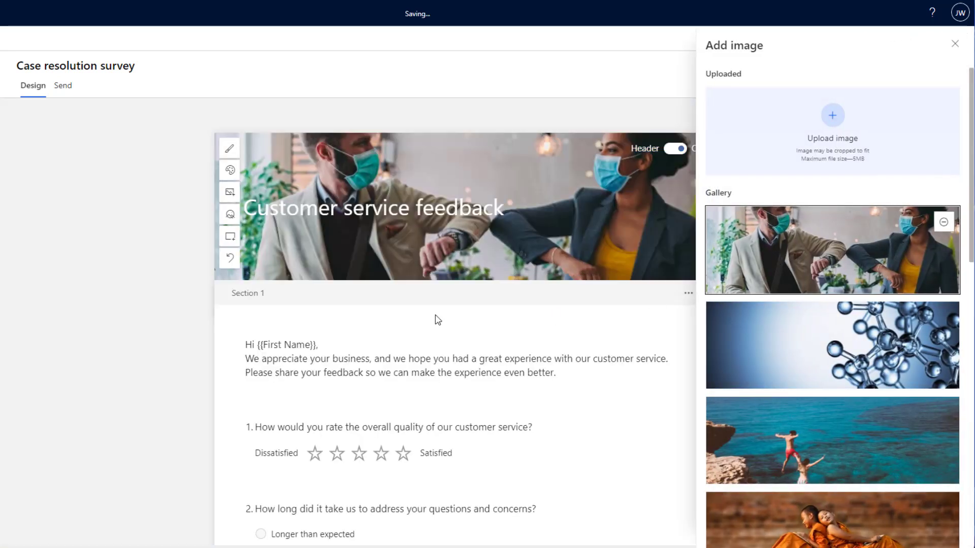
Close the Add image pane once the masked-colleagues photo is applied to the header.
left_click(956, 43)
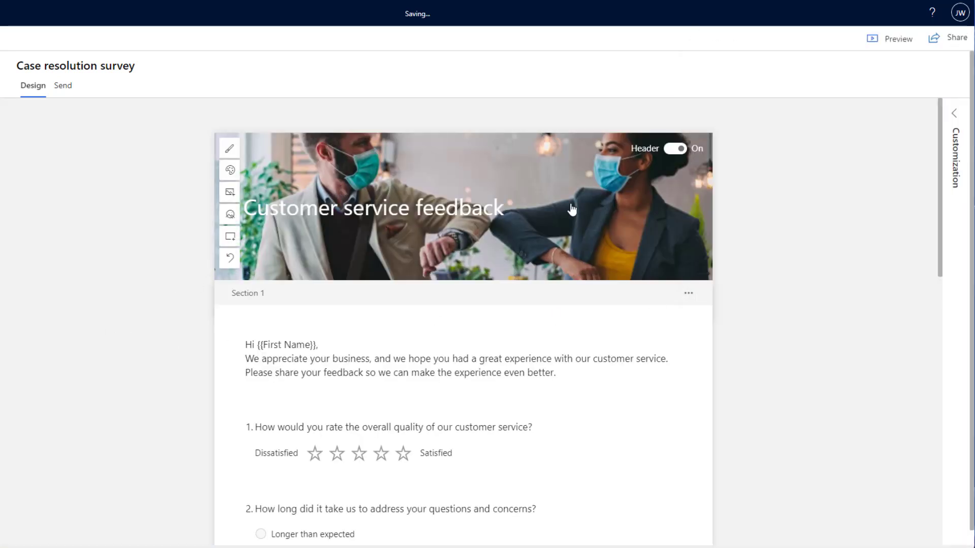
mouse_move(621, 159)
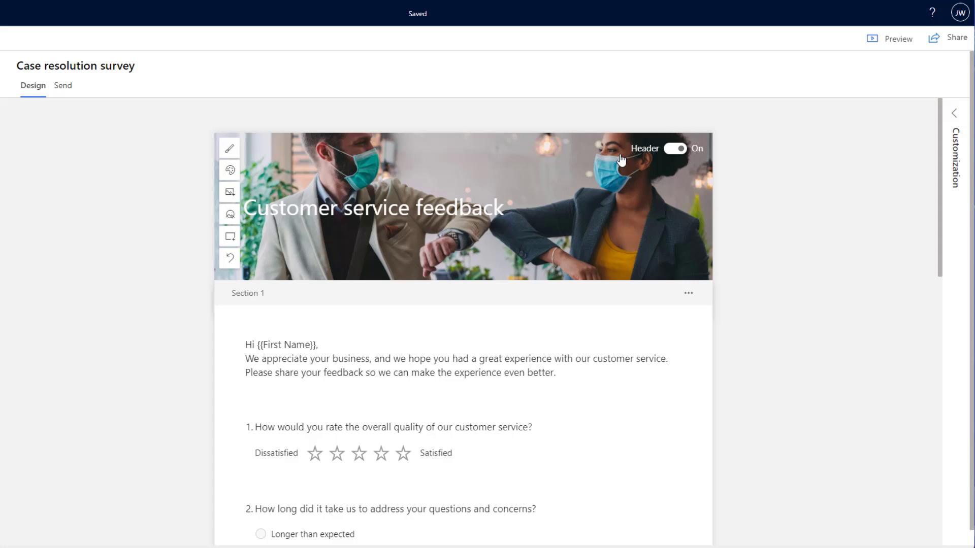
scroll("down", 3)
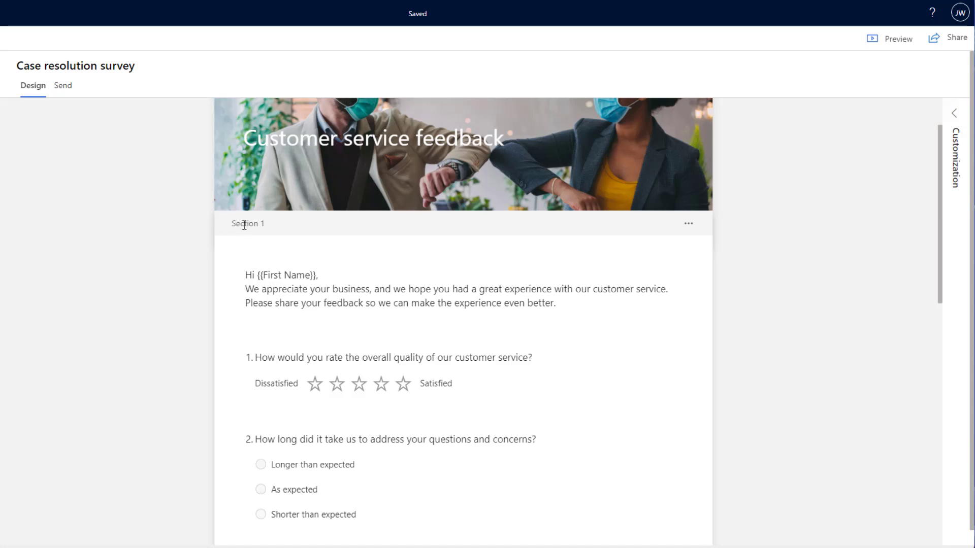
left_click(688, 223)
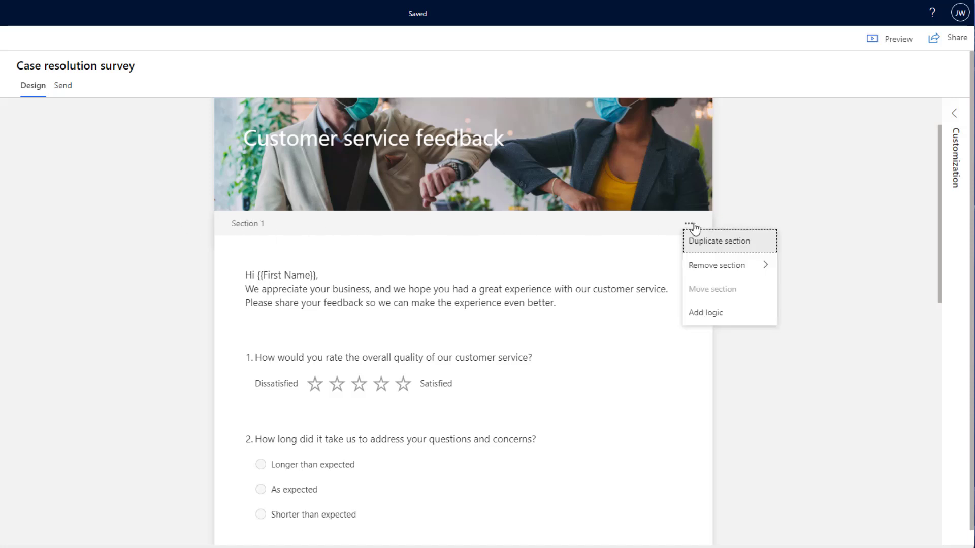
mouse_move(706, 312)
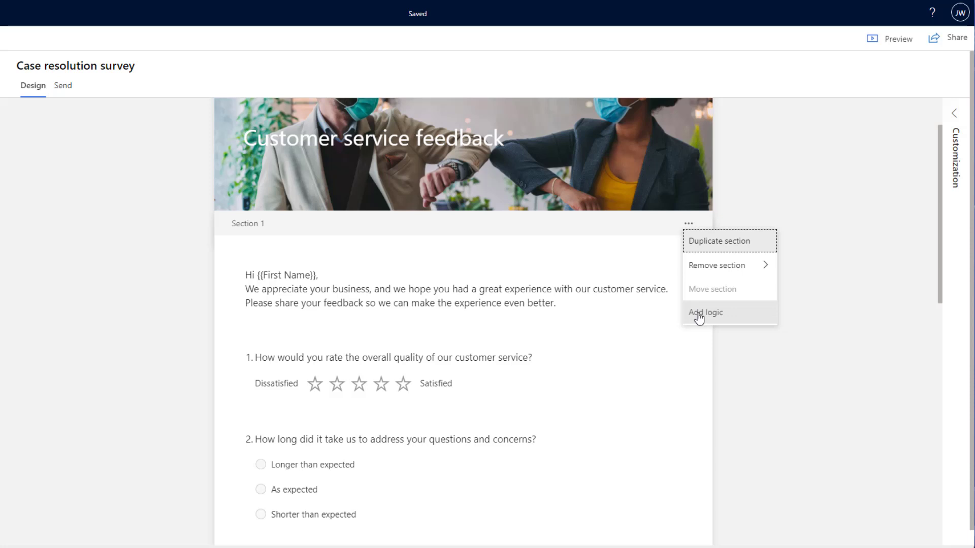
mouse_move(714, 316)
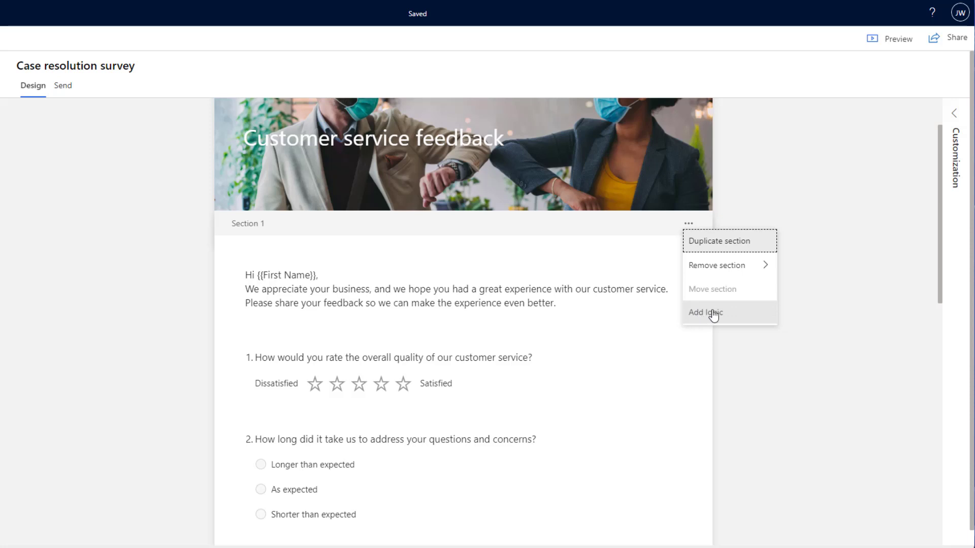
mouse_move(711, 316)
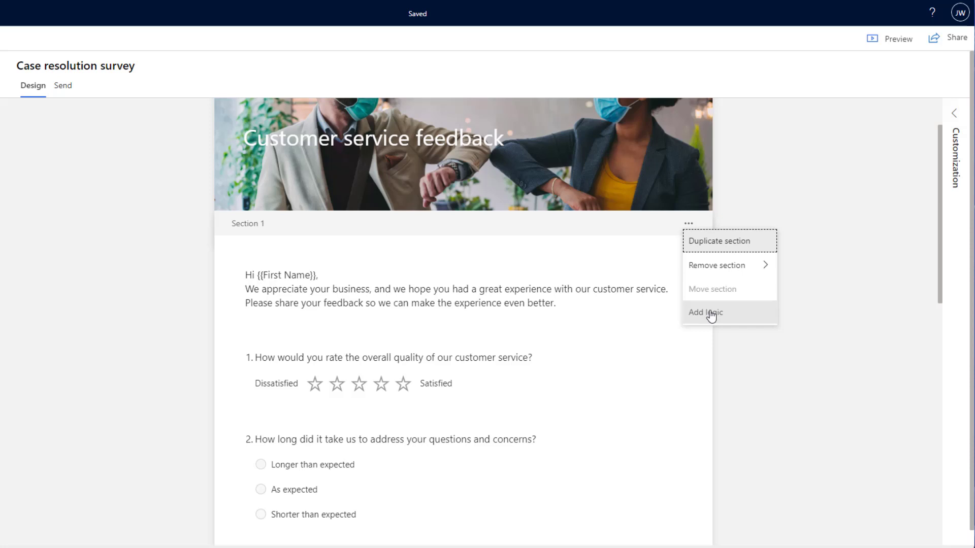
mouse_move(714, 321)
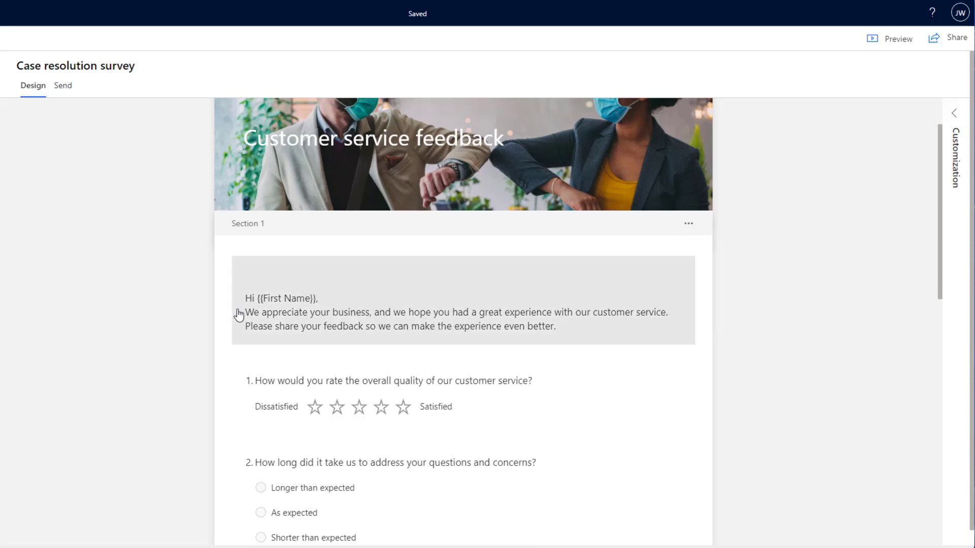
mouse_move(260, 271)
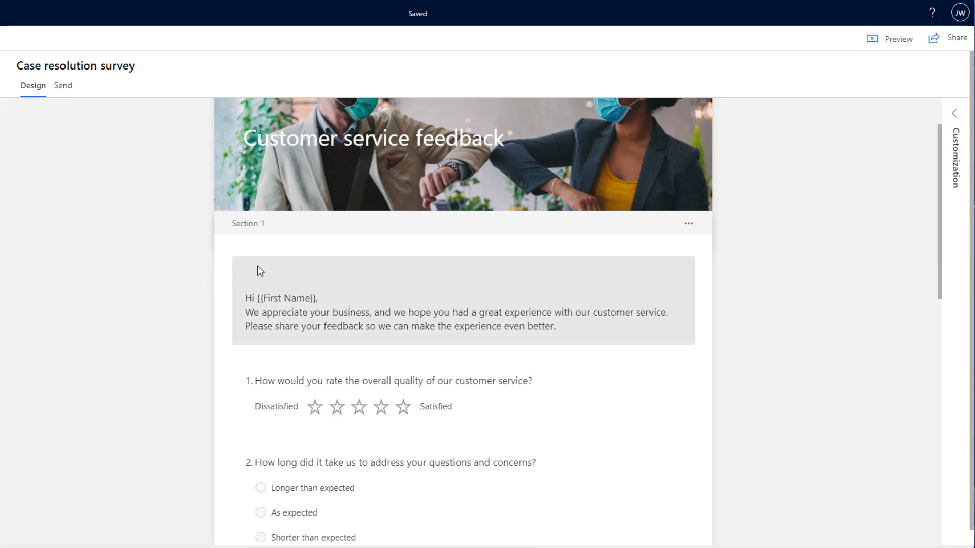
mouse_move(293, 310)
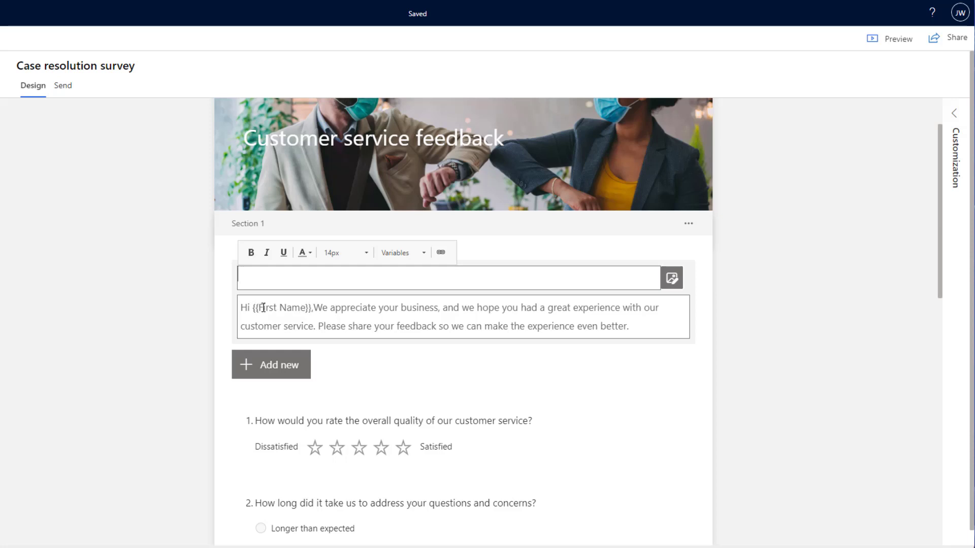
Open the Variables dropdown in the introduction text to find First Name.
left_click(401, 252)
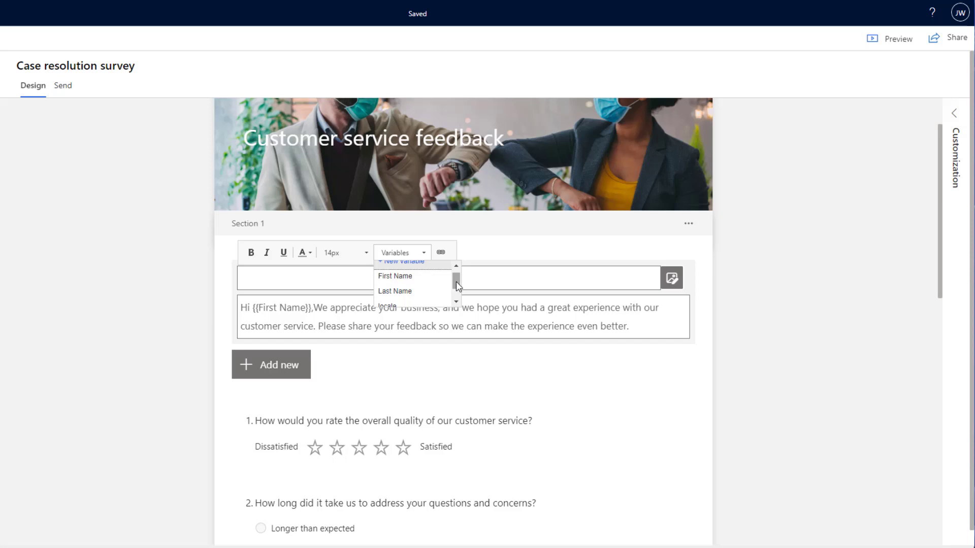
scroll("down", 3)
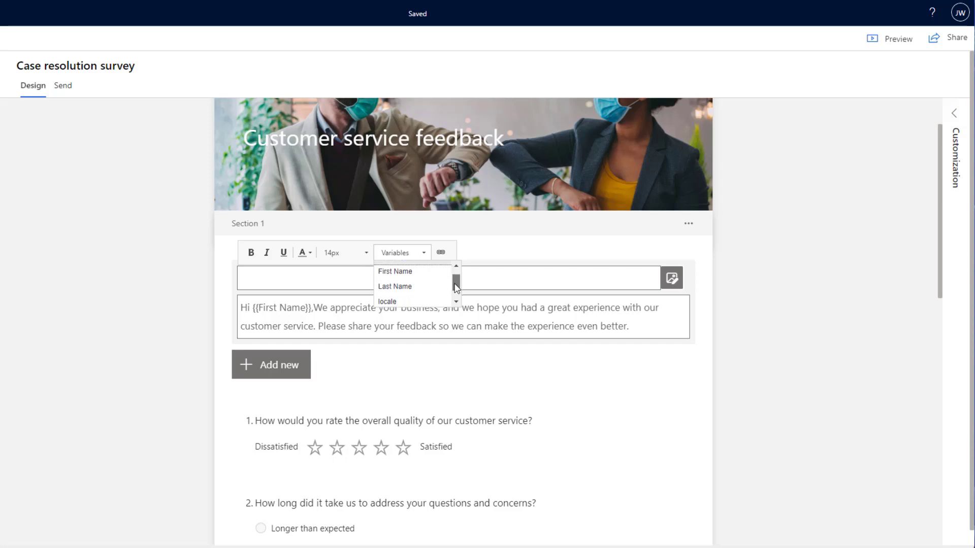
scroll("up", 3)
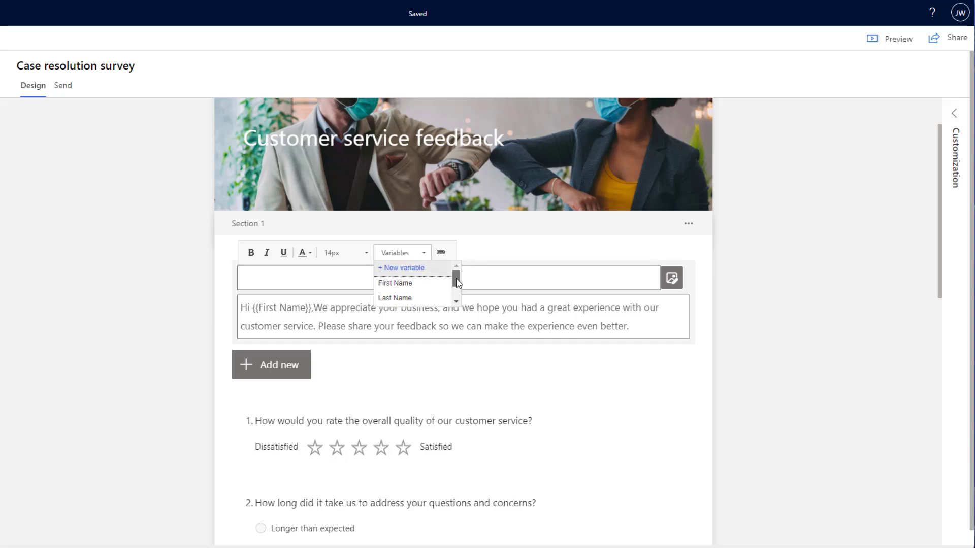
mouse_move(410, 271)
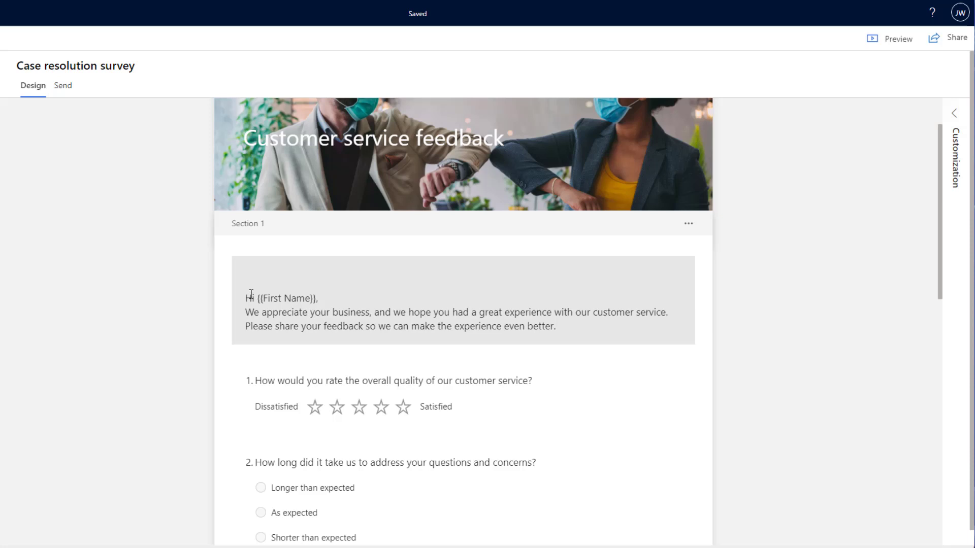
left_click(374, 311)
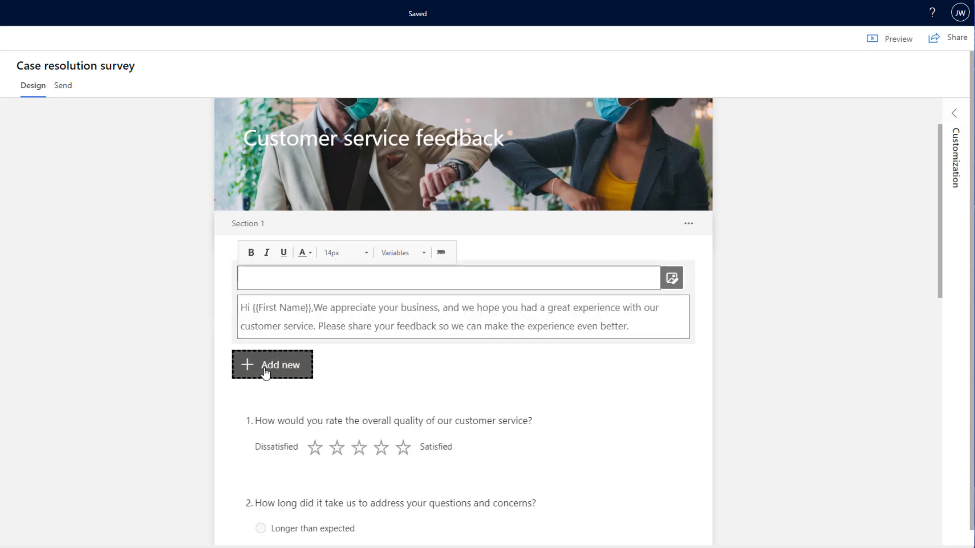
left_click(271, 364)
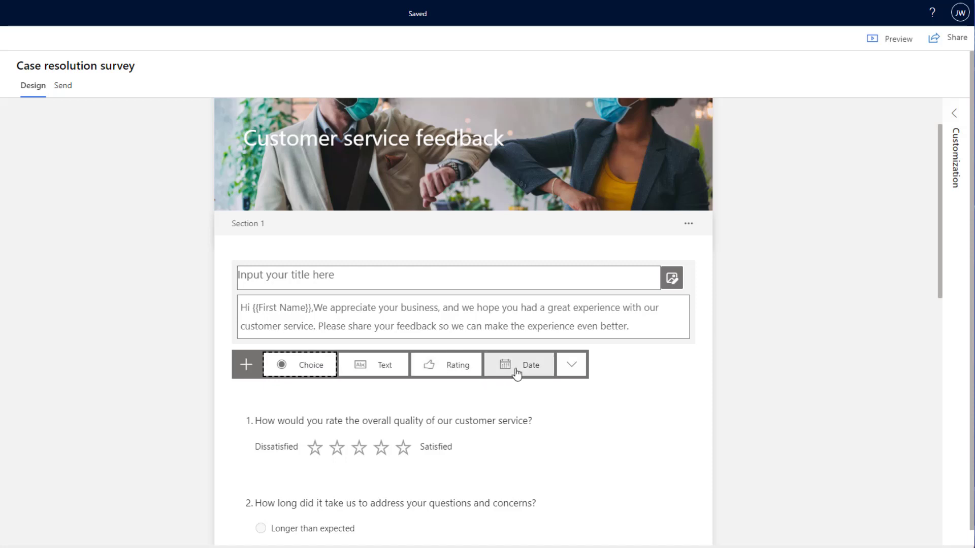
left_click(570, 365)
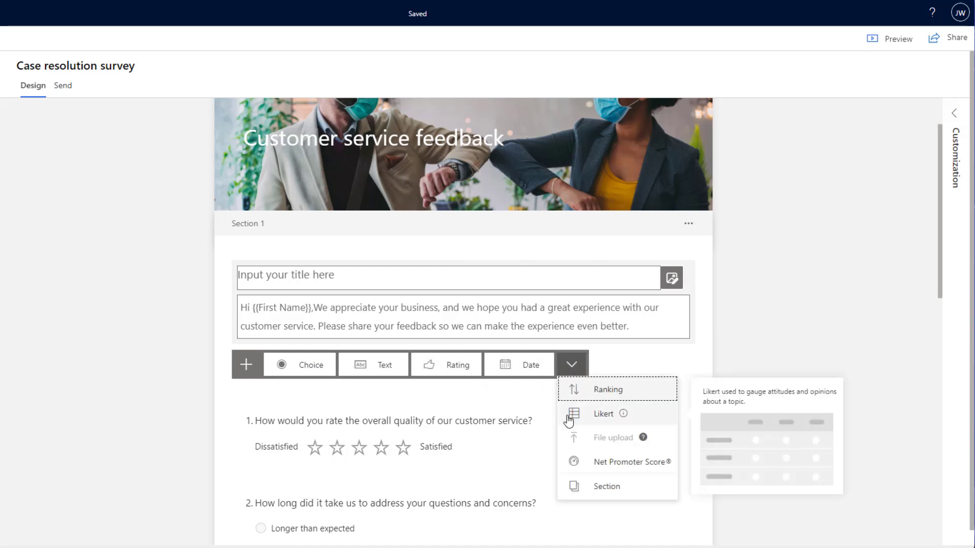
mouse_move(572, 463)
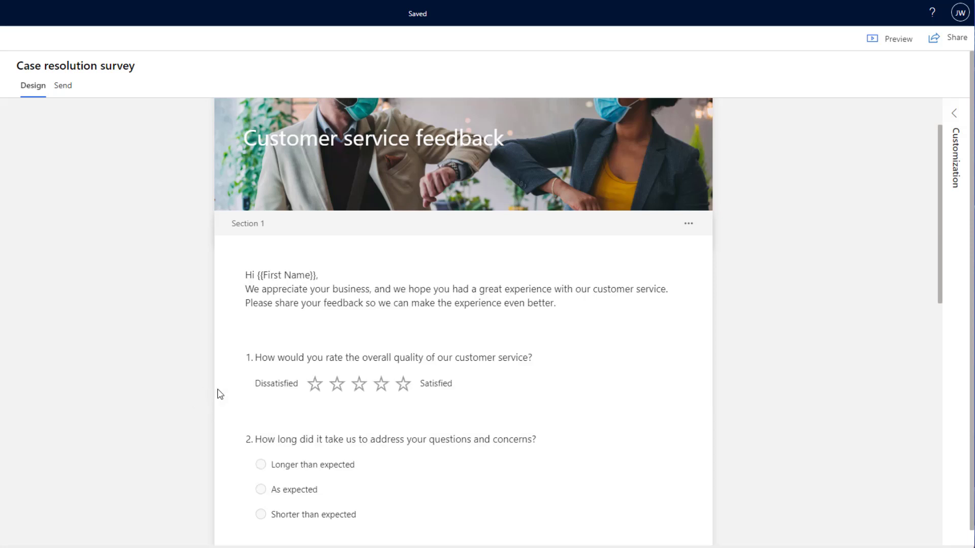
scroll("down", 3)
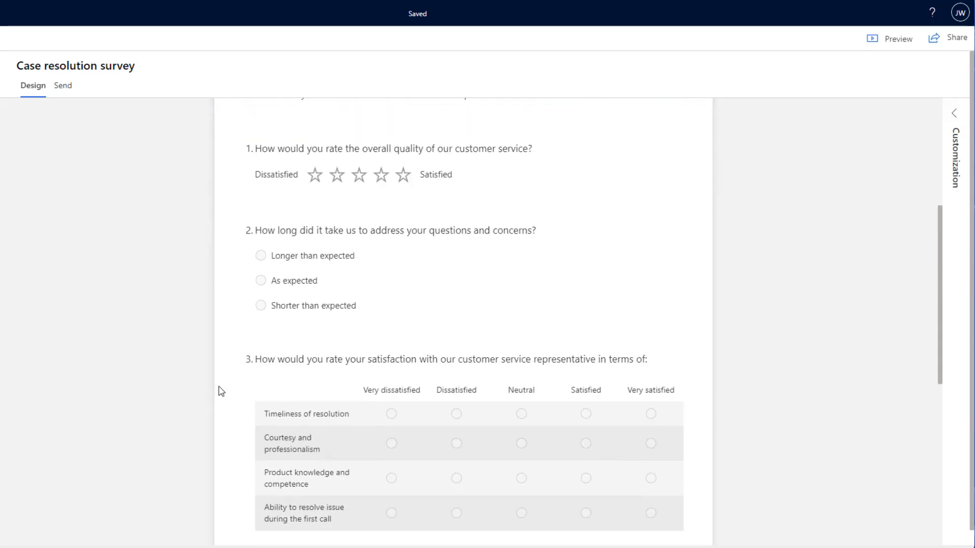
scroll("down", 3)
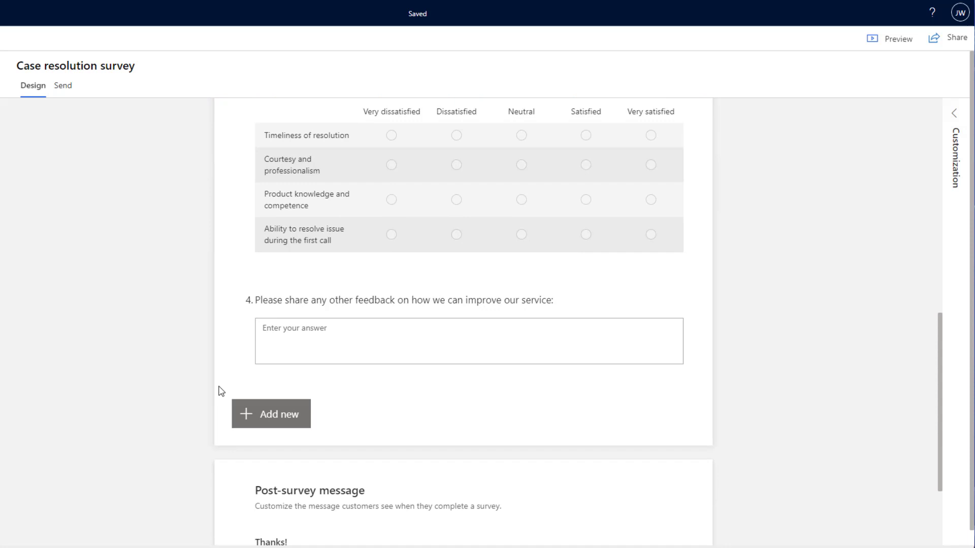
mouse_move(953, 150)
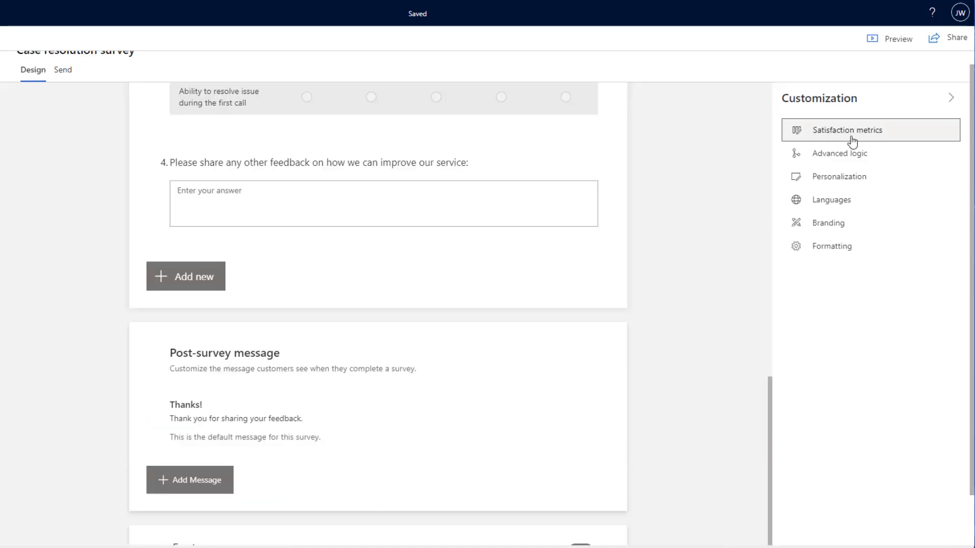
Review the CSAT and Customer sentiment satisfaction metrics, then cancel without saving.
left_click(848, 130)
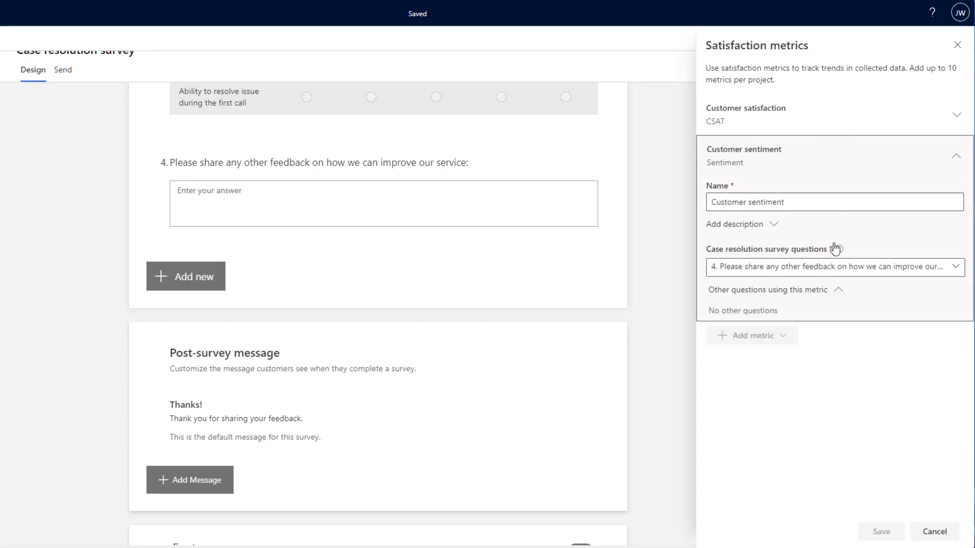
mouse_move(668, 239)
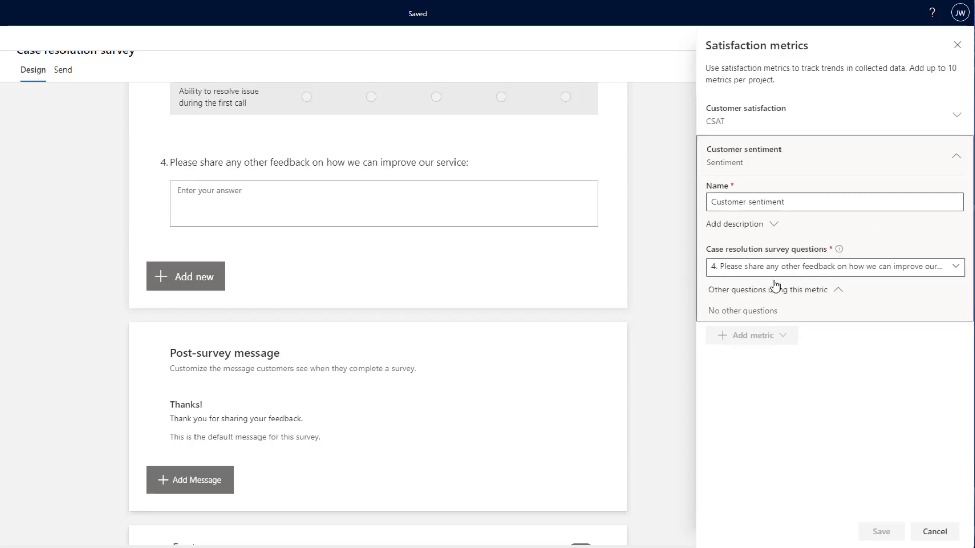
mouse_move(775, 238)
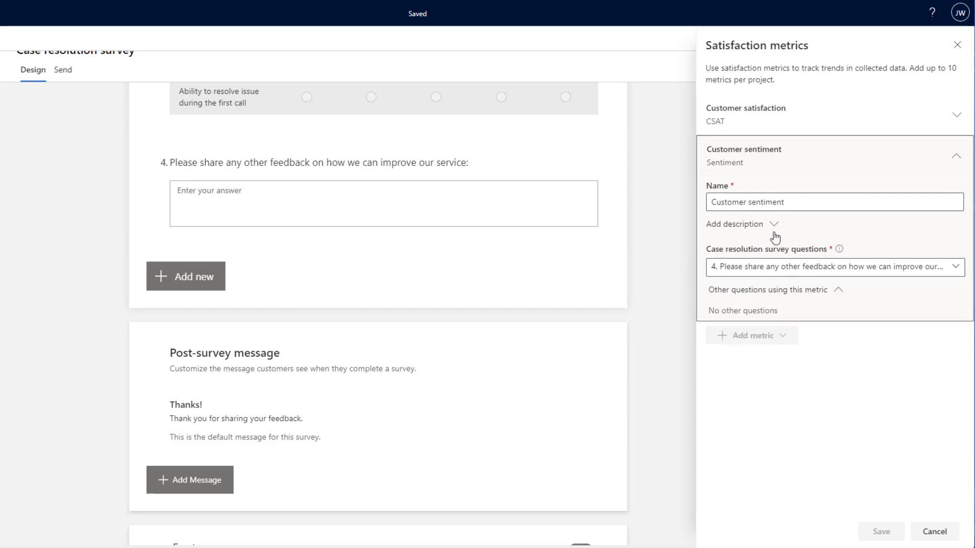
left_click(957, 45)
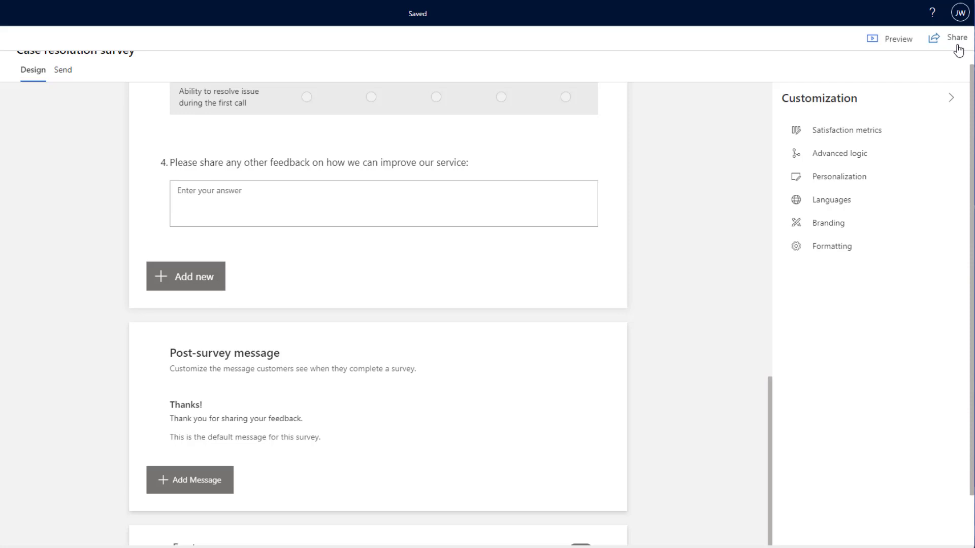
mouse_move(855, 153)
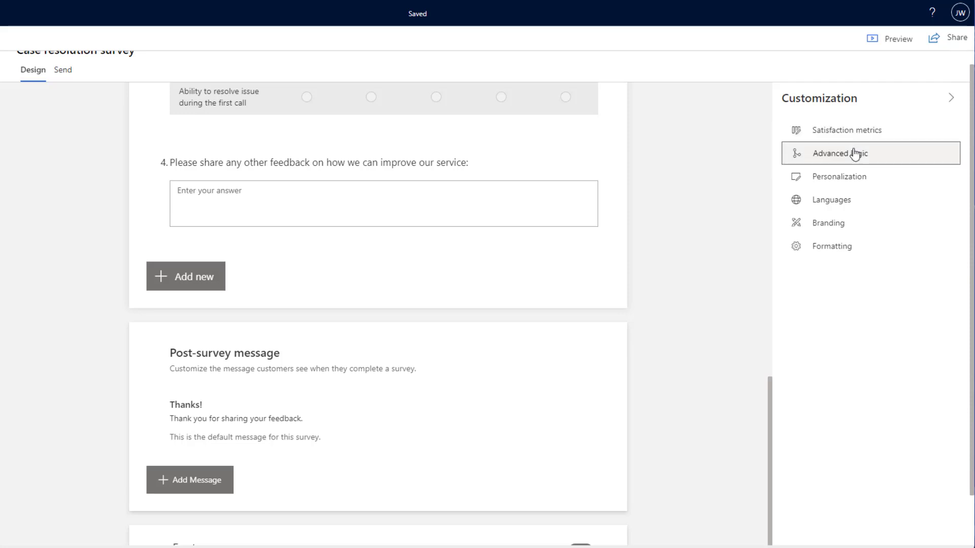
left_click(840, 153)
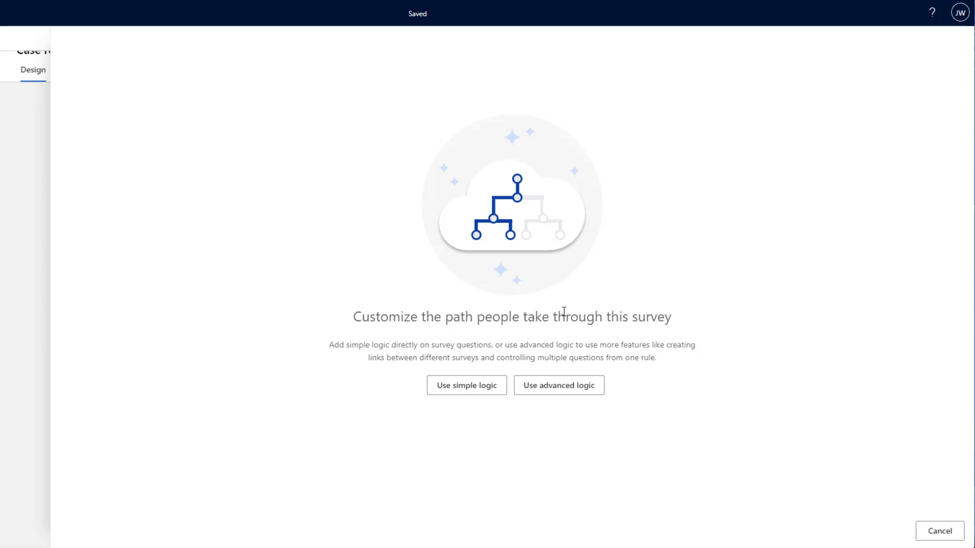
mouse_move(459, 386)
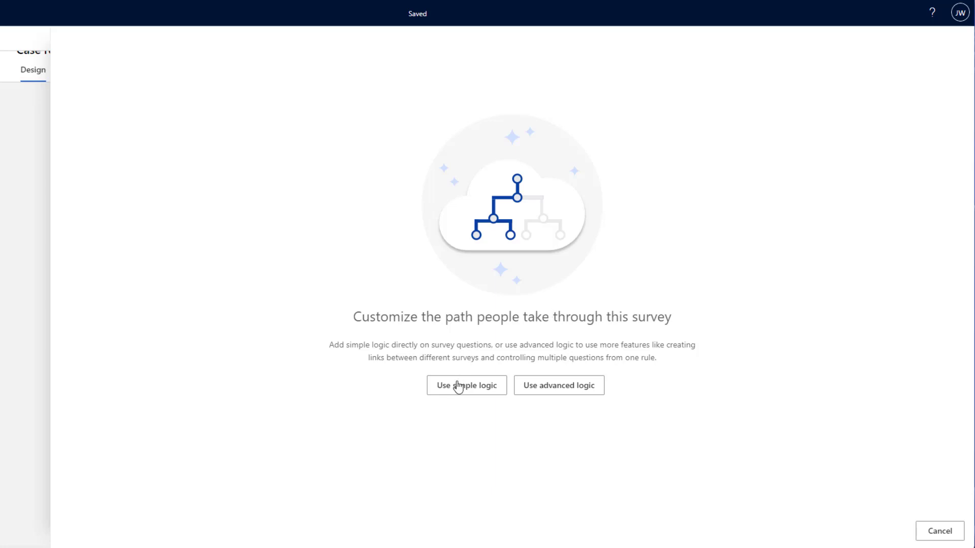
left_click(557, 385)
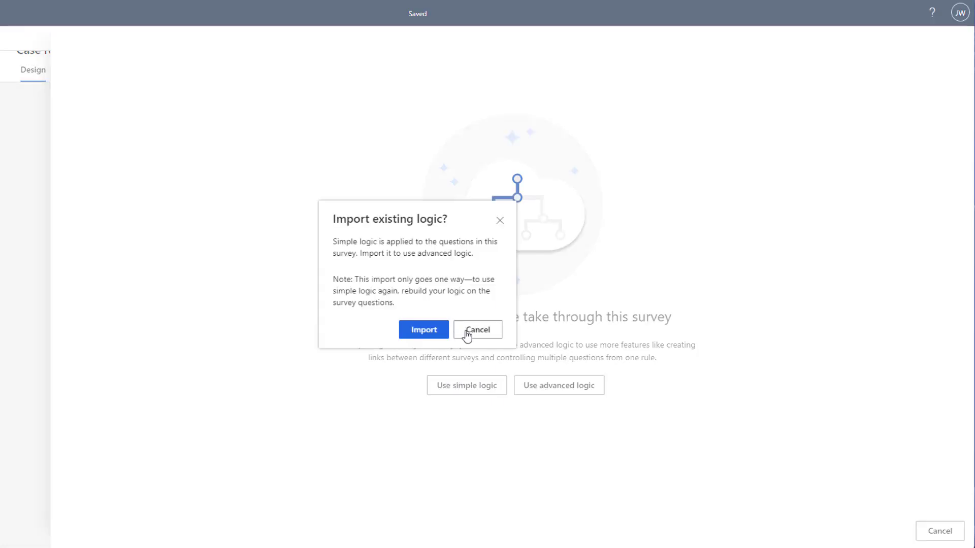
left_click(477, 329)
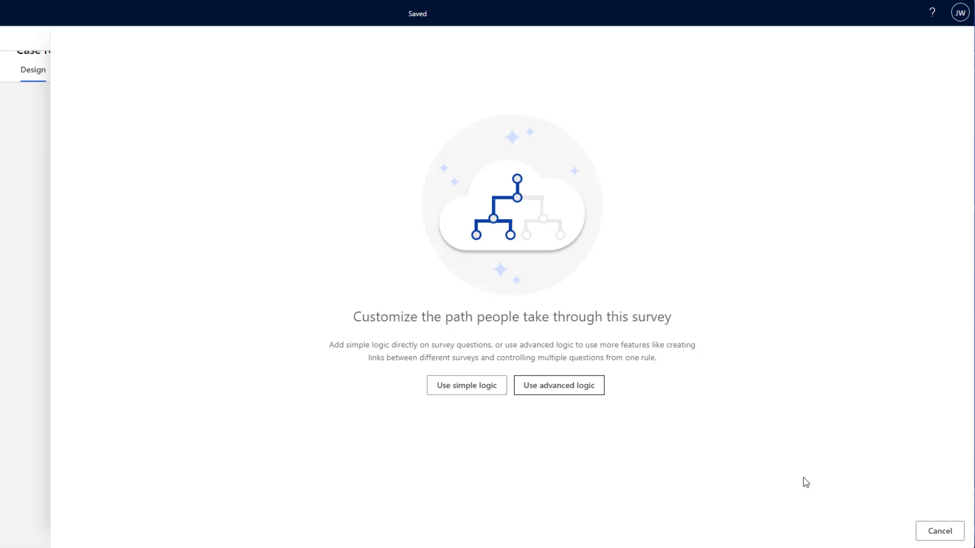
left_click(940, 531)
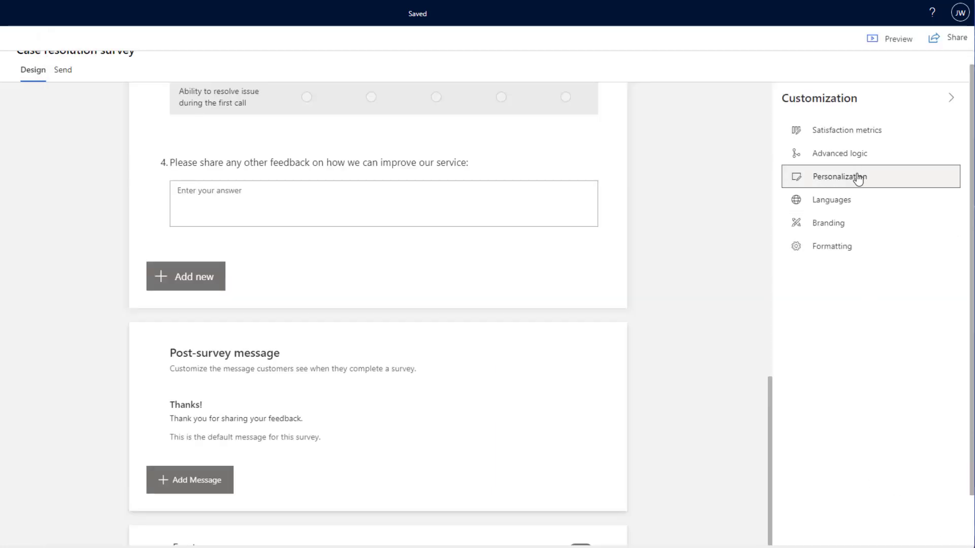
left_click(840, 176)
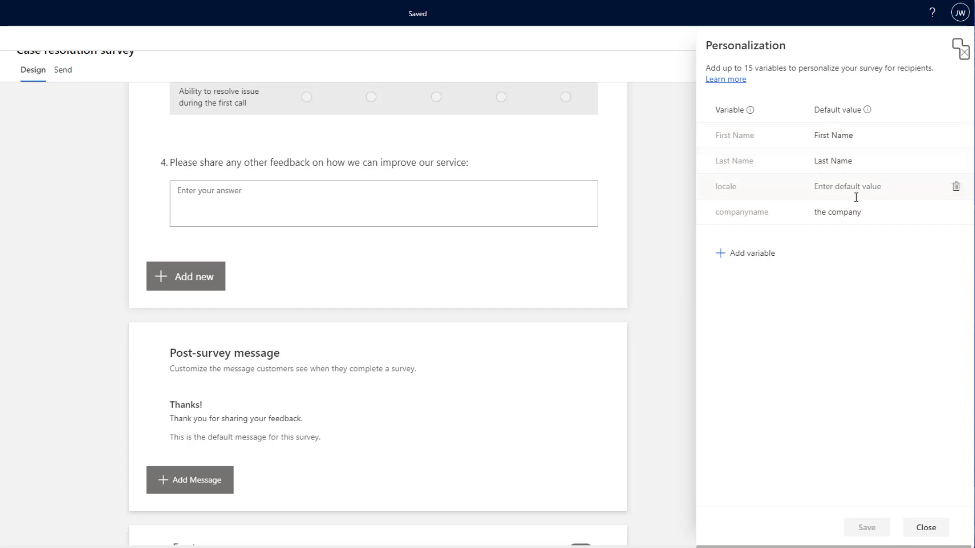
left_click(925, 527)
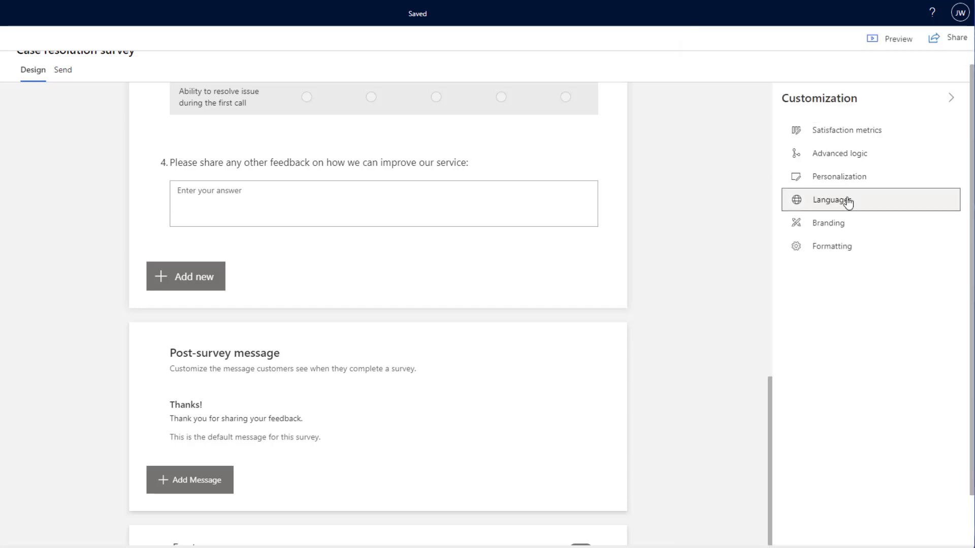
left_click(831, 200)
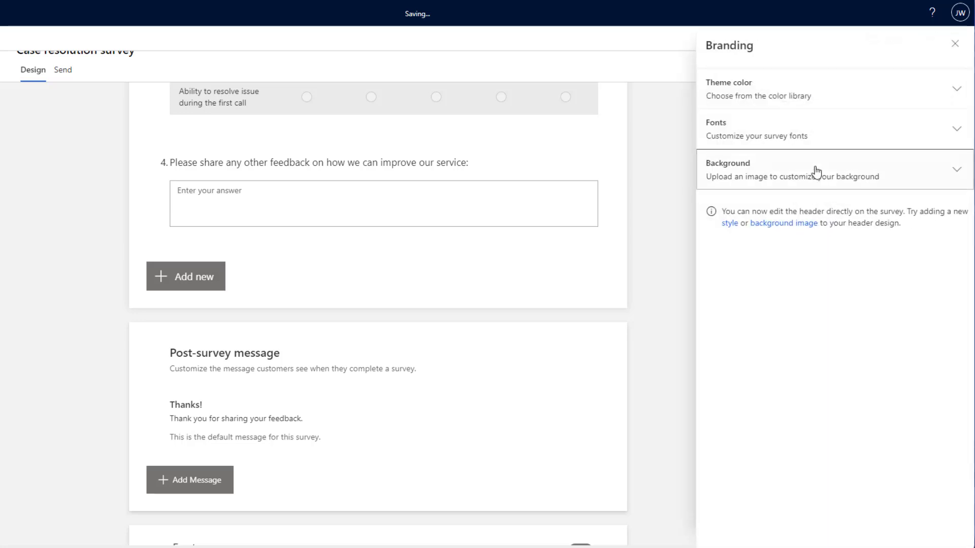
left_click(833, 89)
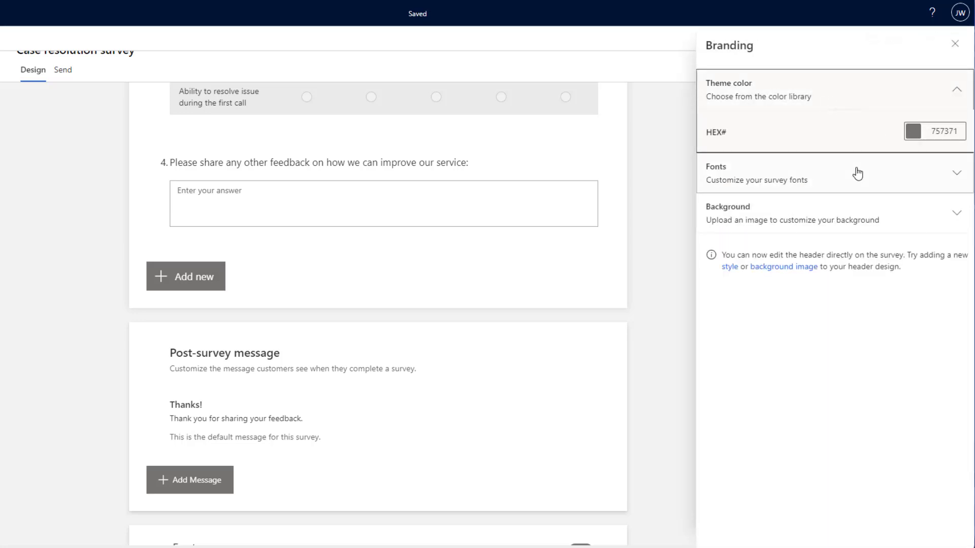
left_click(833, 214)
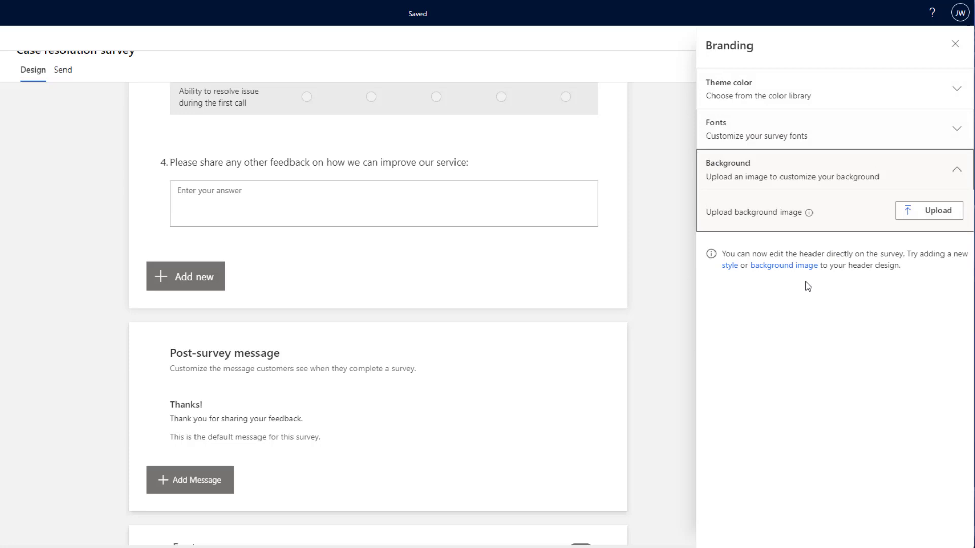
mouse_move(956, 47)
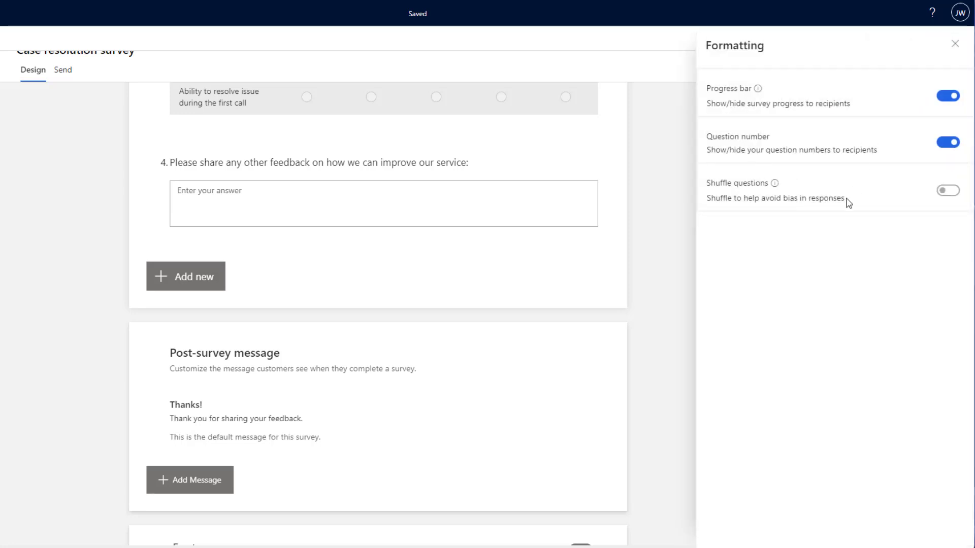
left_click(955, 44)
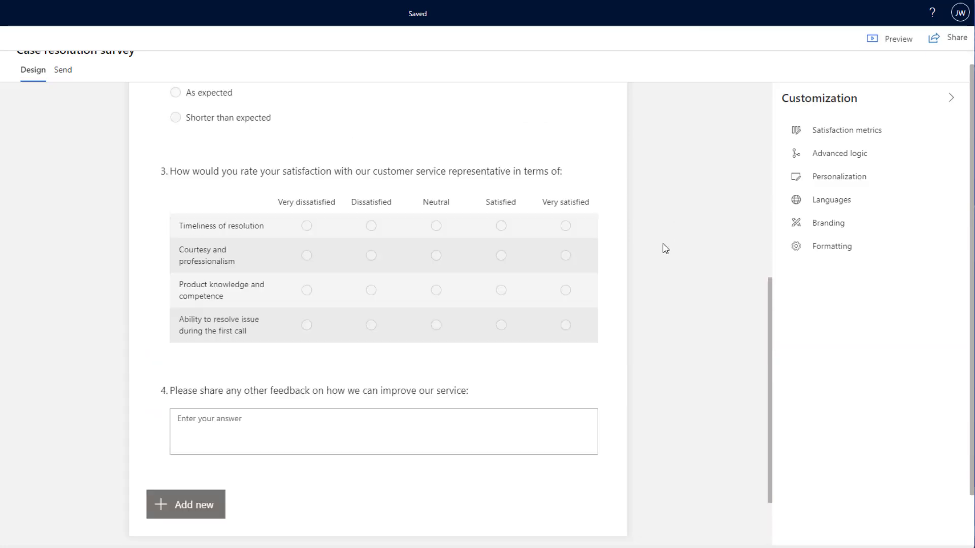
scroll("up", 3)
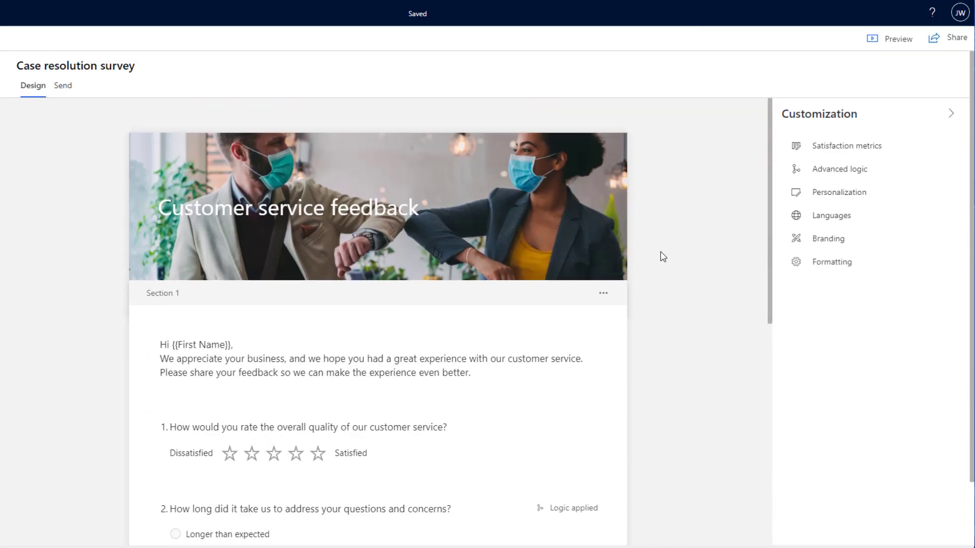
mouse_move(893, 49)
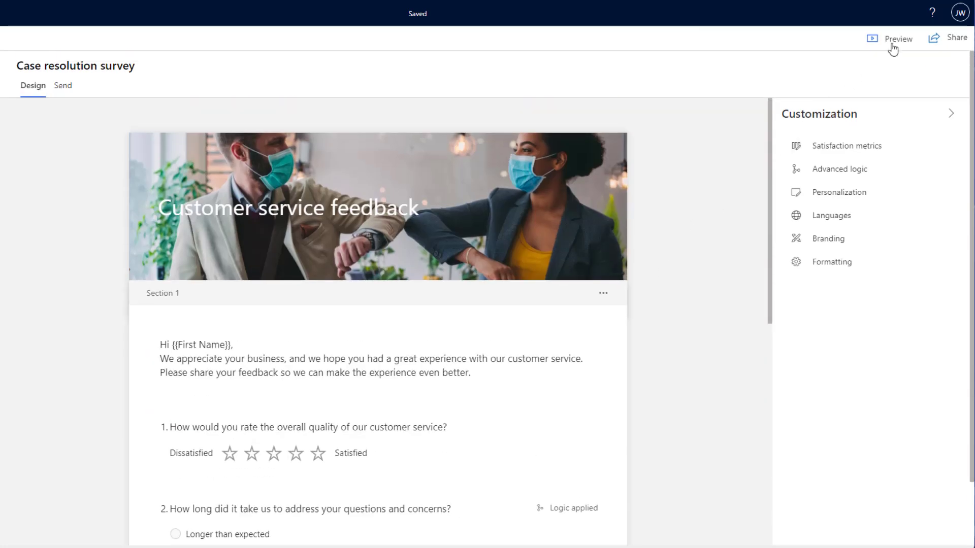
left_click(897, 38)
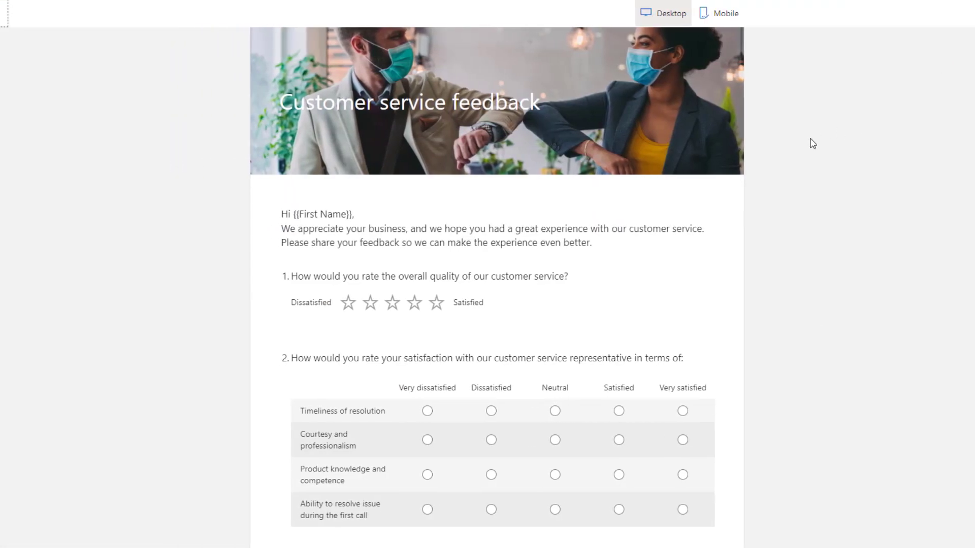
scroll("down", 3)
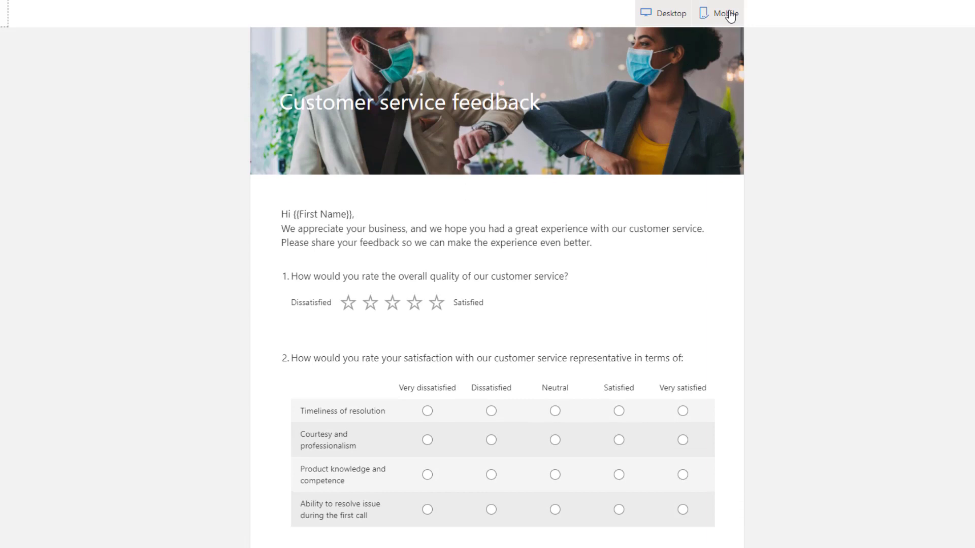
left_click(725, 13)
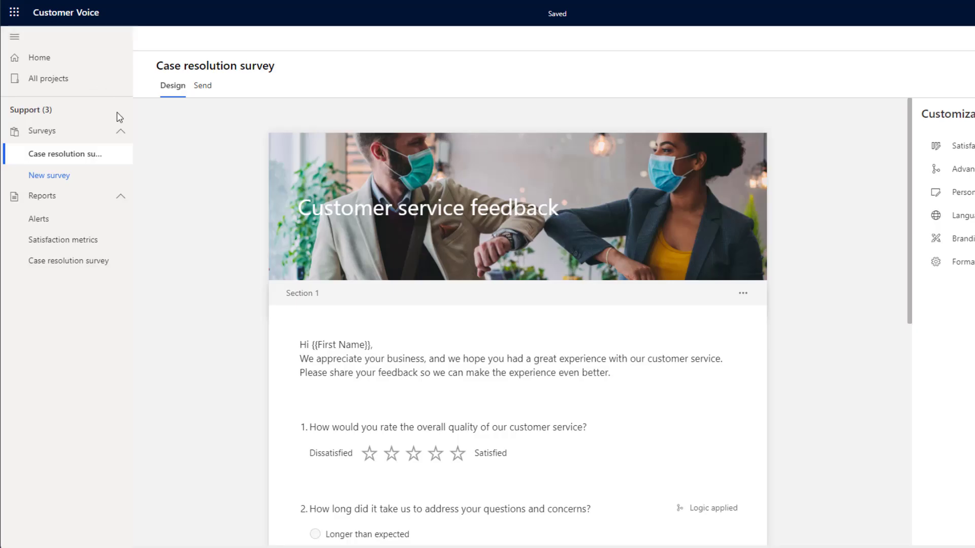
mouse_move(178, 232)
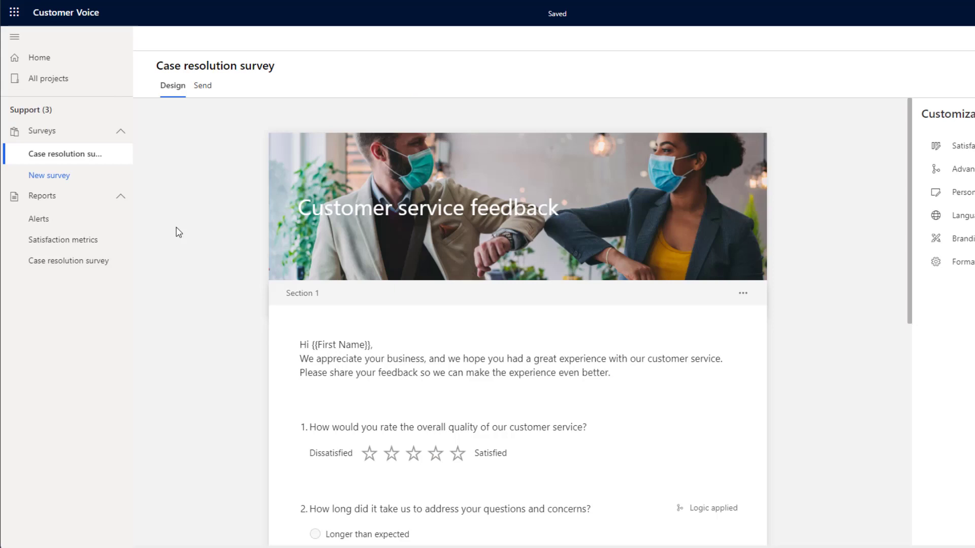
mouse_move(182, 213)
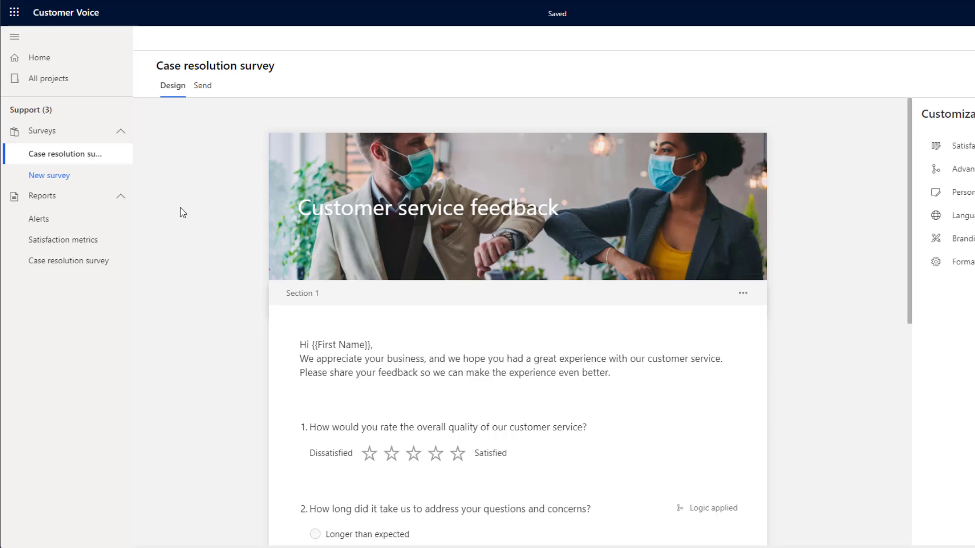
Switch to the Send tab of the Case resolution survey.
left_click(202, 85)
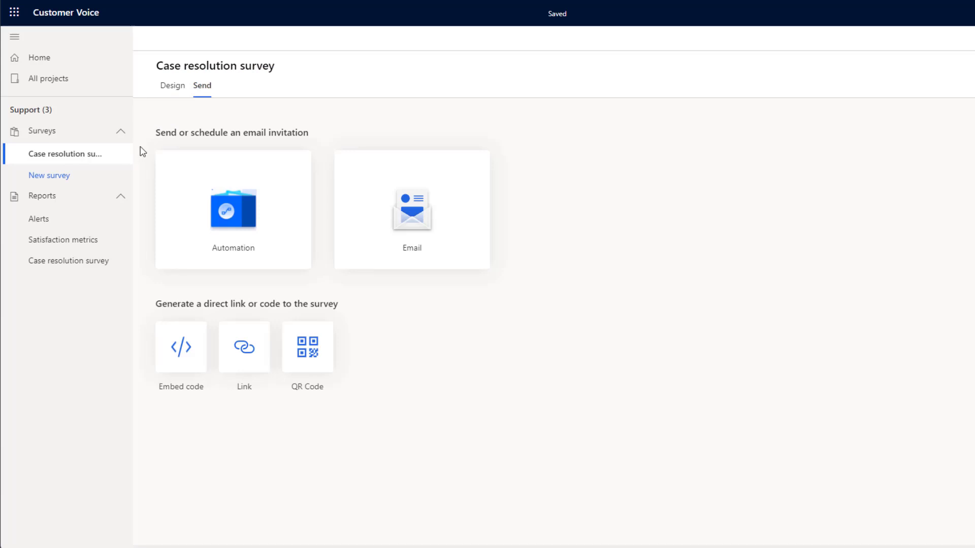
mouse_move(149, 221)
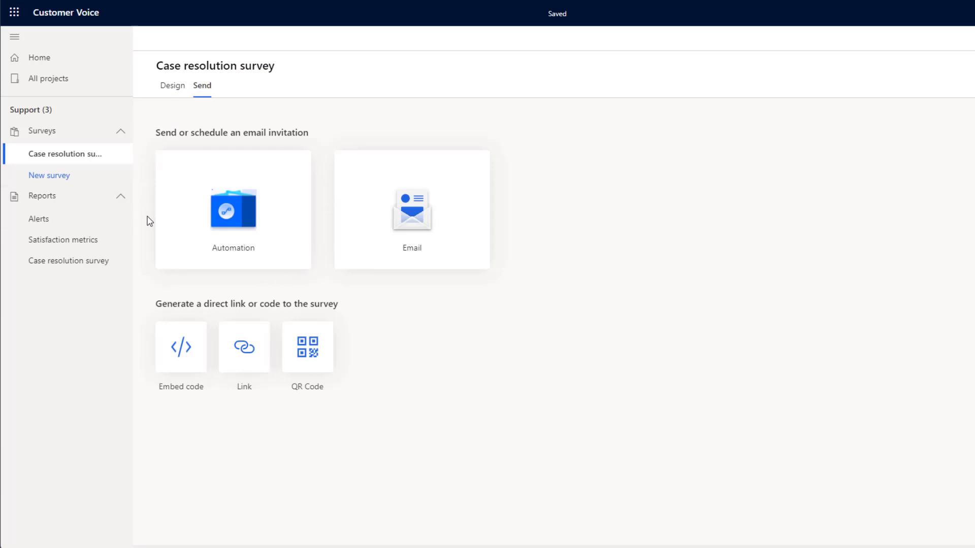
mouse_move(237, 297)
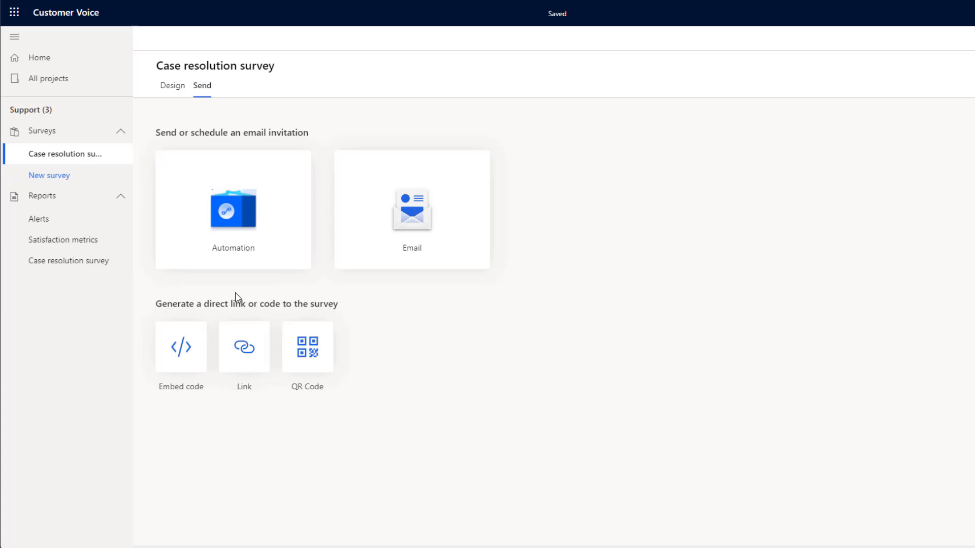
mouse_move(453, 149)
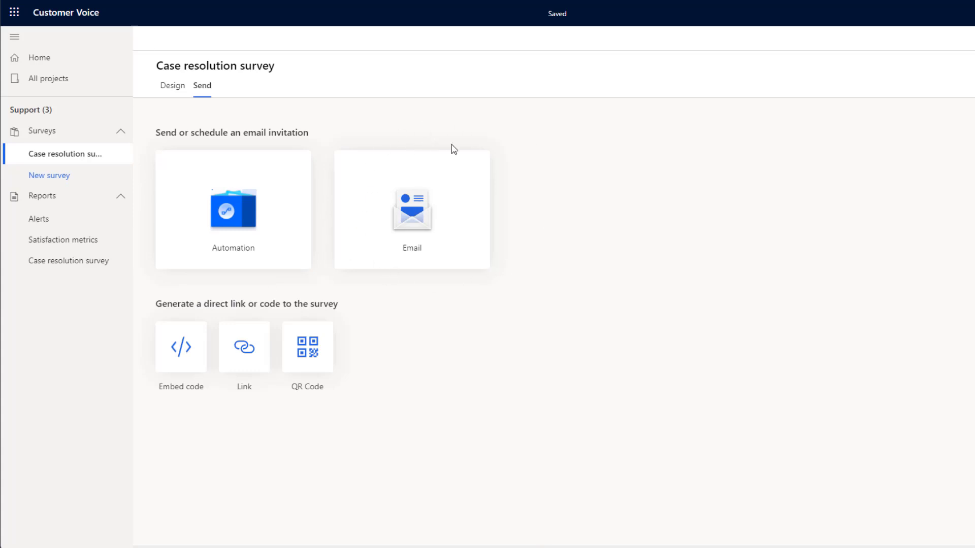
mouse_move(147, 338)
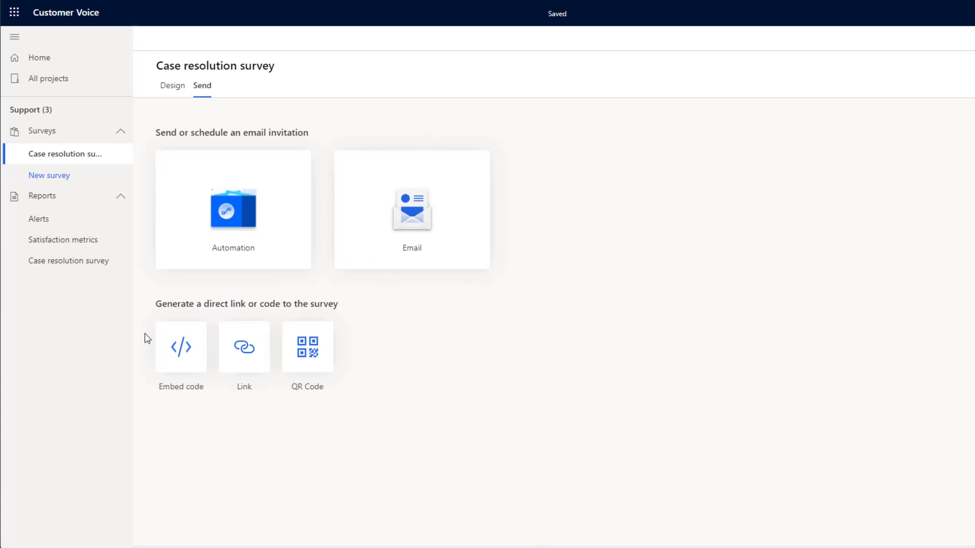
mouse_move(257, 304)
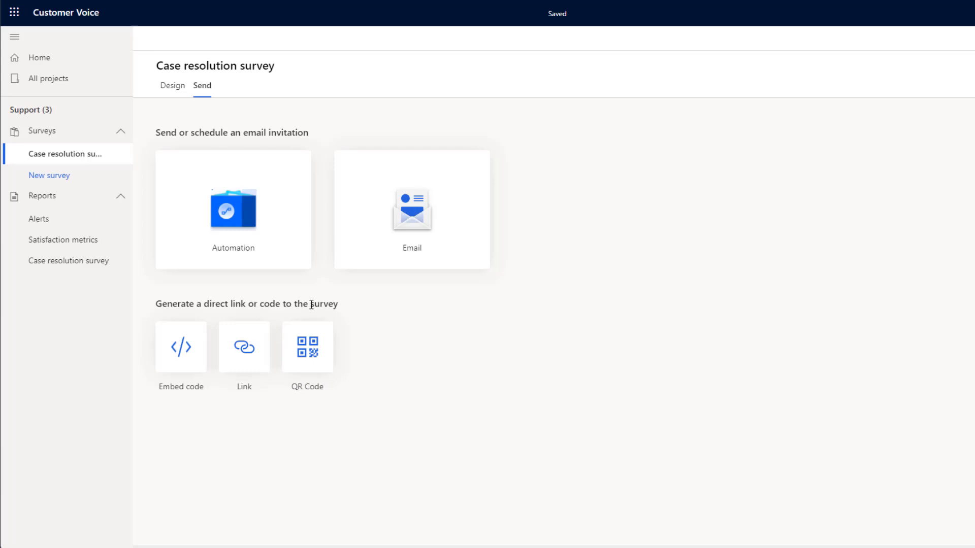
mouse_move(377, 243)
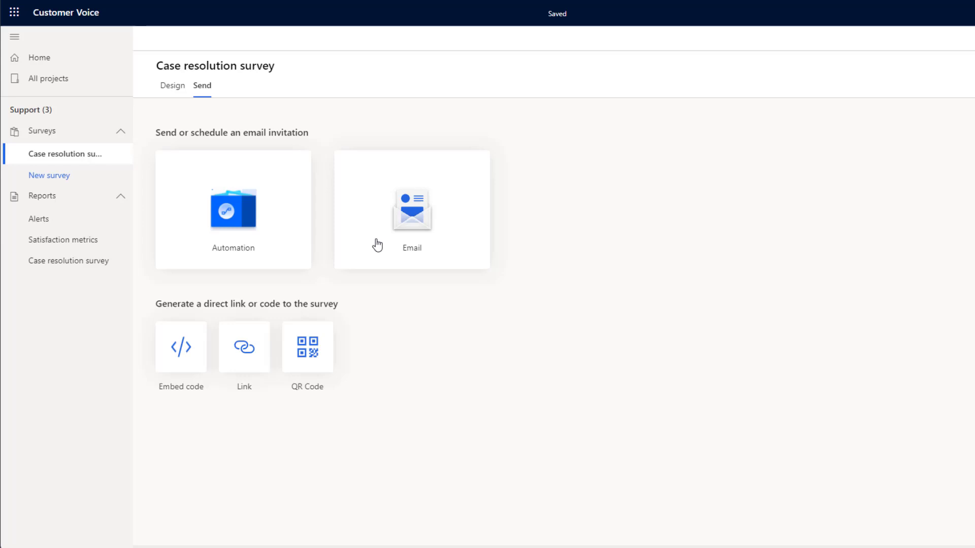
Start an email invitation and browse its Template, Language and Insert menus.
left_click(412, 210)
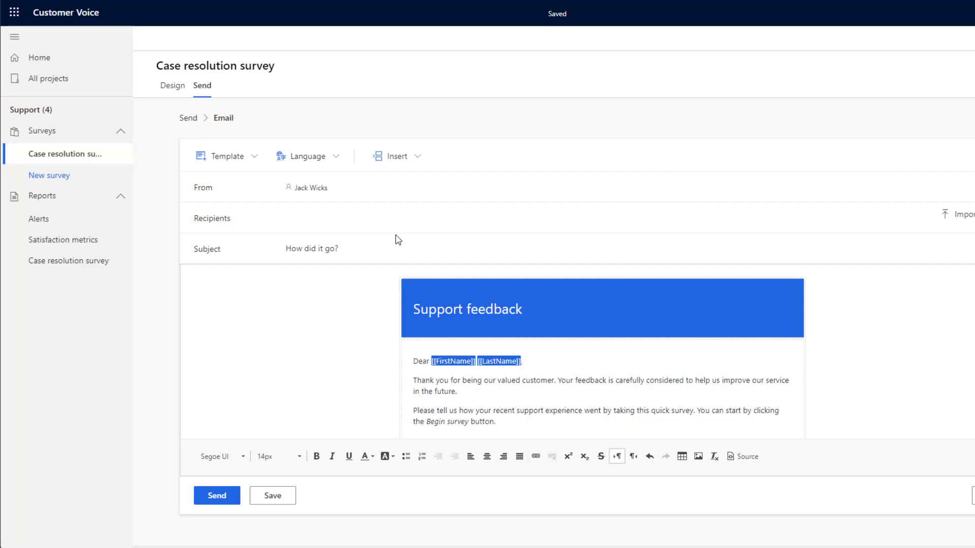
left_click(227, 156)
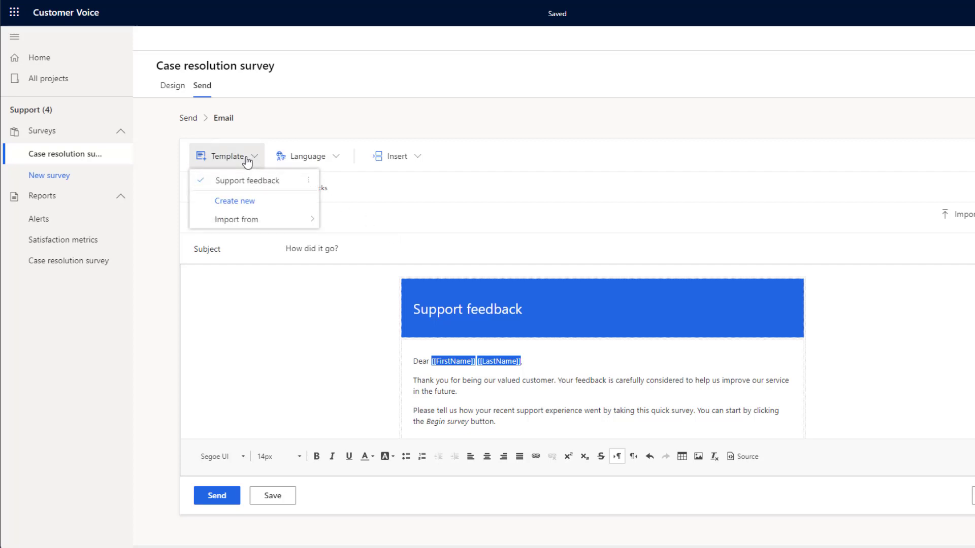
mouse_move(235, 201)
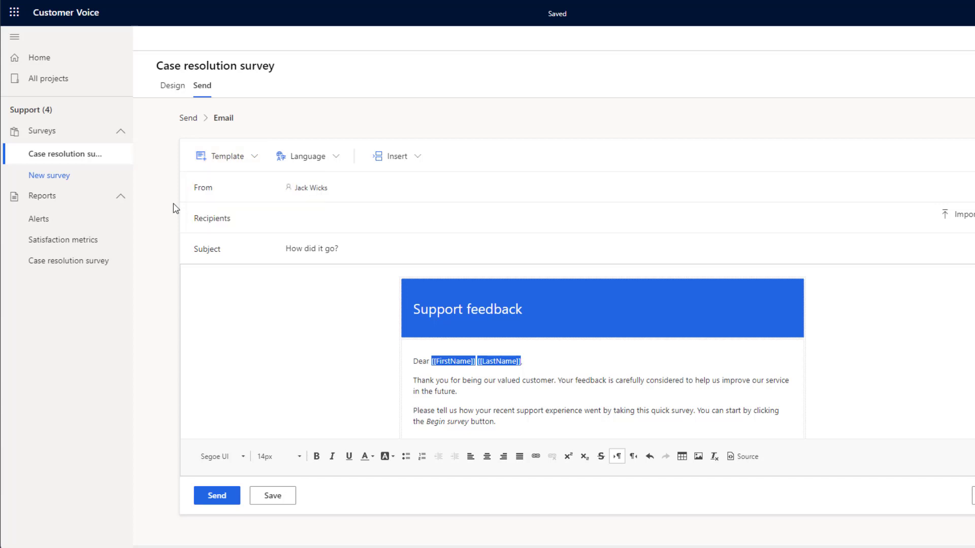
mouse_move(308, 156)
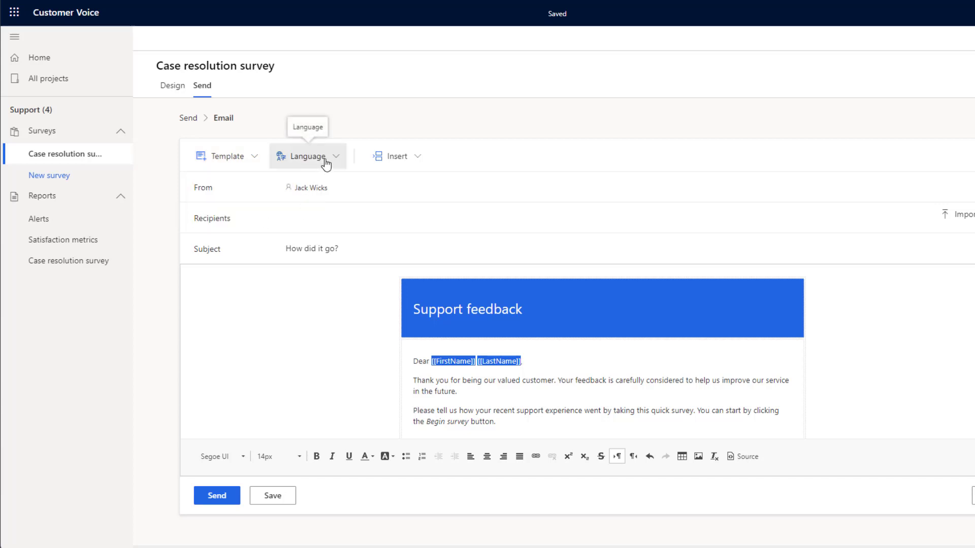
left_click(396, 156)
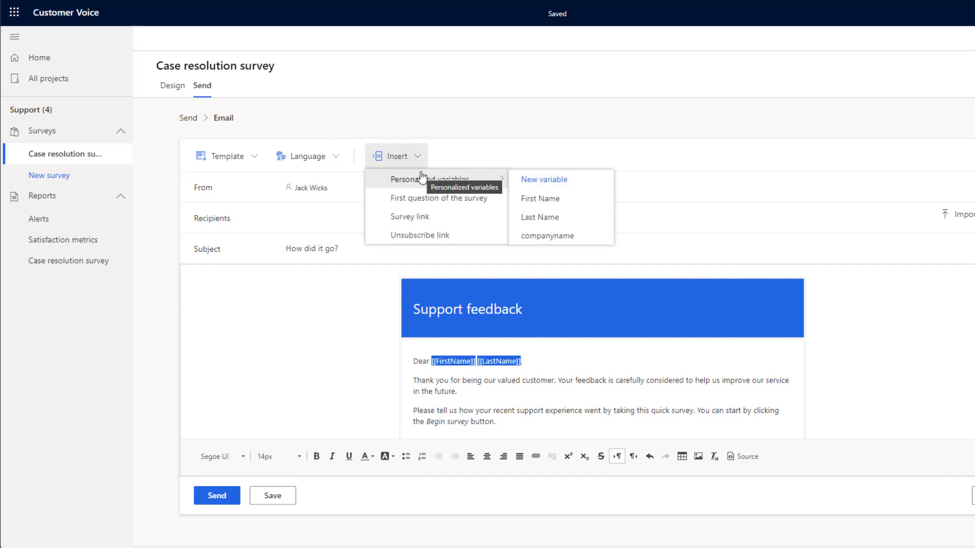
mouse_move(485, 178)
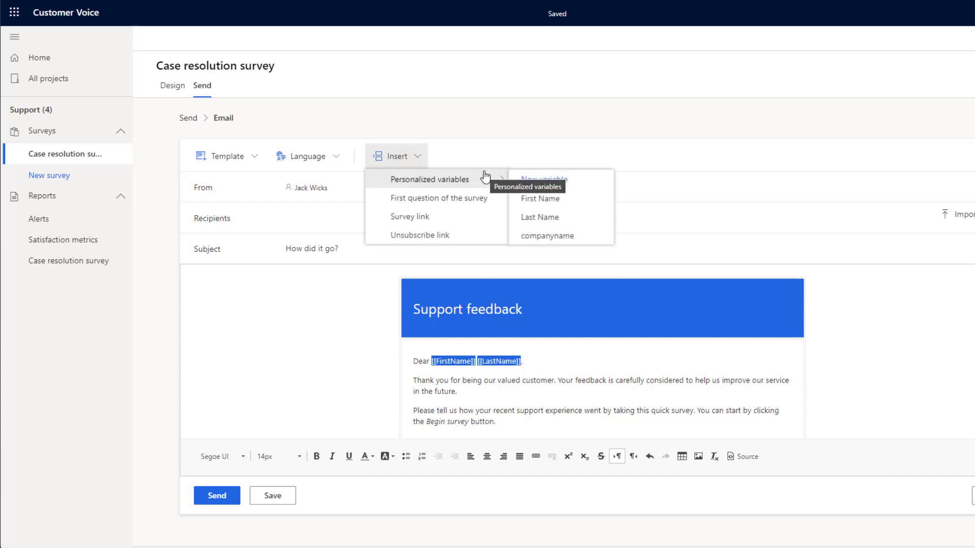
mouse_move(439, 198)
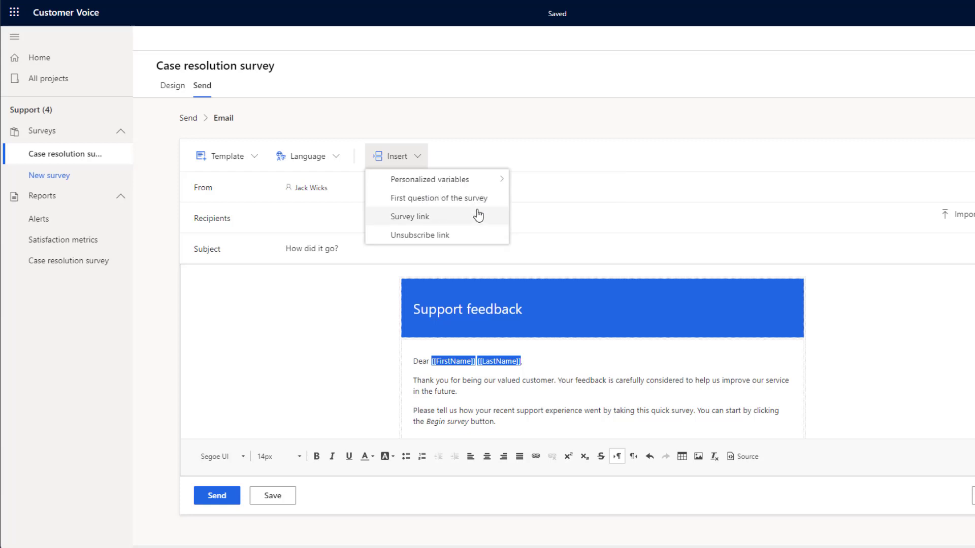
mouse_move(473, 232)
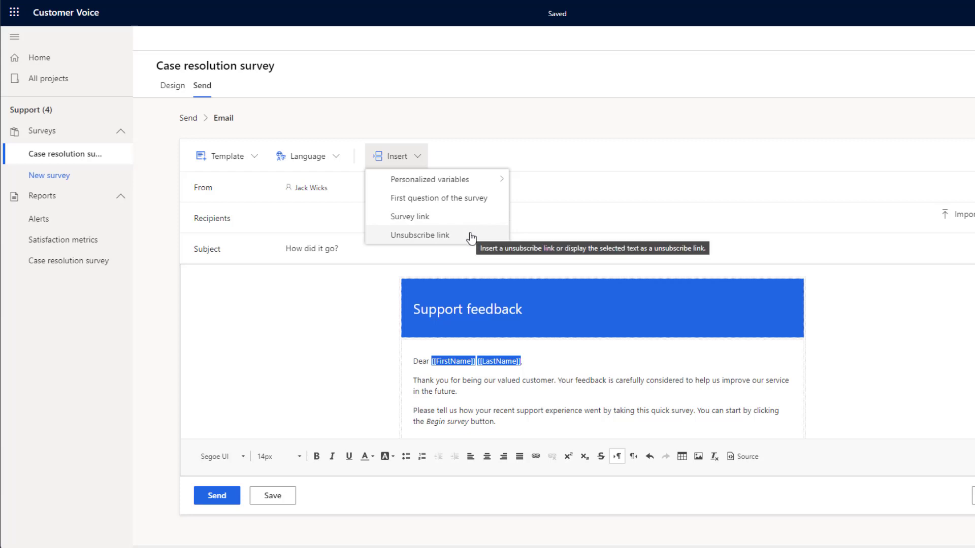
left_click(346, 214)
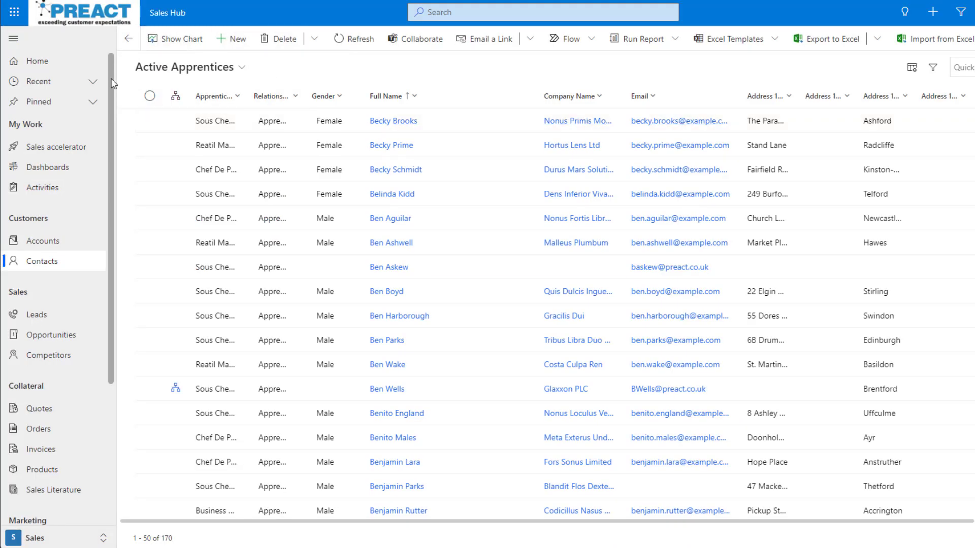
mouse_move(231, 39)
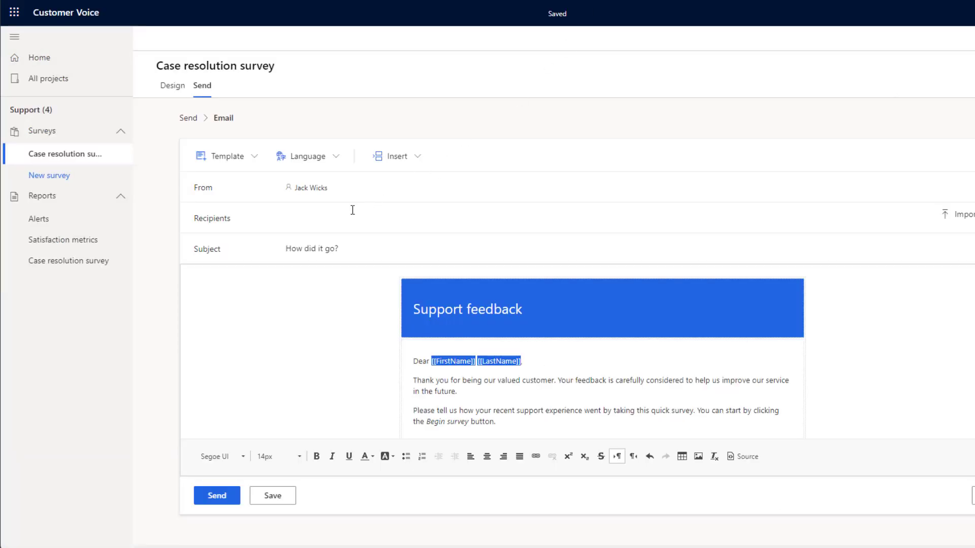
Add the Active Apprentices list as recipients, then remove it.
type("Active Apprentices")
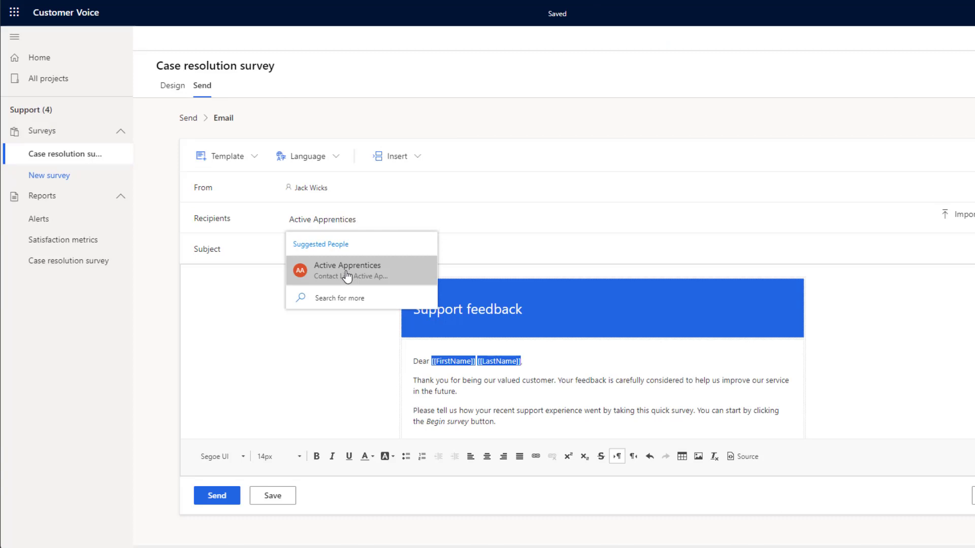
left_click(347, 270)
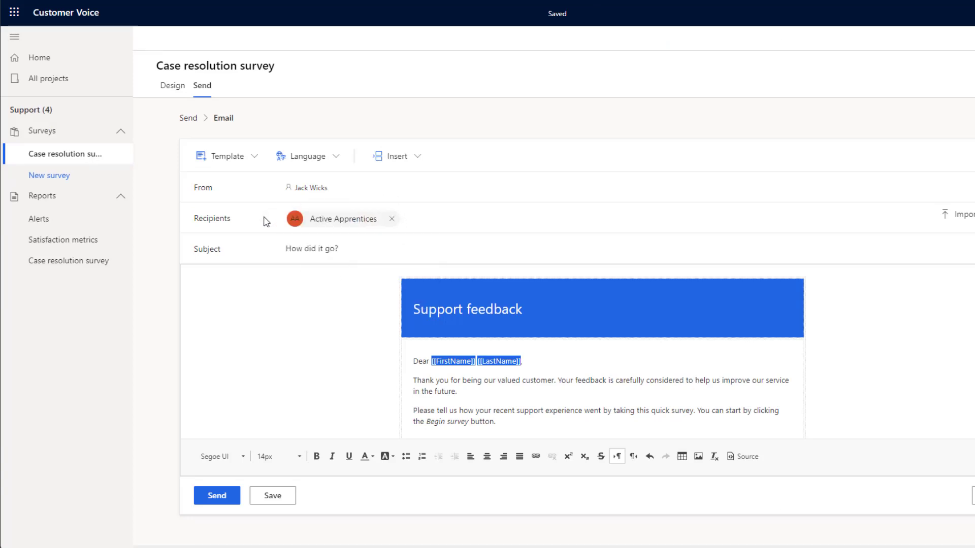
mouse_move(280, 262)
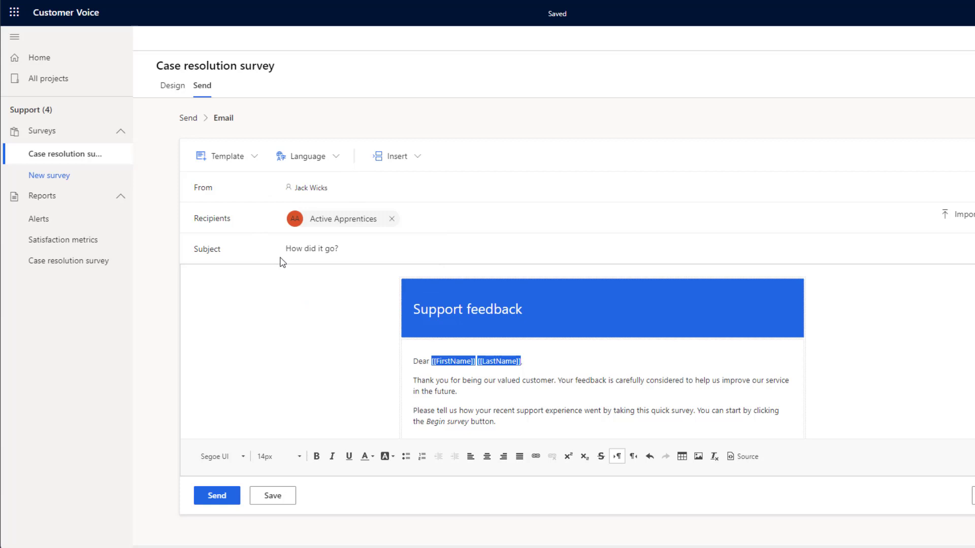
left_click(391, 219)
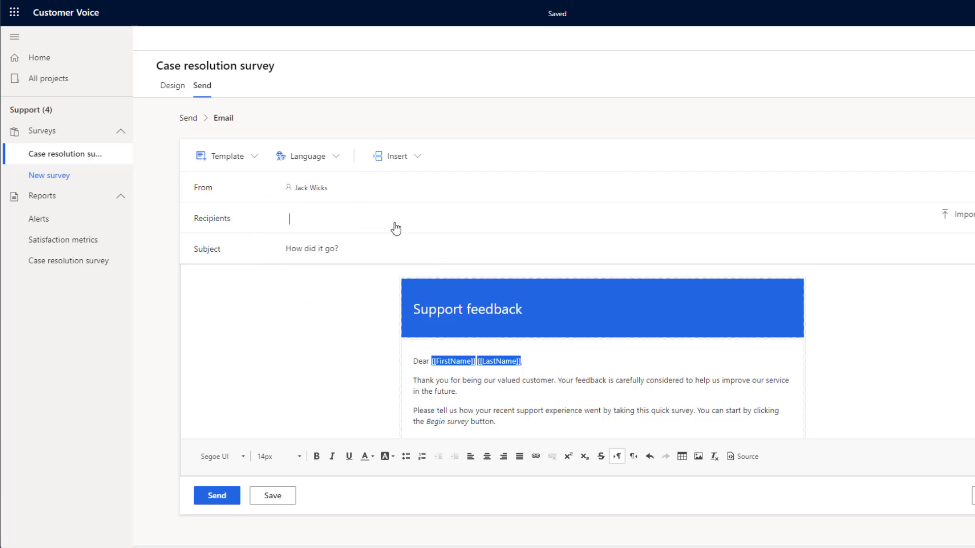
type("George Jacl")
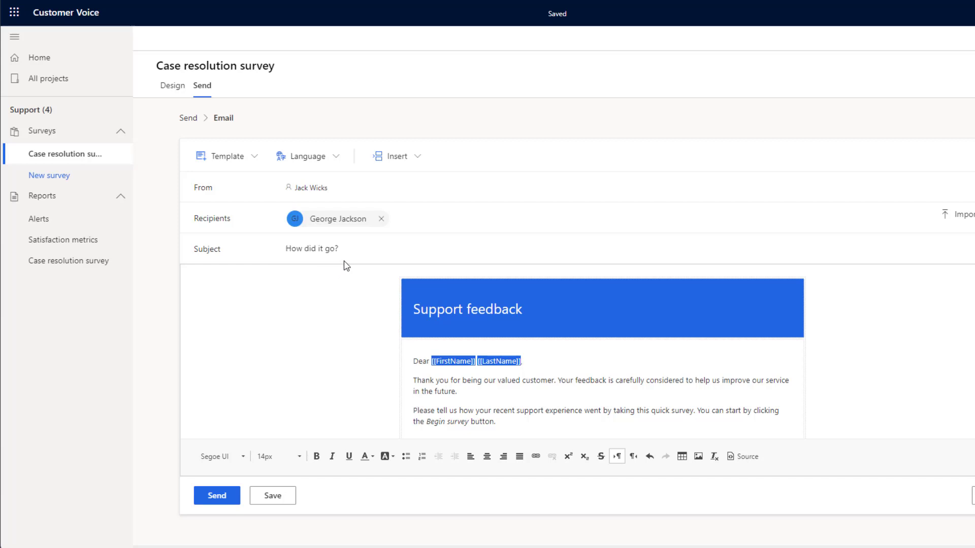
left_click(961, 214)
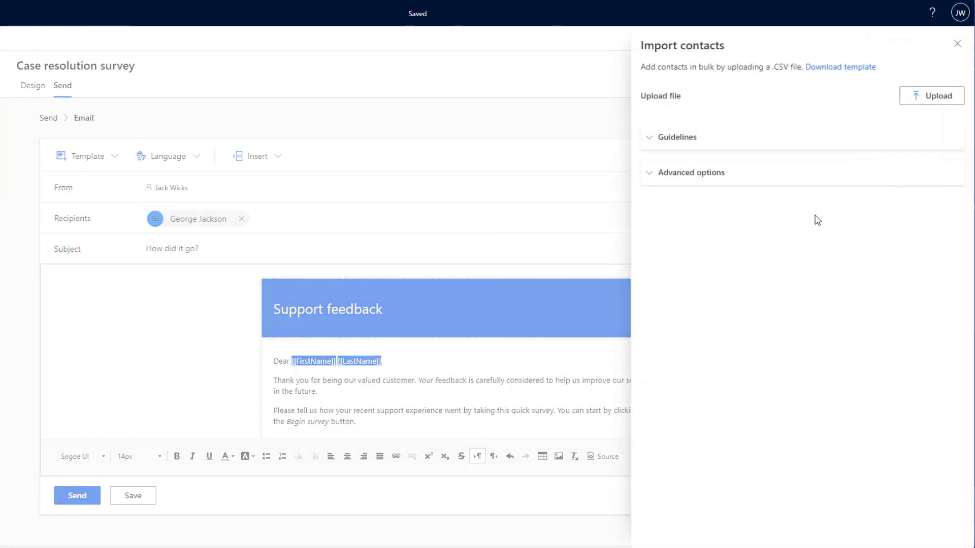
mouse_move(958, 49)
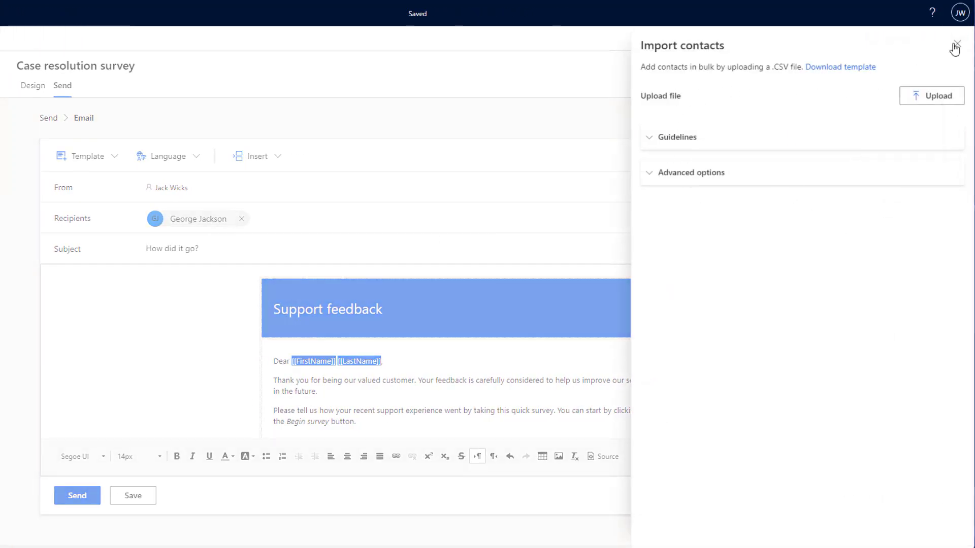
left_click(956, 49)
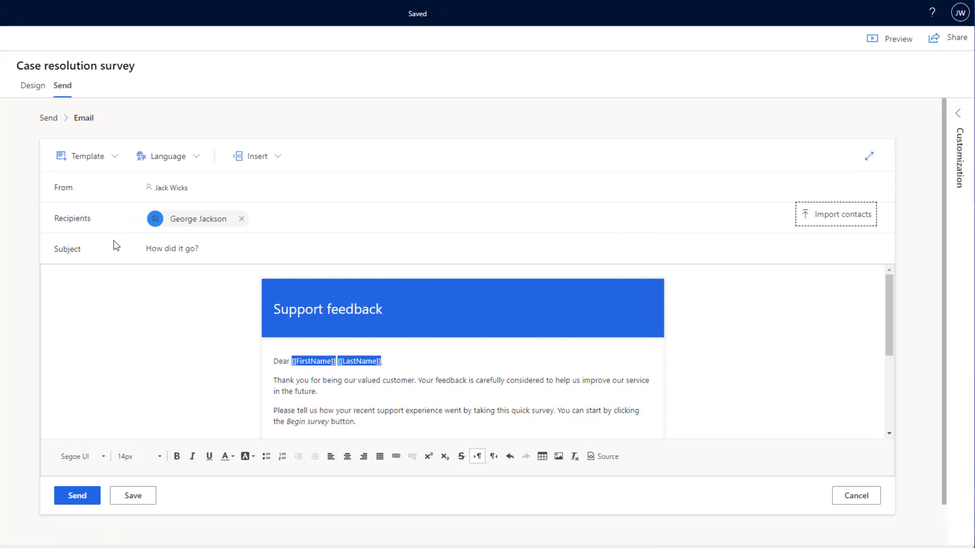
mouse_move(133, 319)
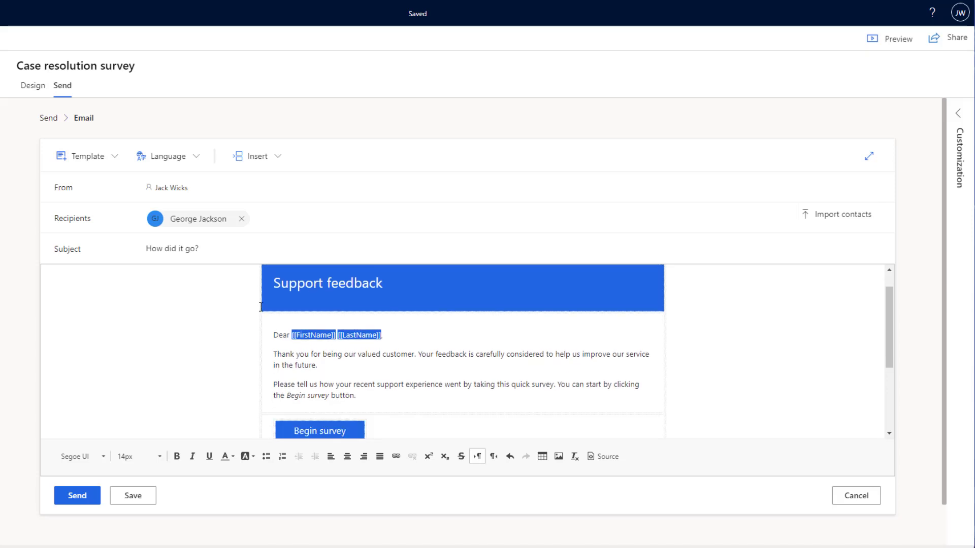
scroll("down", 3)
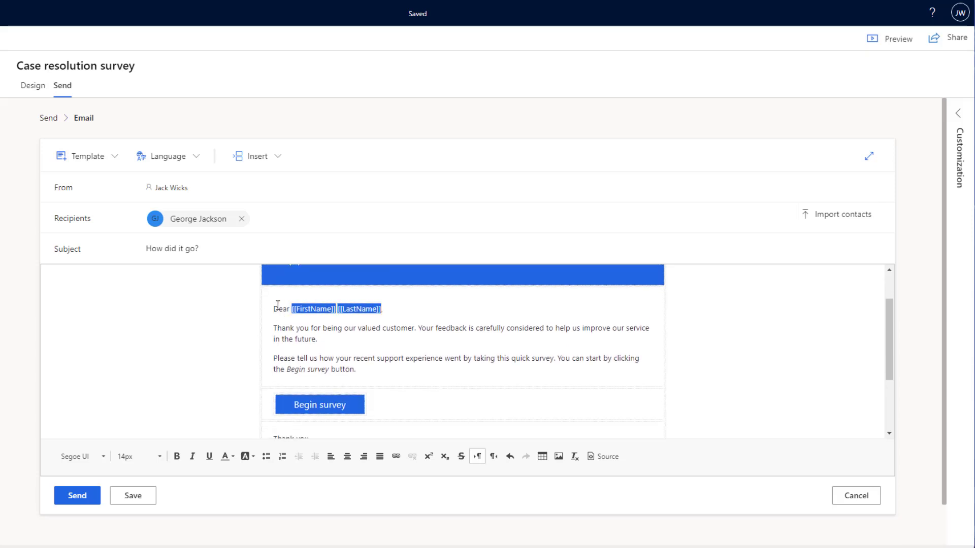
scroll("down", 3)
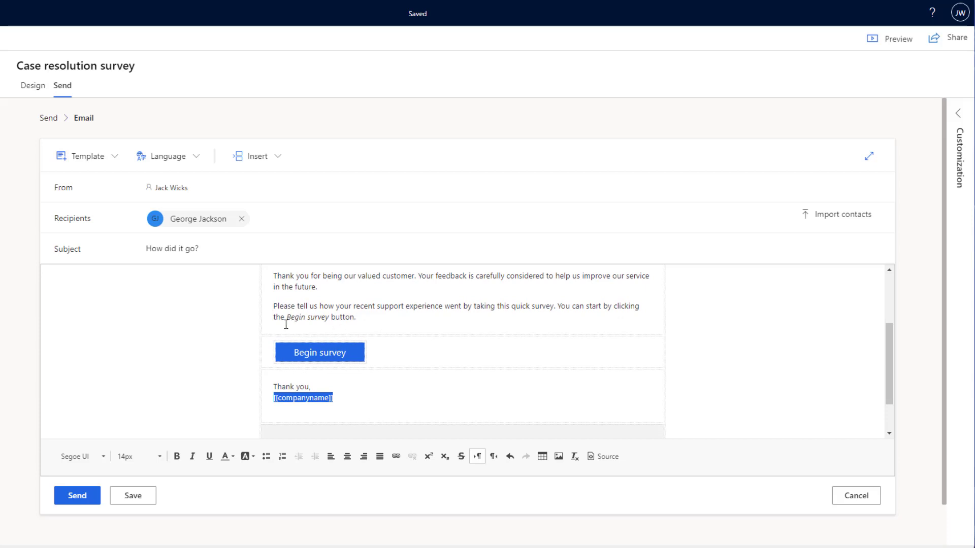
scroll("down", 3)
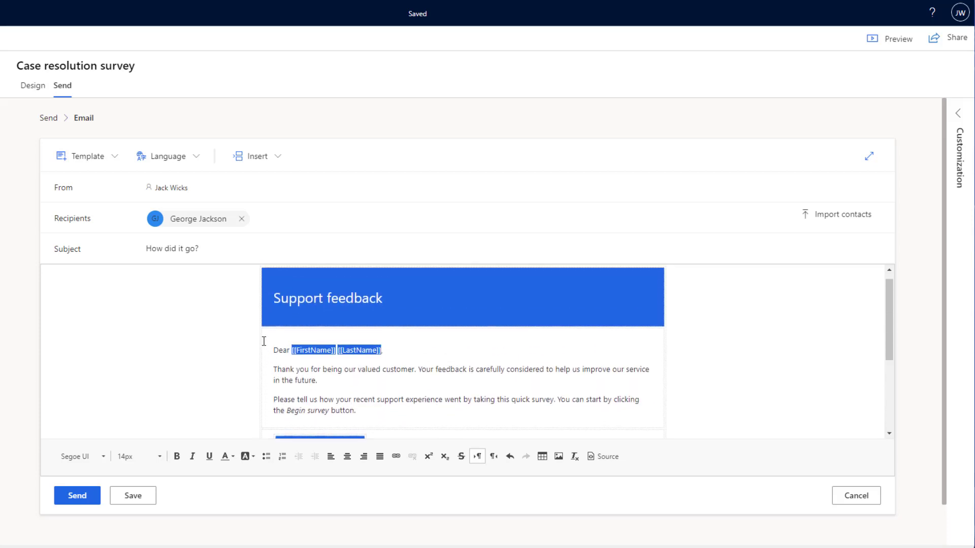
left_click(86, 156)
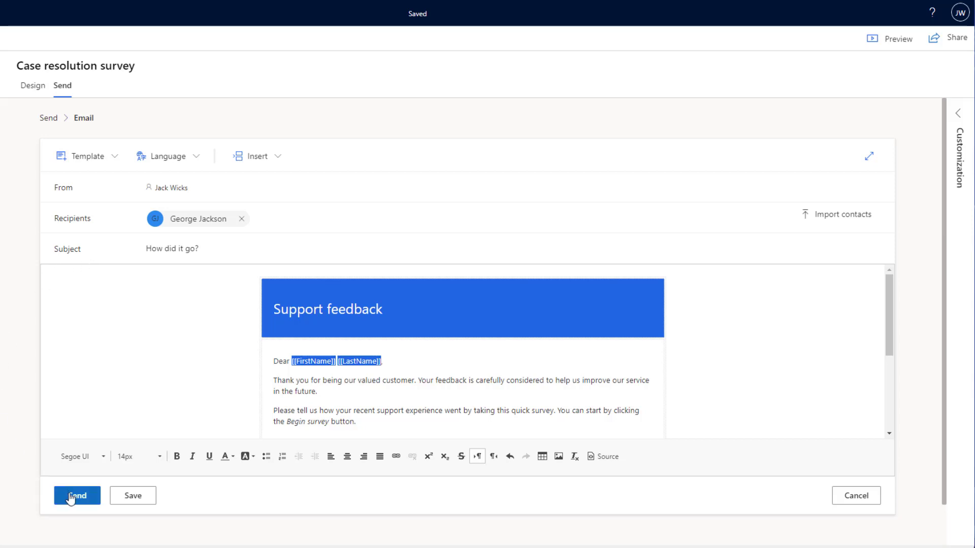
left_click(77, 495)
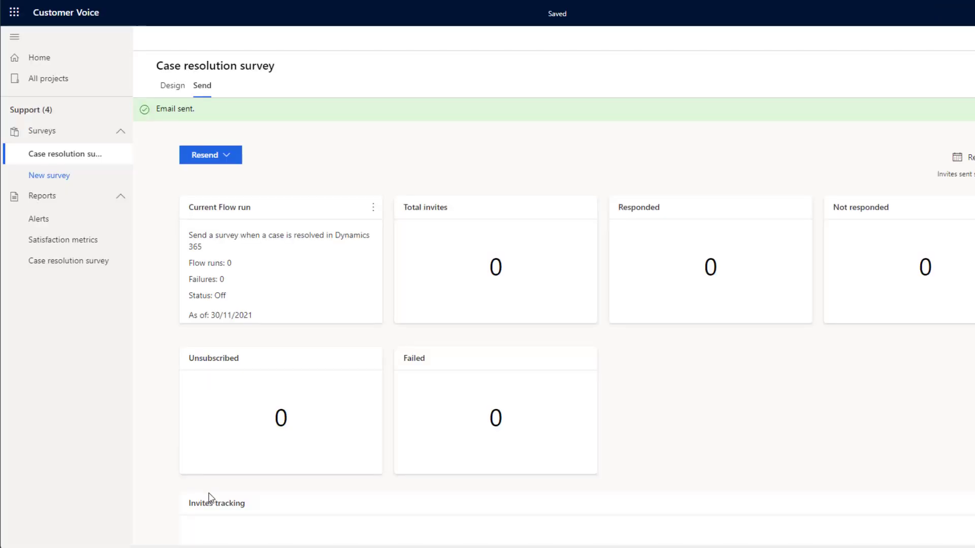
mouse_move(207, 491)
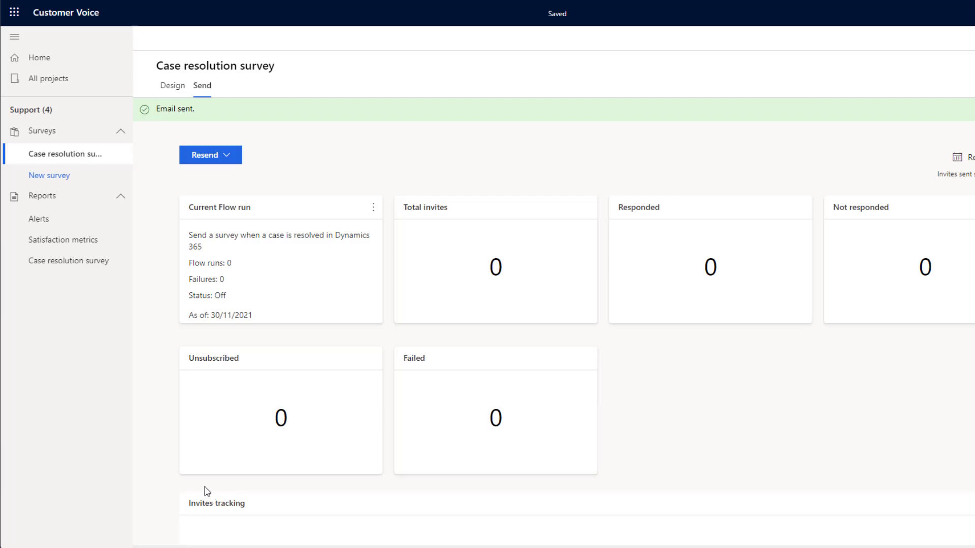
Under Resend > Automation, pick 'Send a survey when a case is resolved in Dynamics 365'.
left_click(210, 155)
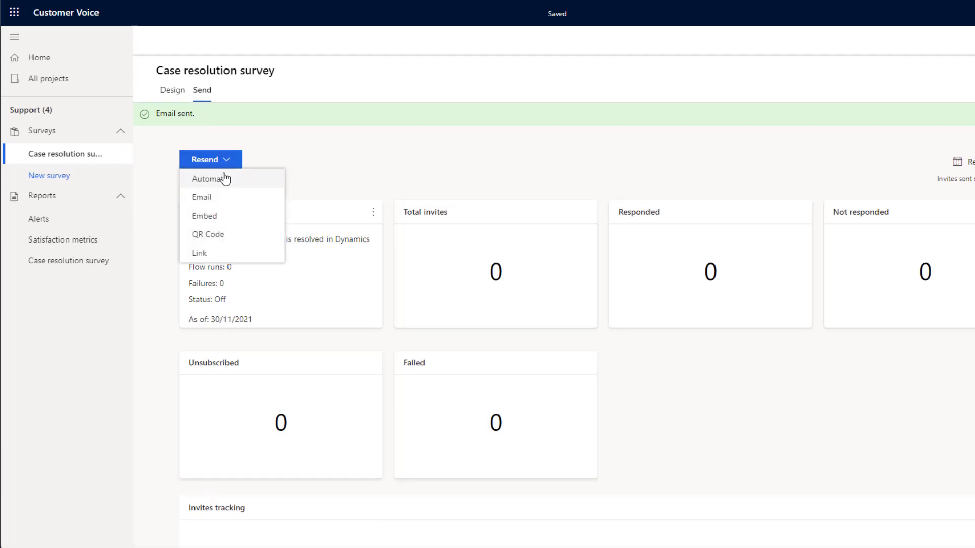
left_click(214, 179)
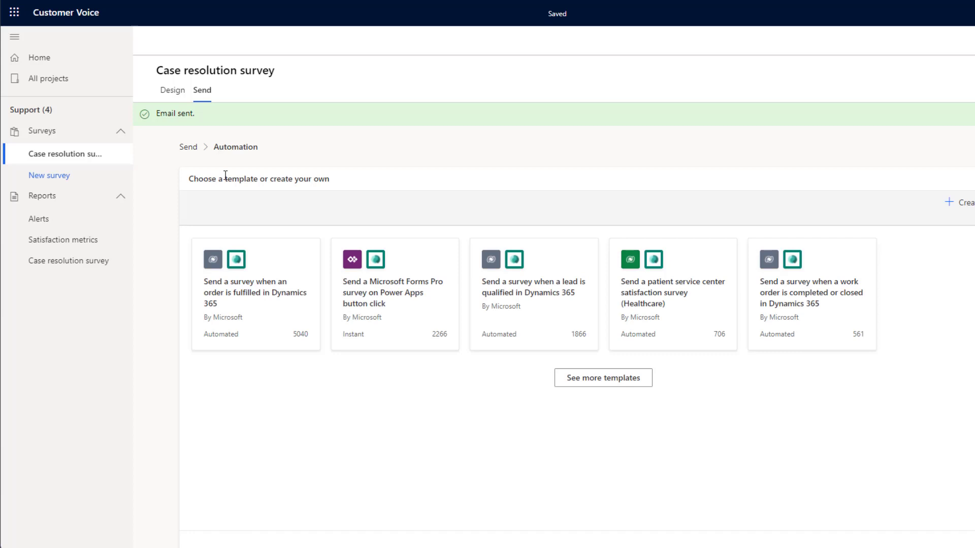
mouse_move(311, 387)
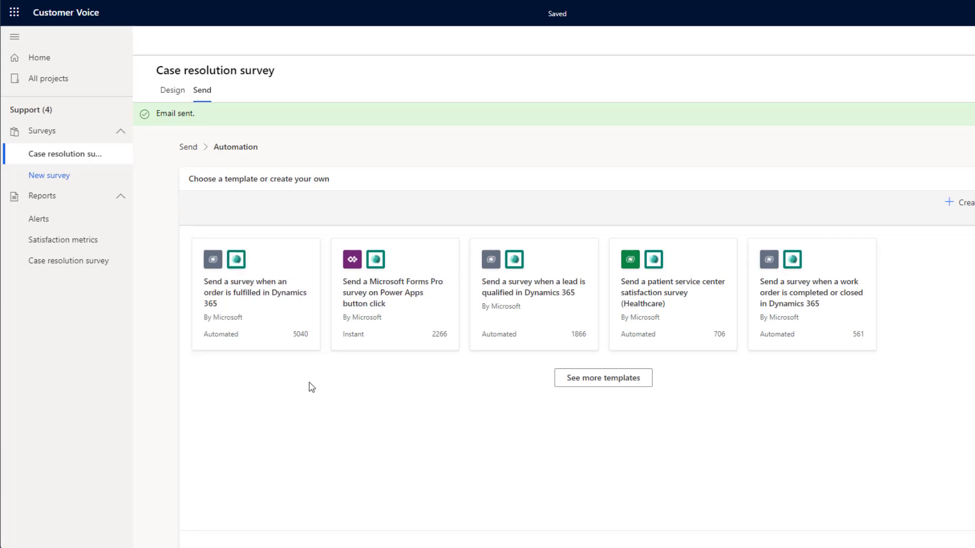
left_click(601, 377)
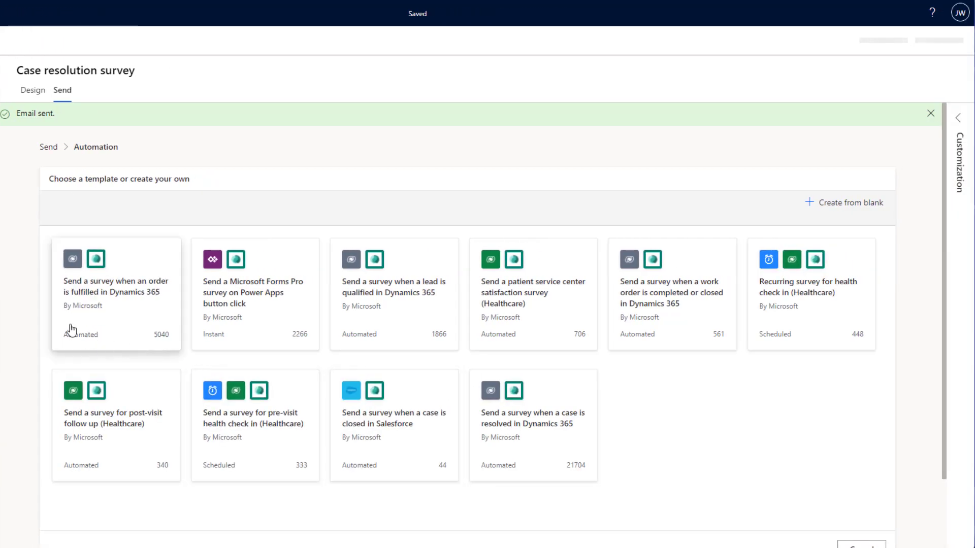
left_click(931, 114)
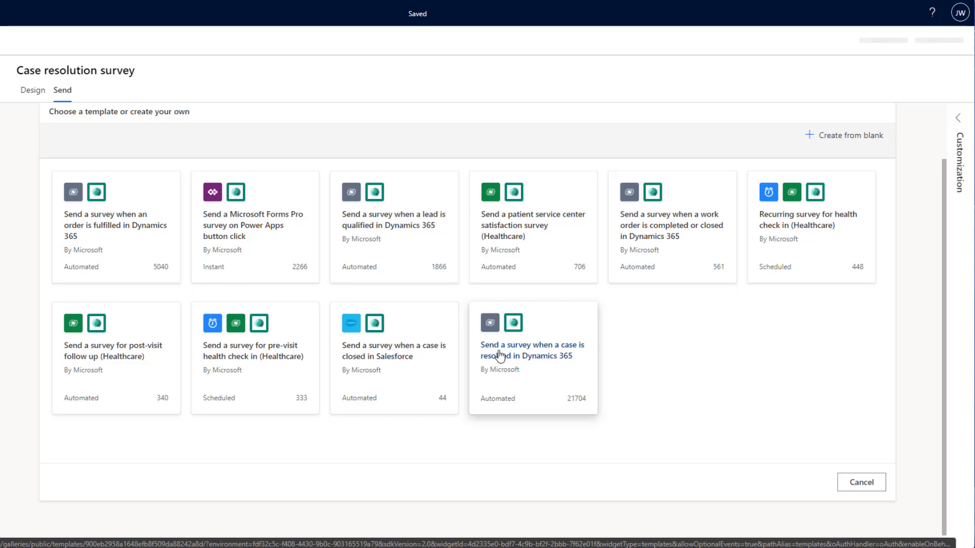
left_click(532, 350)
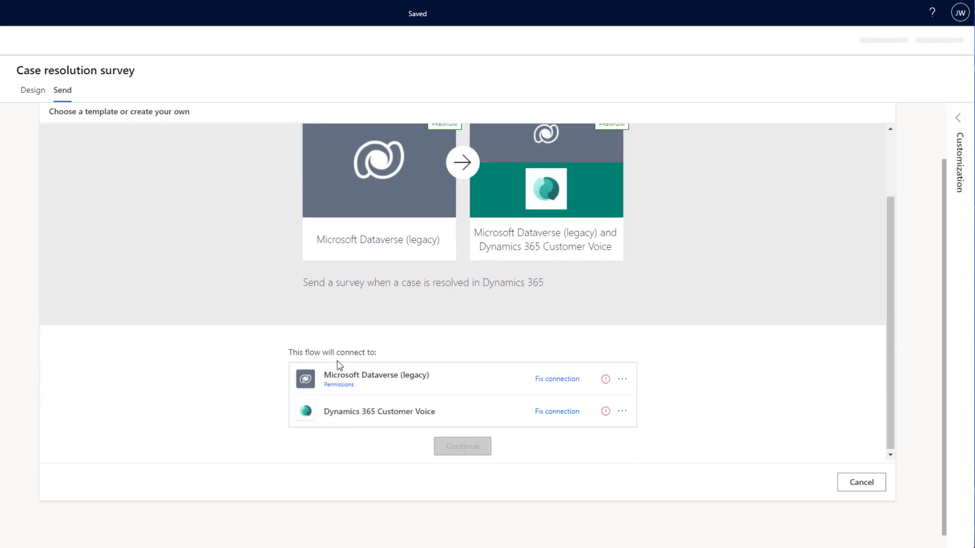
Sign in the Dataverse and Customer Voice connections and create the flow in org18d61ad7.crm11.
left_click(557, 379)
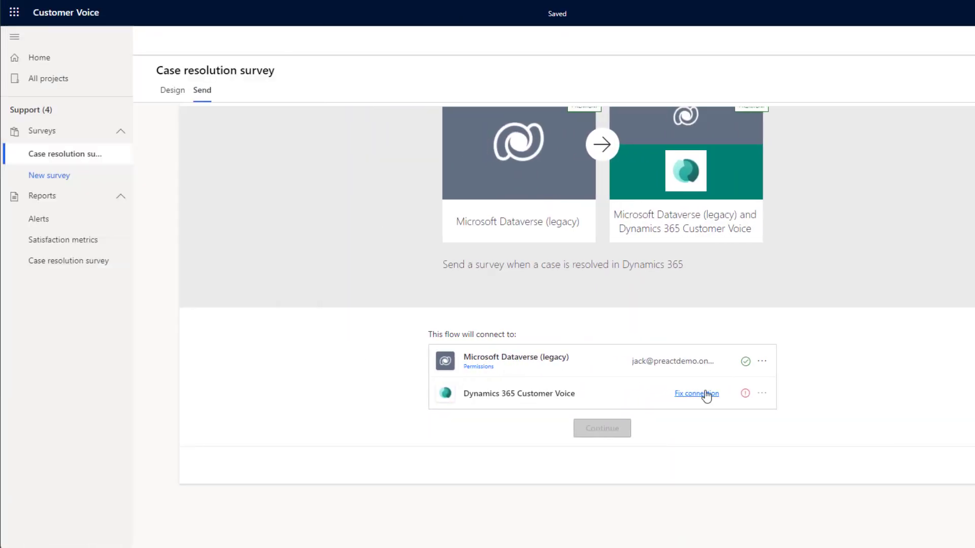
left_click(696, 393)
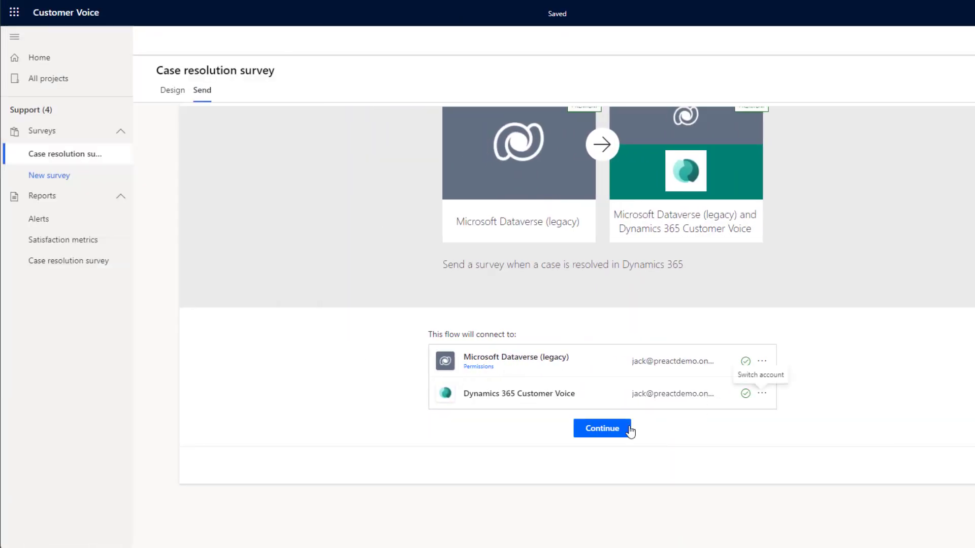
left_click(600, 429)
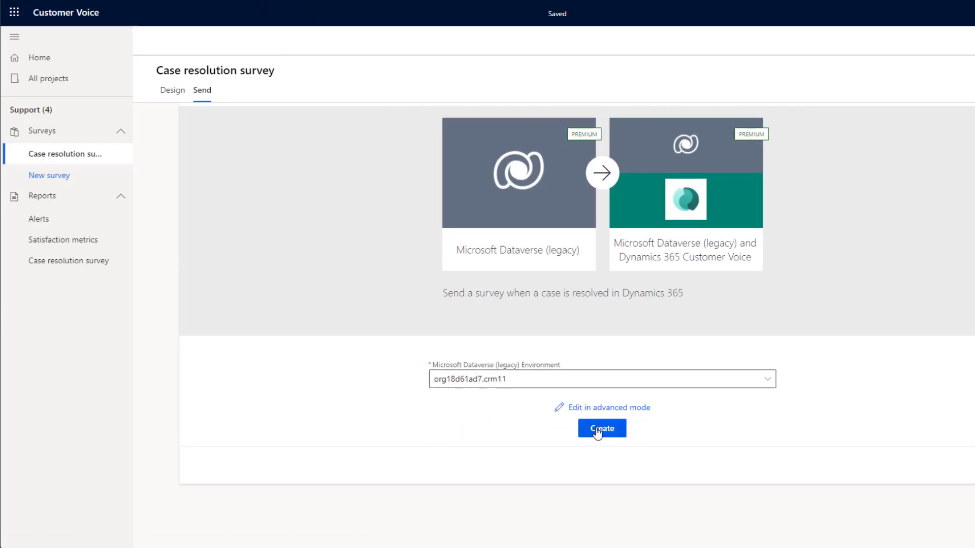
mouse_move(542, 418)
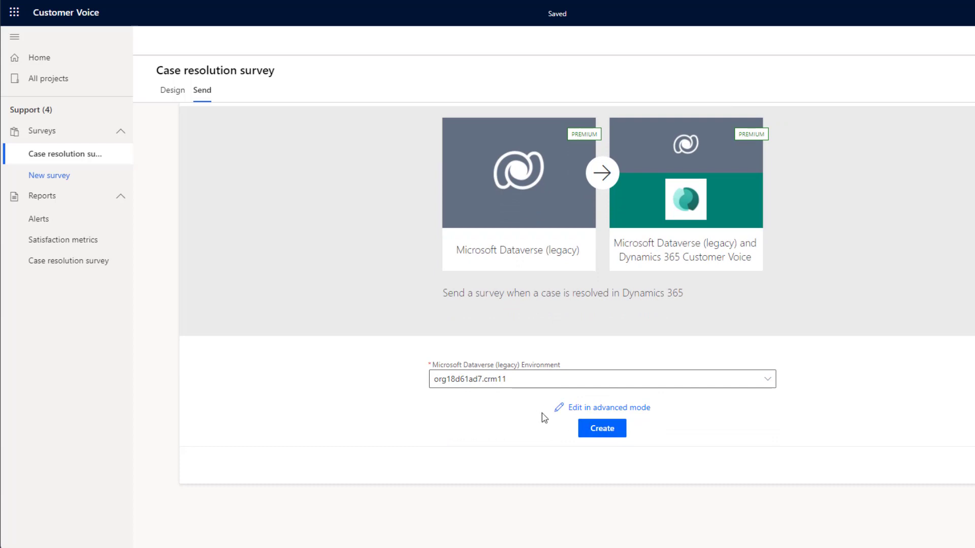
mouse_move(645, 439)
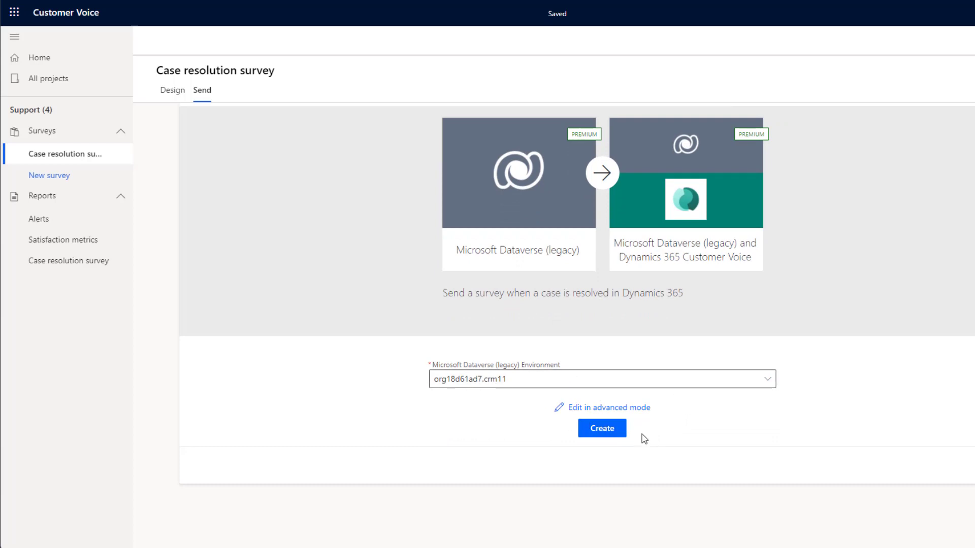
left_click(601, 428)
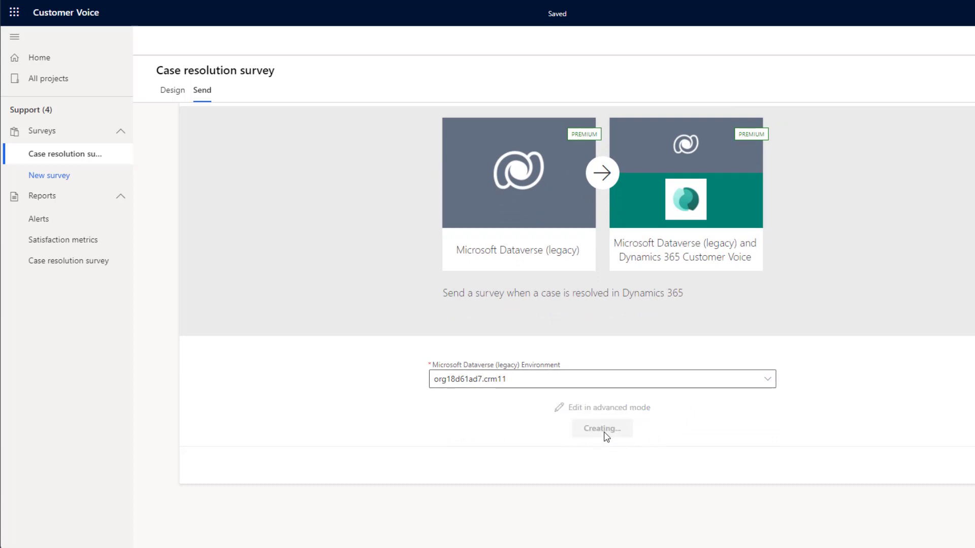
left_click(601, 428)
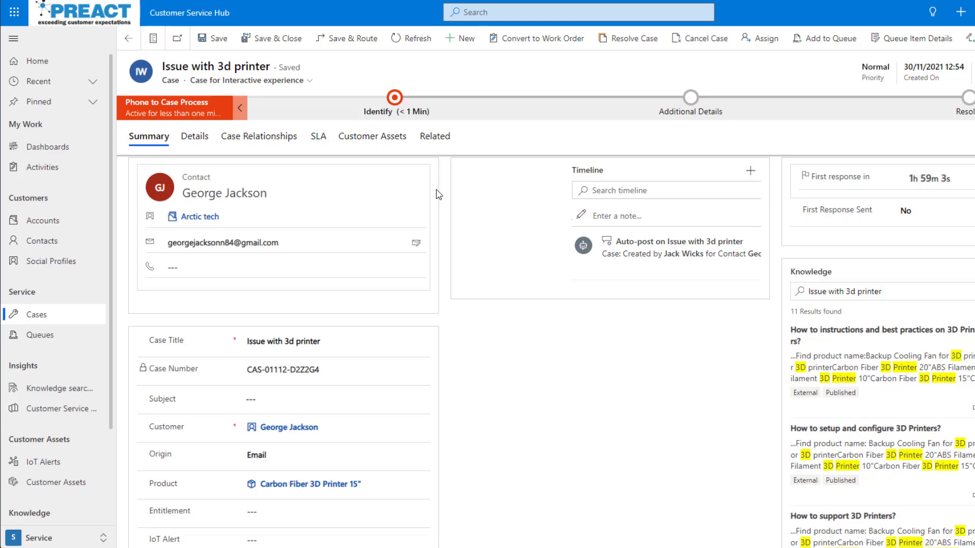
mouse_move(274, 172)
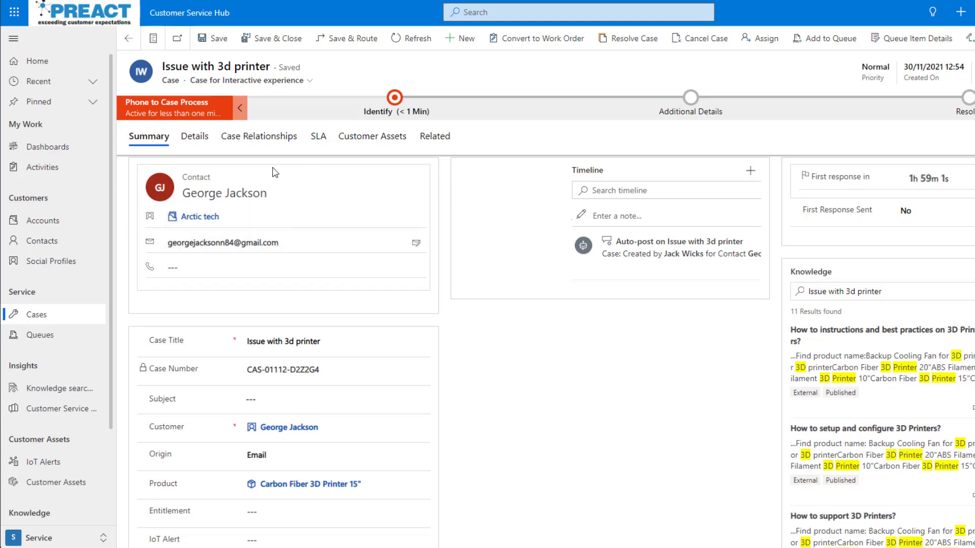
mouse_move(628, 67)
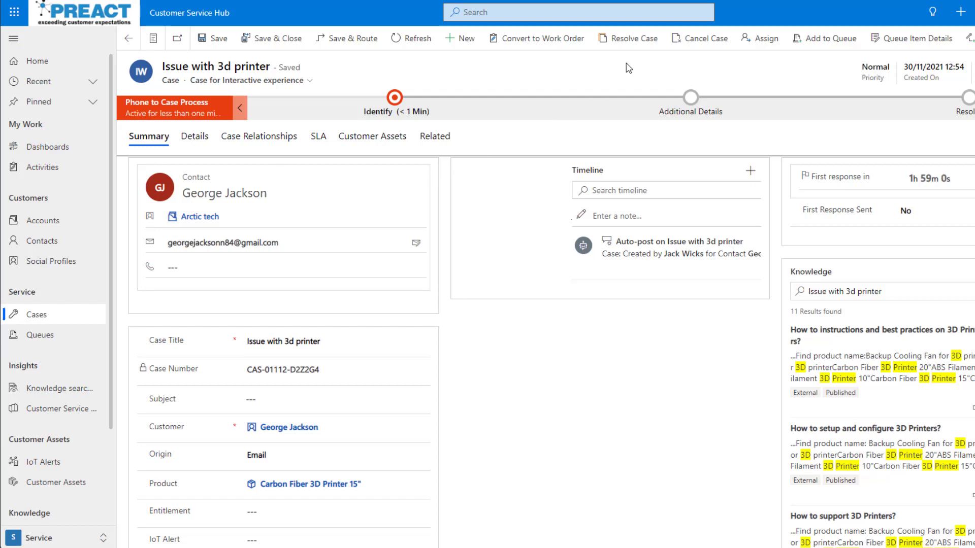
Resolve the 3d printer case with resolution 'Power cycle', then leave the record.
left_click(627, 39)
type("Power")
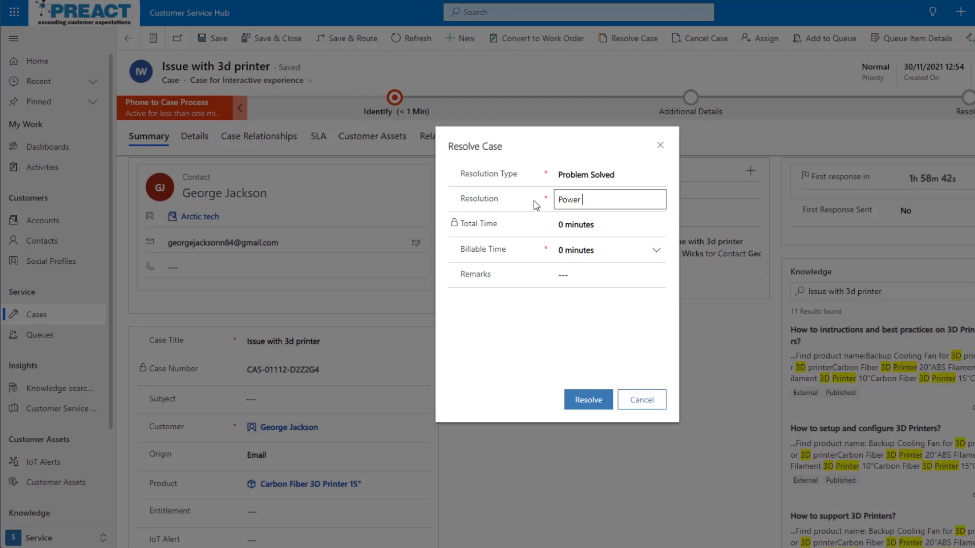
type("cycle")
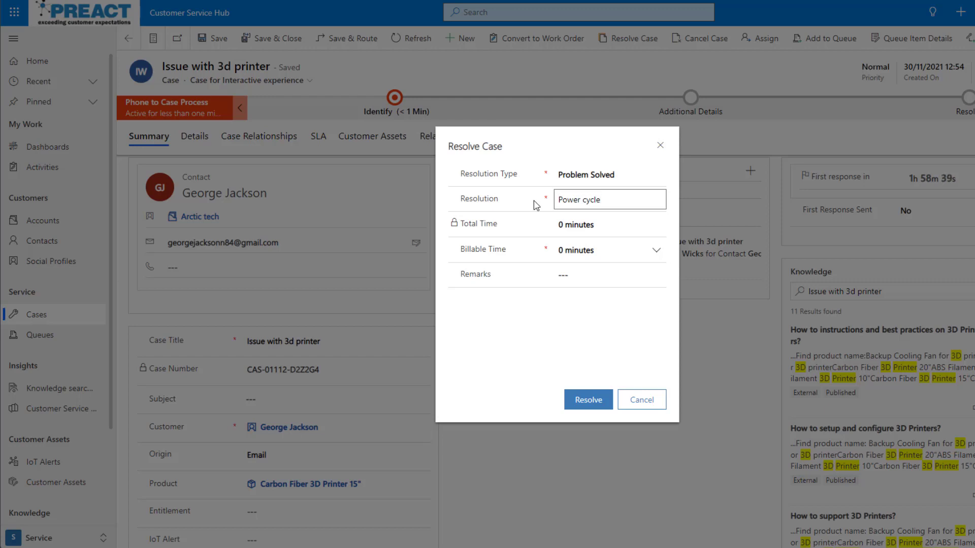
left_click(587, 400)
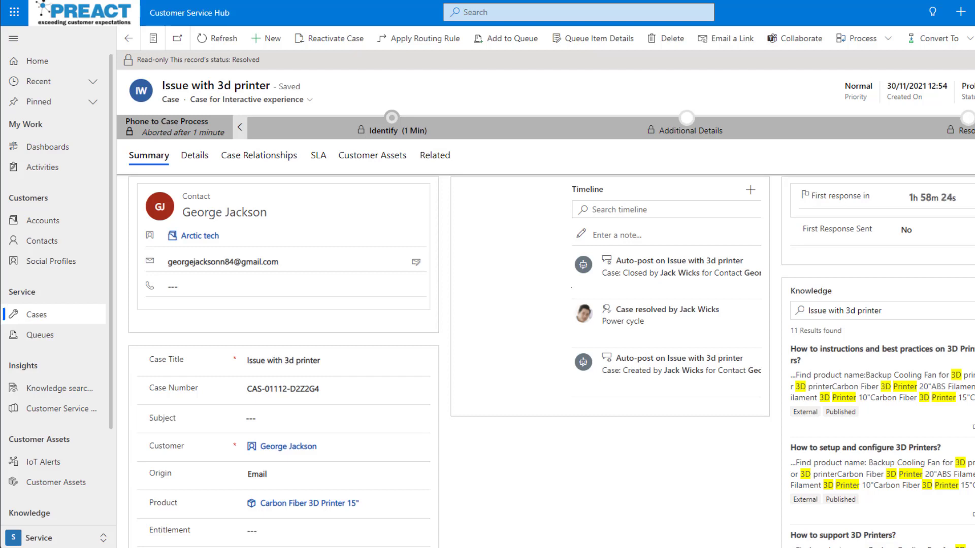
left_click(36, 315)
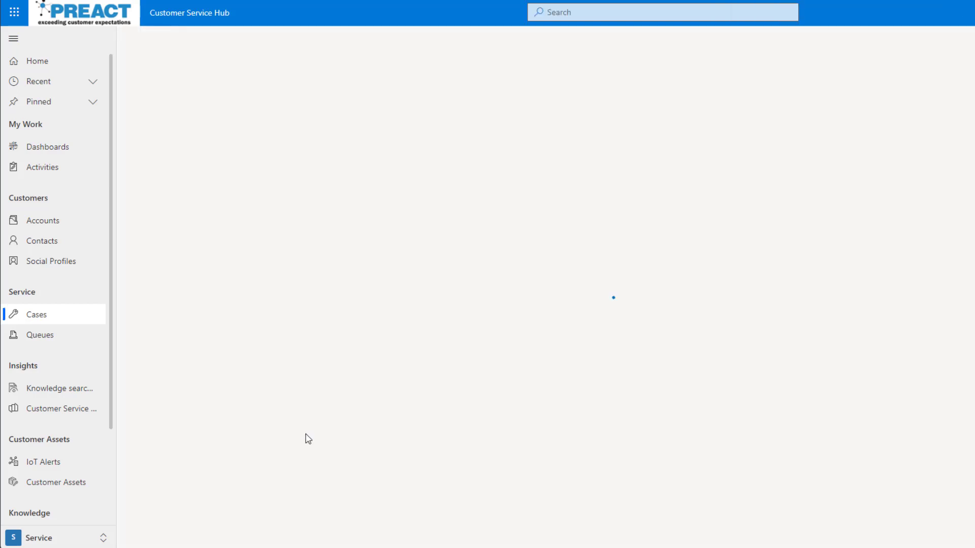
left_click(41, 241)
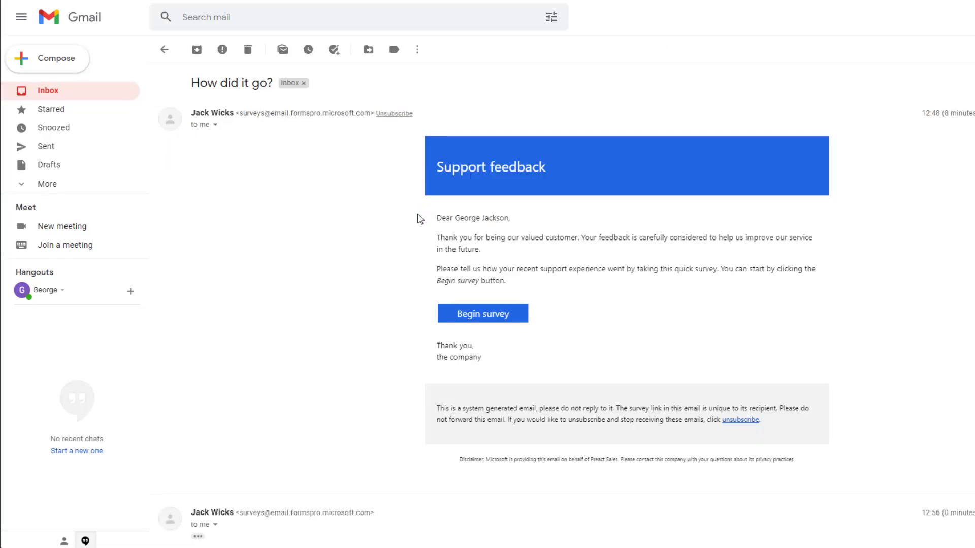
mouse_move(429, 335)
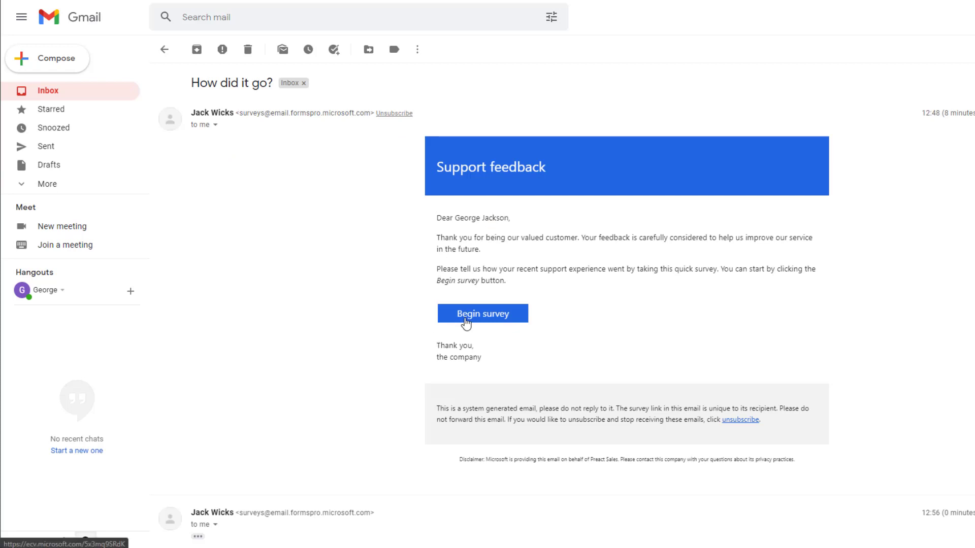
Open the survey from the email, rate five stars with Very satisfied answers, and submit.
left_click(482, 313)
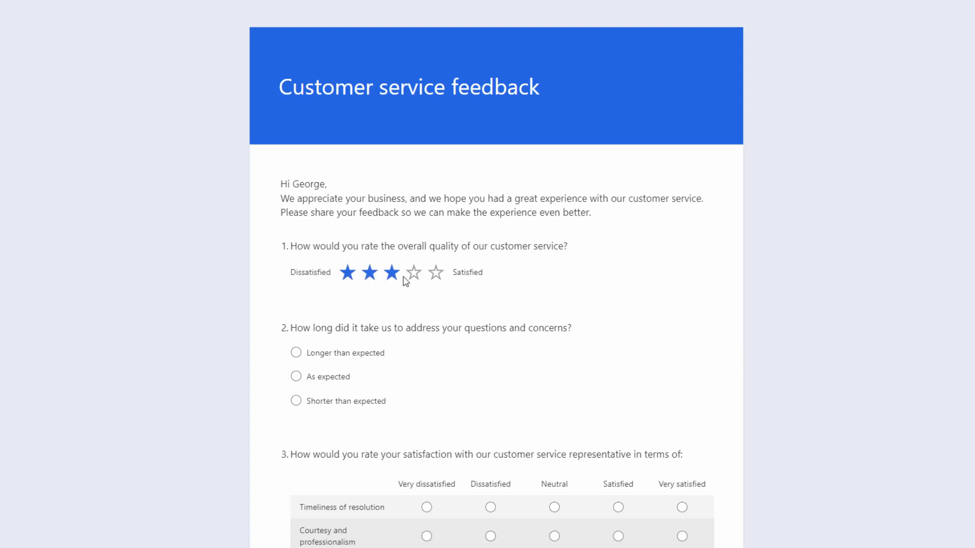
left_click(435, 272)
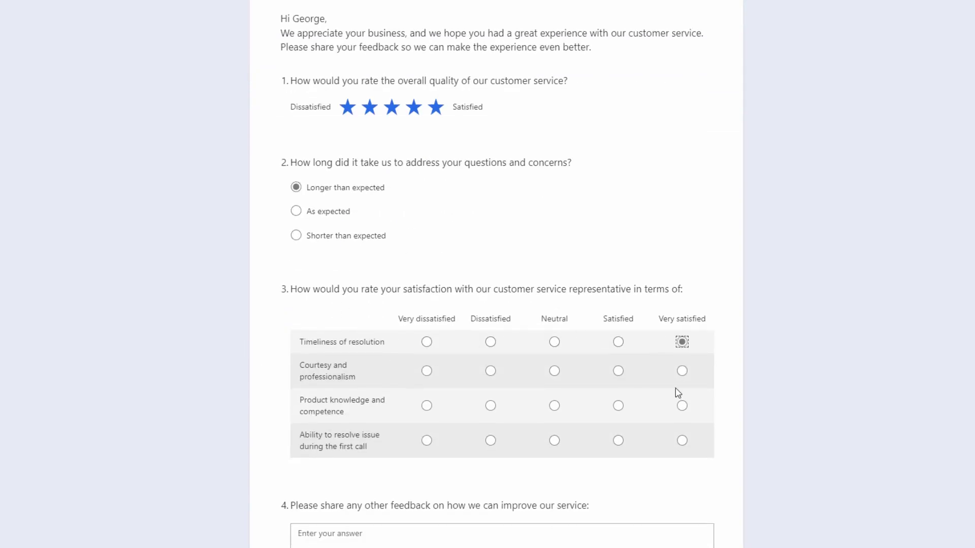
scroll("down", 3)
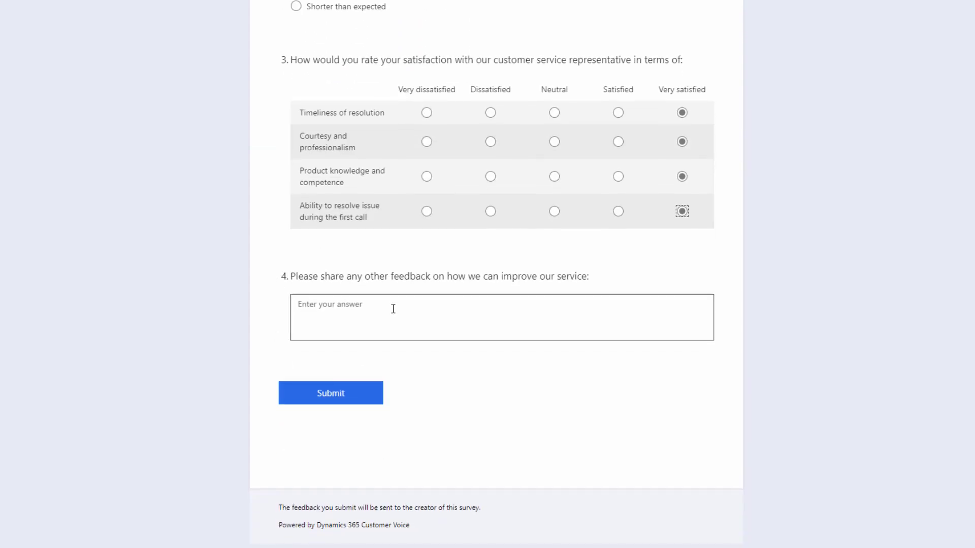
left_click(330, 393)
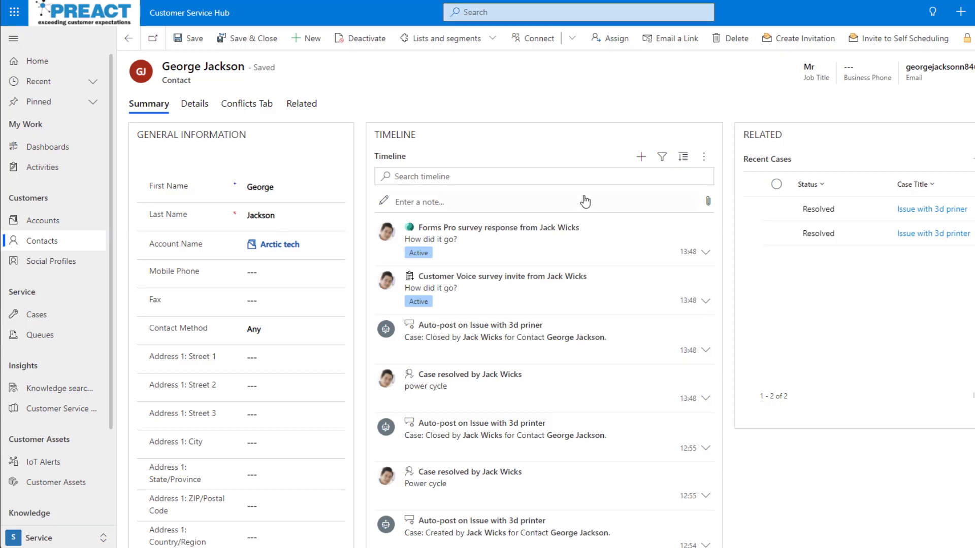
mouse_move(656, 236)
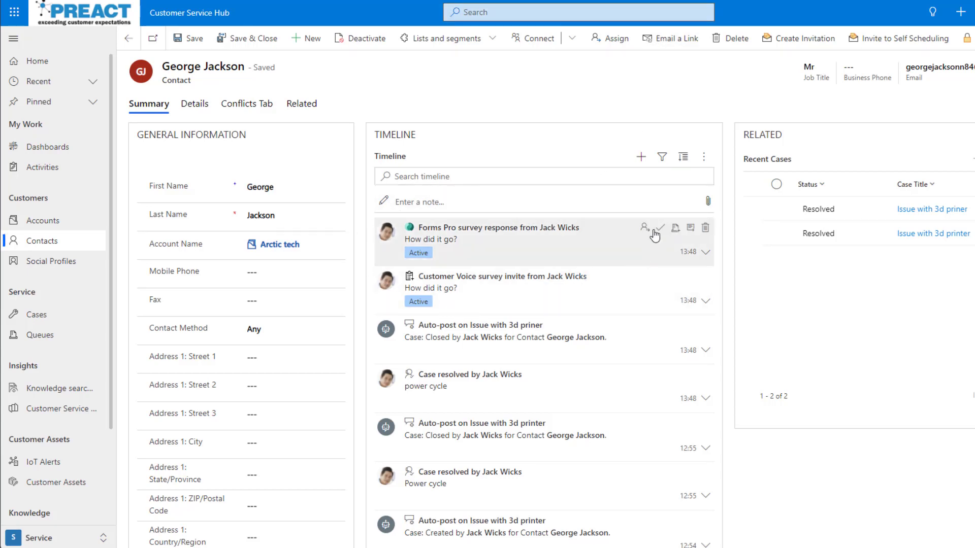
mouse_move(430, 288)
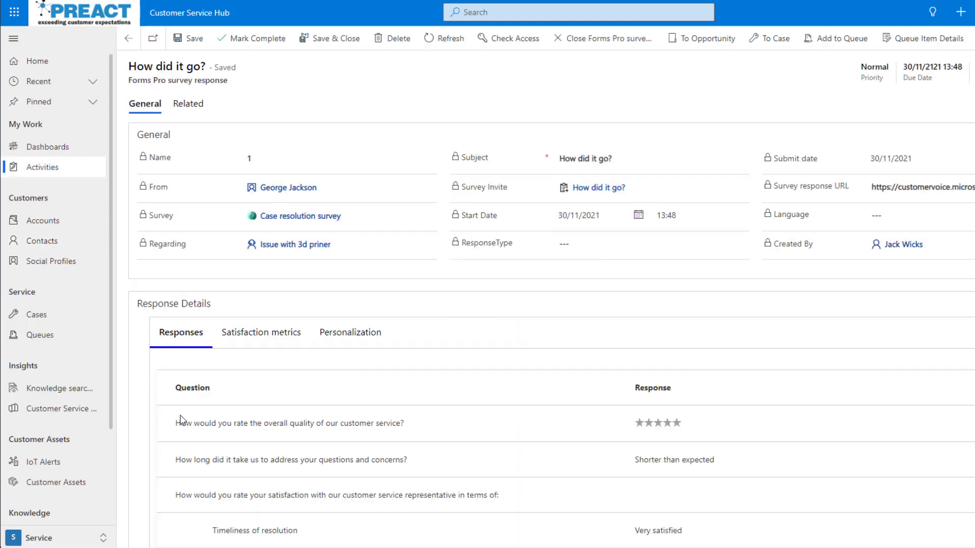
scroll("down", 3)
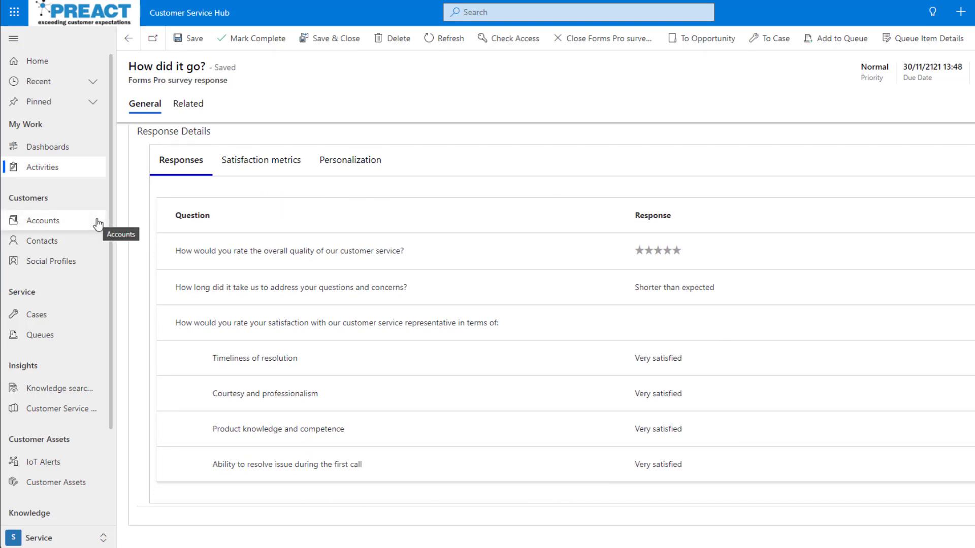
mouse_move(171, 209)
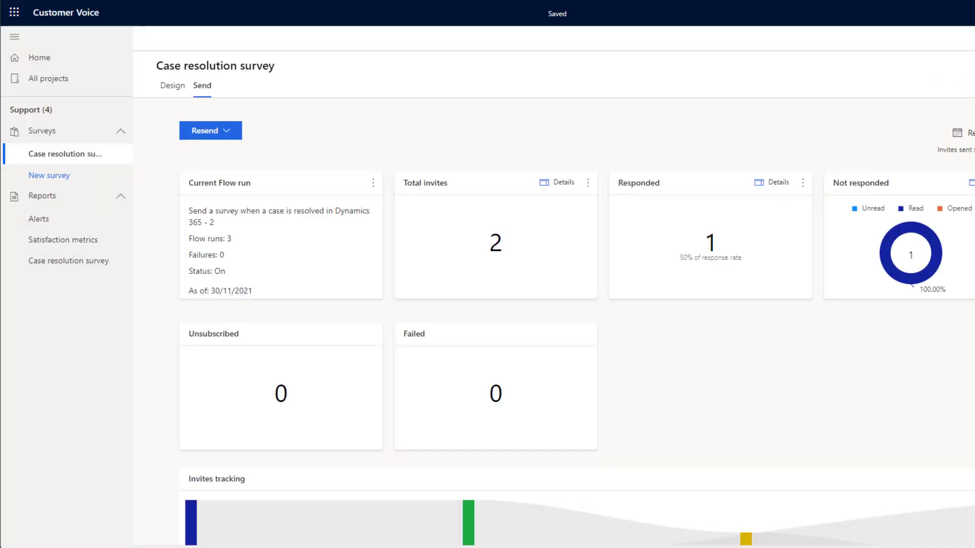
mouse_move(600, 128)
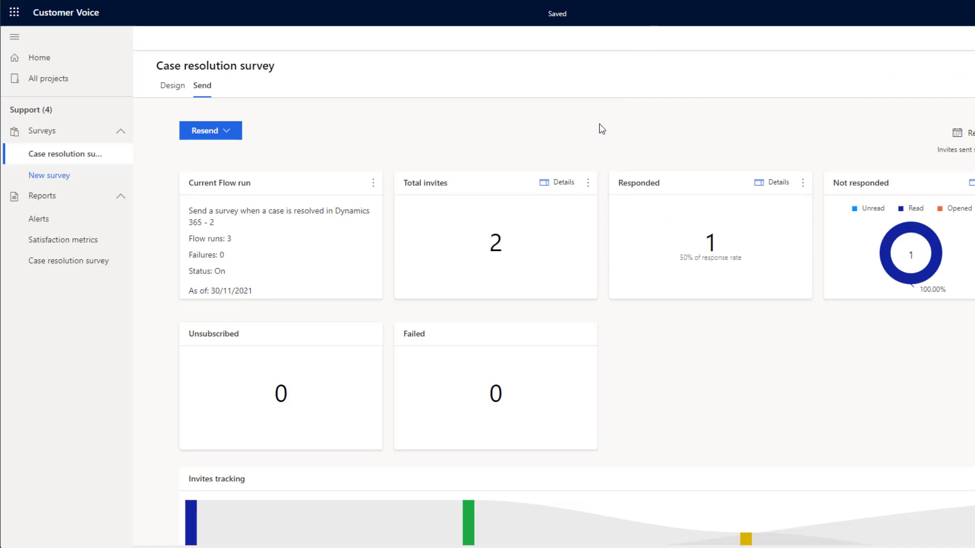
mouse_move(584, 130)
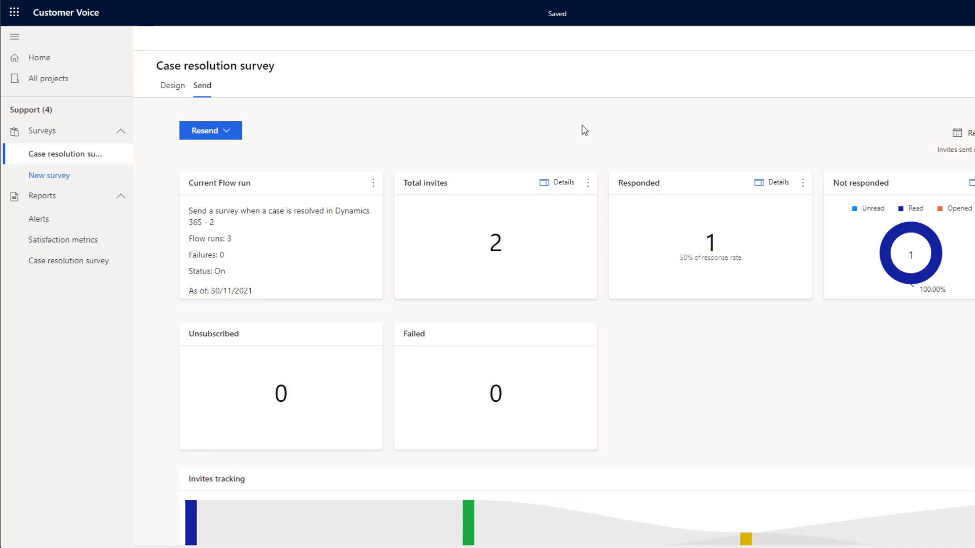
mouse_move(453, 146)
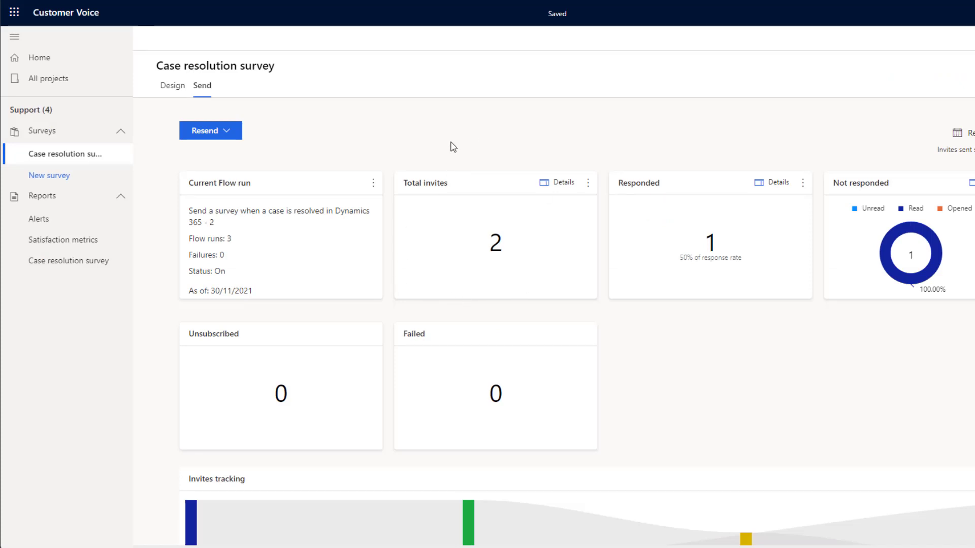
Check Invites tracking on the Send tab, then open the Case resolution survey report.
left_click(15, 37)
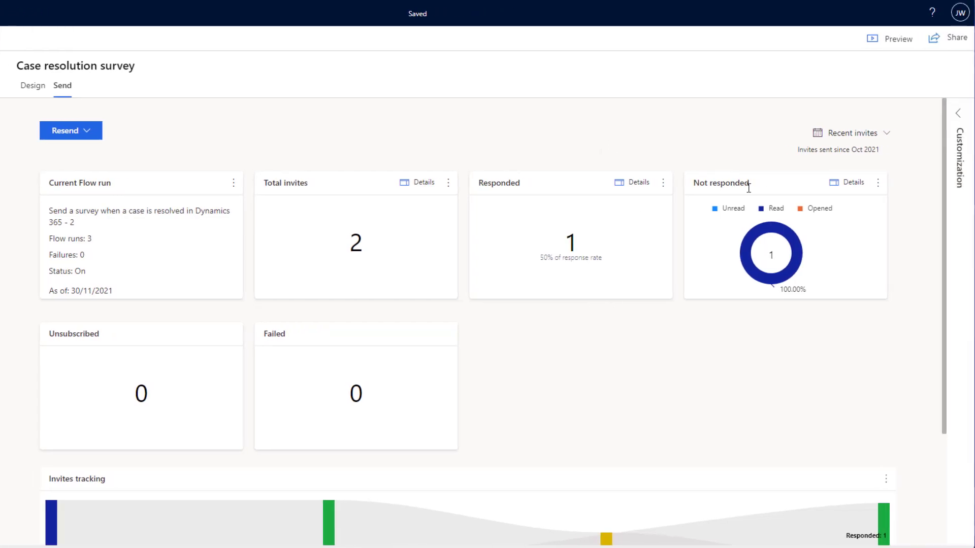
mouse_move(688, 307)
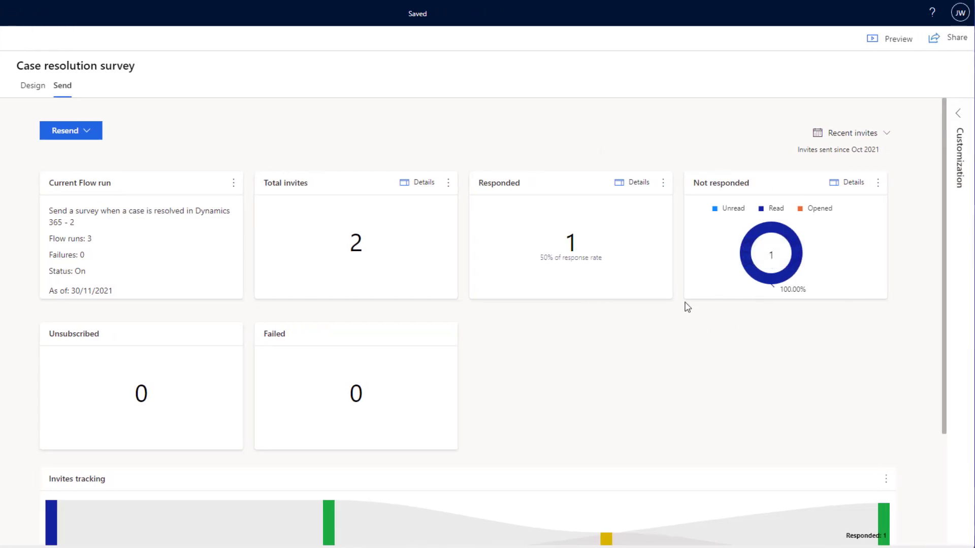
scroll("down", 3)
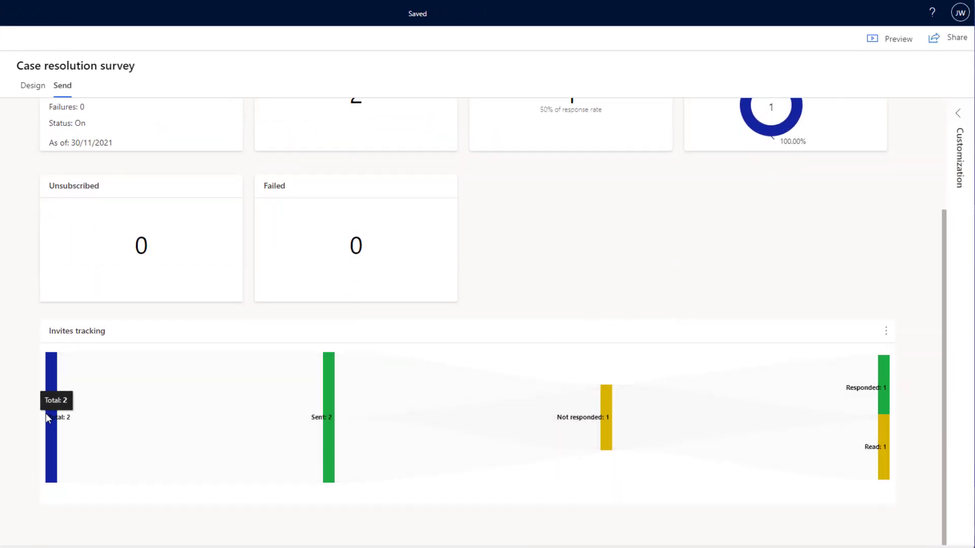
mouse_move(559, 402)
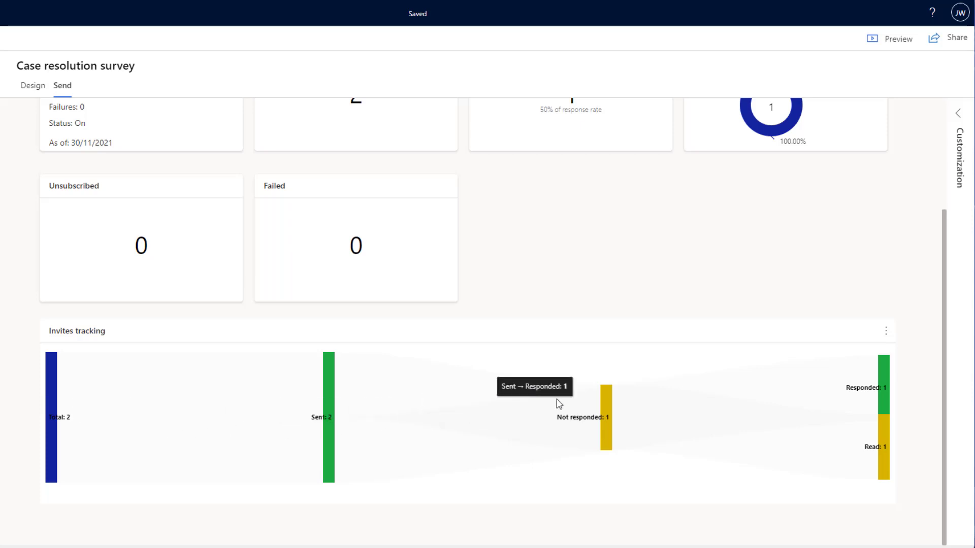
mouse_move(415, 507)
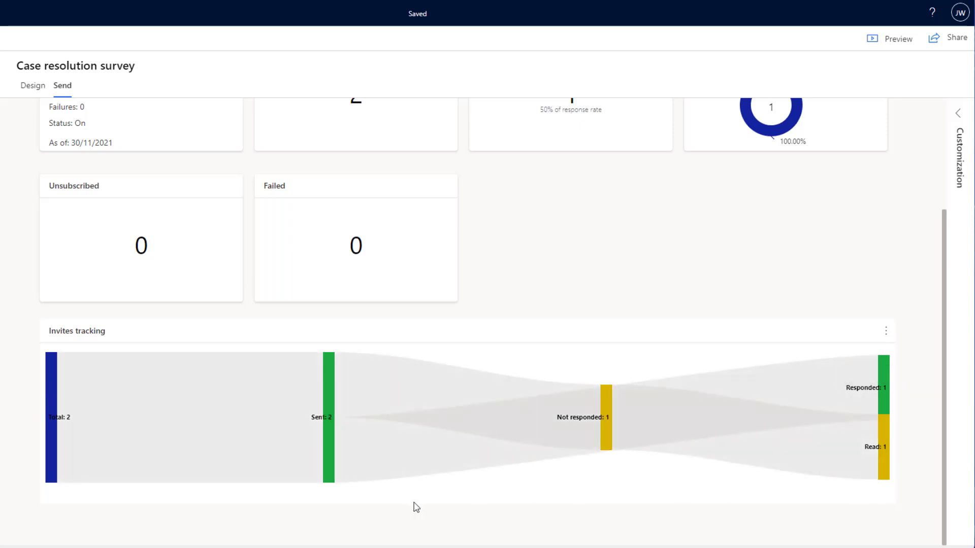
mouse_move(54, 316)
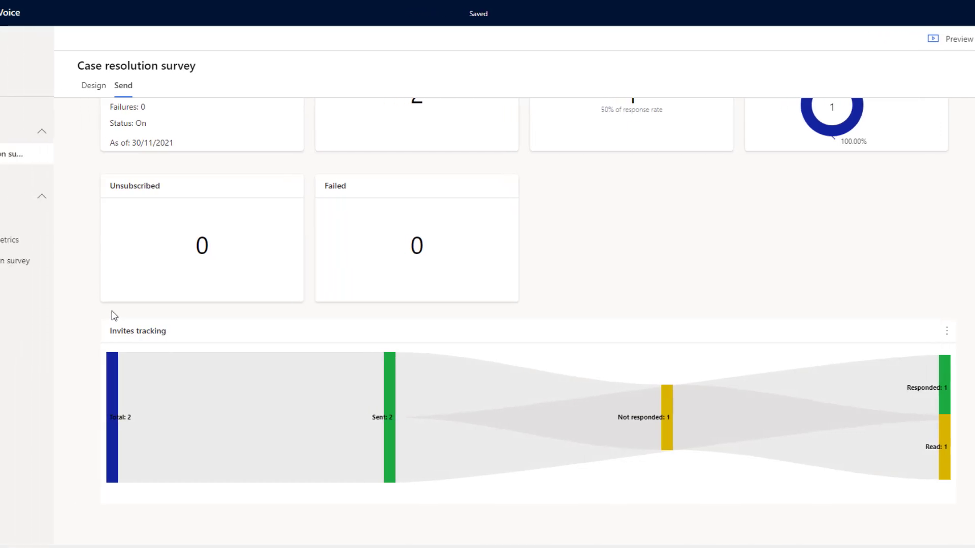
left_click(70, 261)
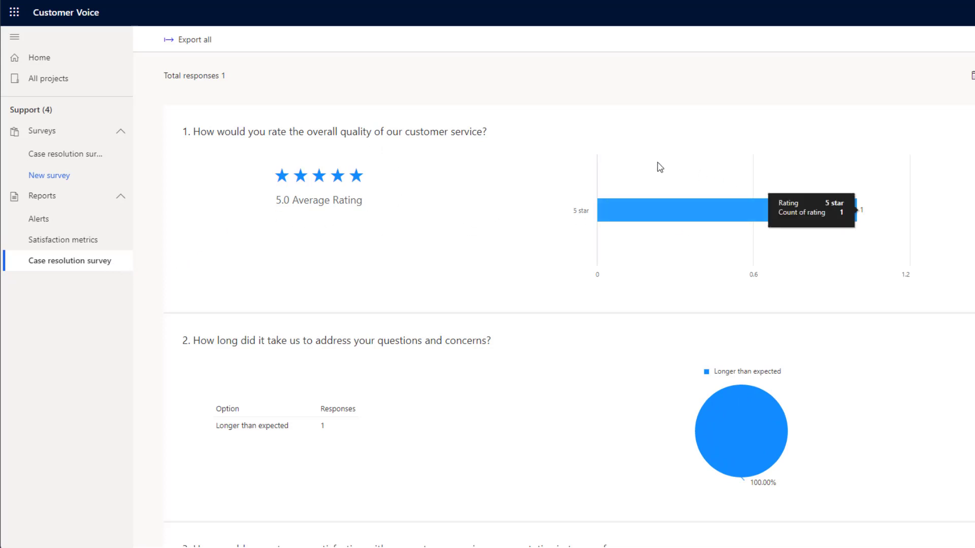
Scroll the one-response report, view the empty Satisfaction metrics, then open Alerts.
scroll("down", 3)
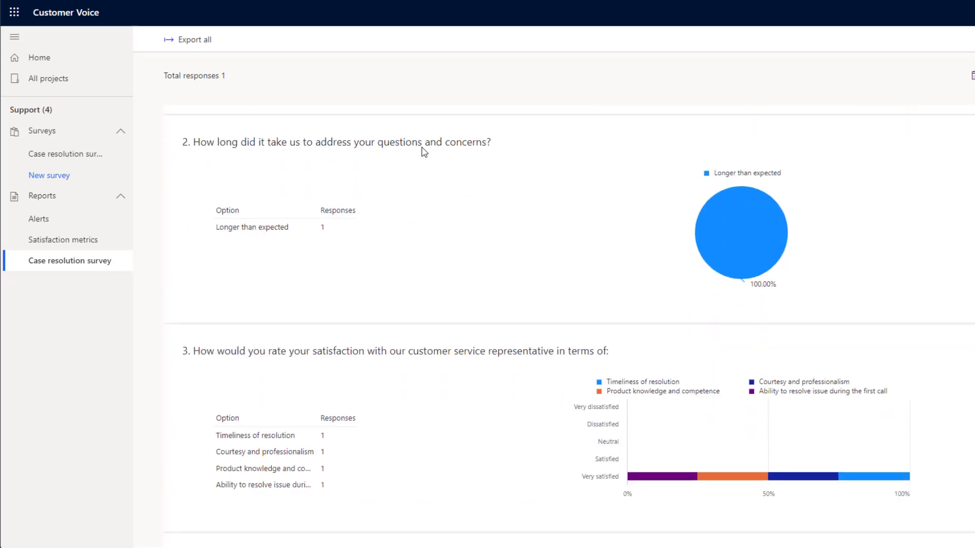
scroll("down", 3)
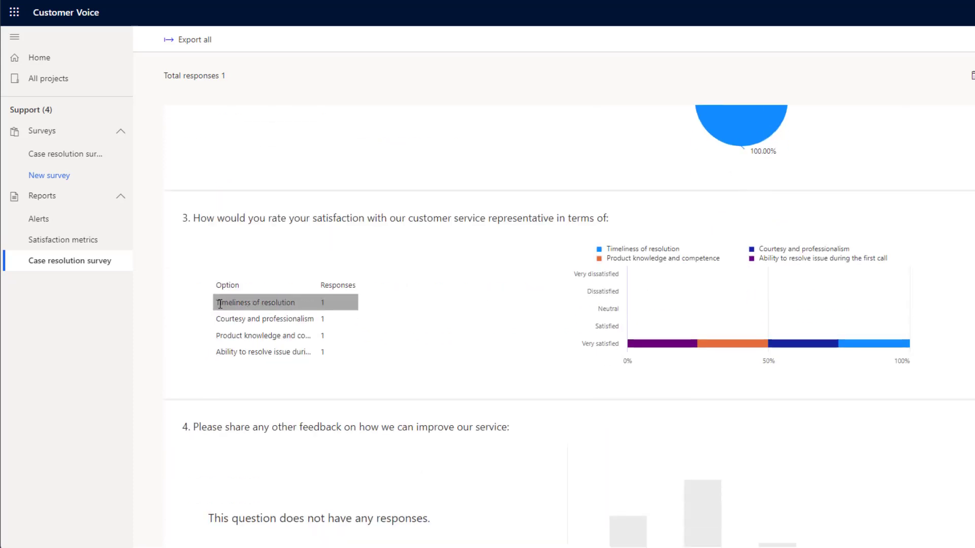
left_click(63, 240)
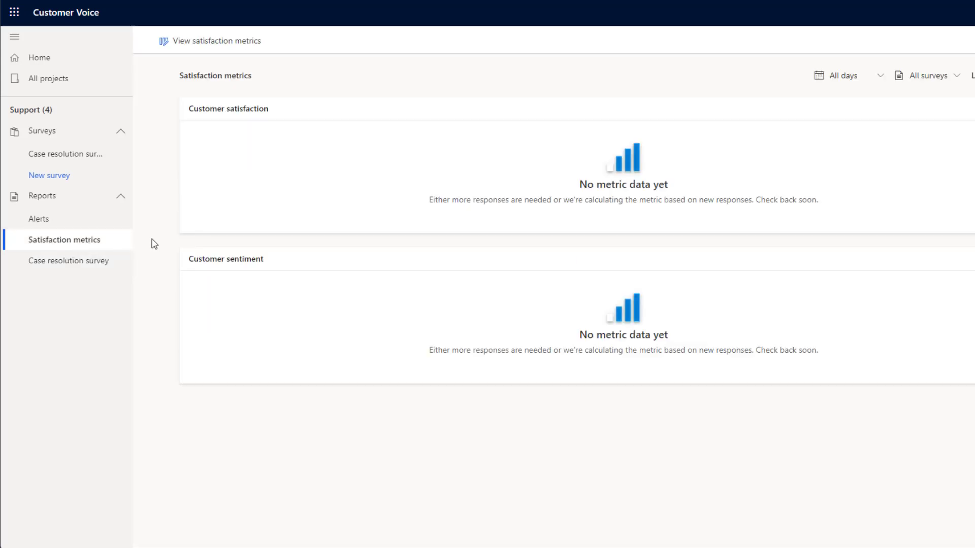
mouse_move(128, 238)
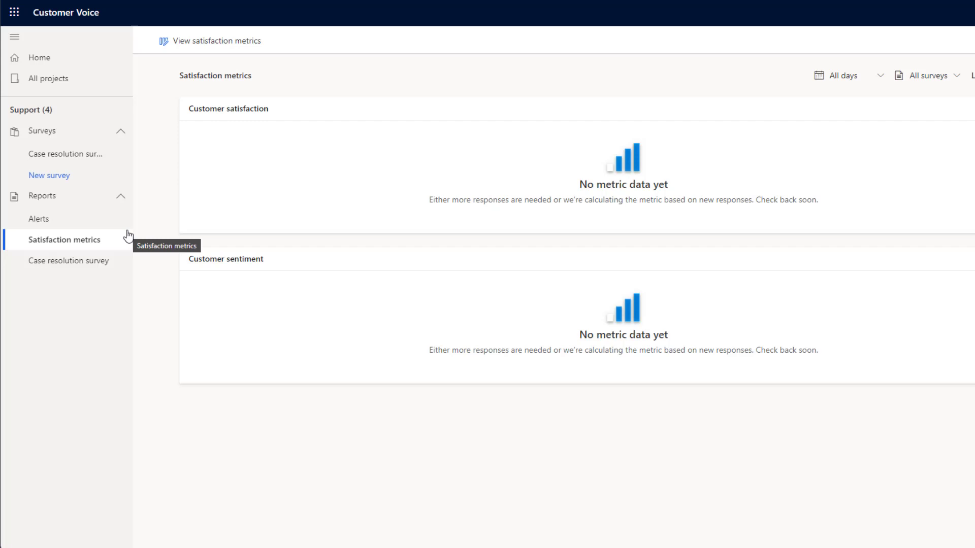
mouse_move(104, 225)
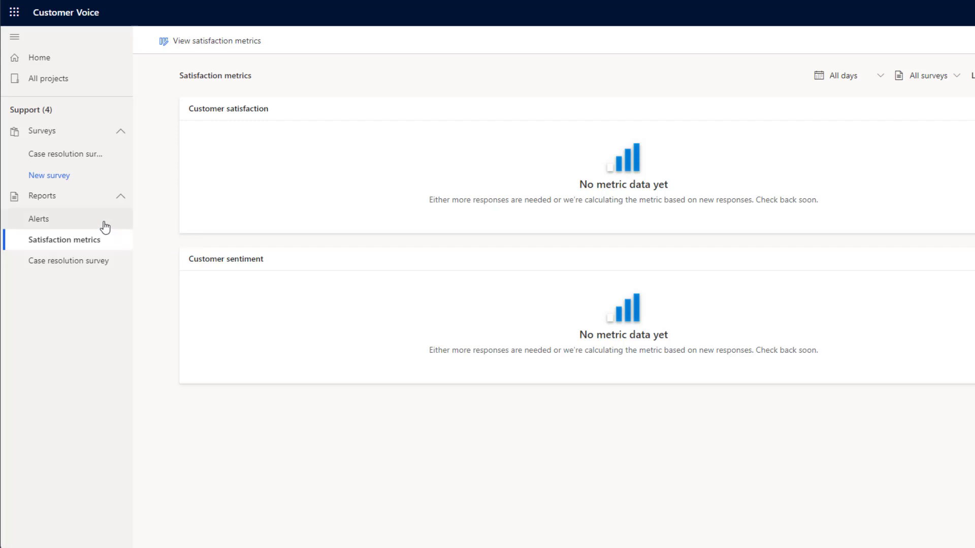
left_click(39, 218)
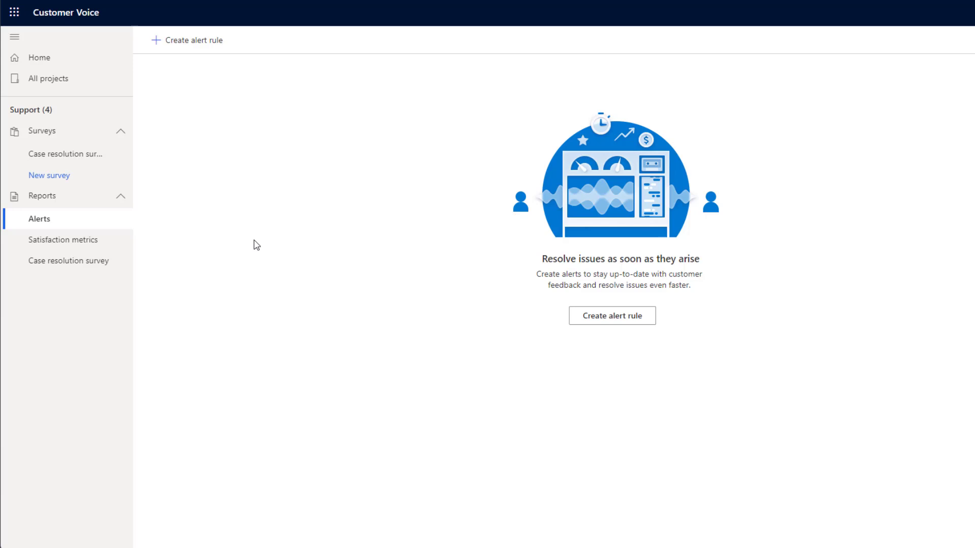
Open the Cases project from All projects and view its Satisfaction metrics (4.1 score).
left_click(48, 78)
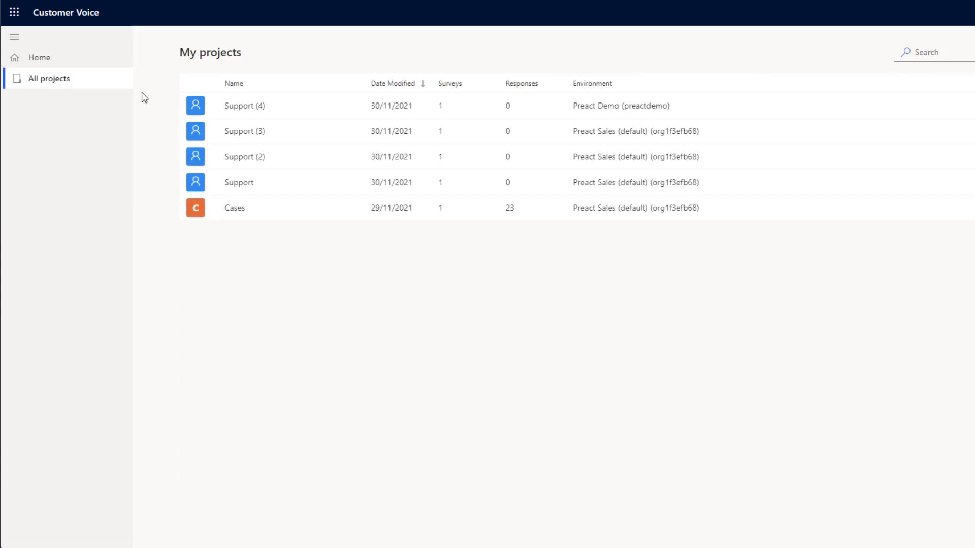
left_click(234, 208)
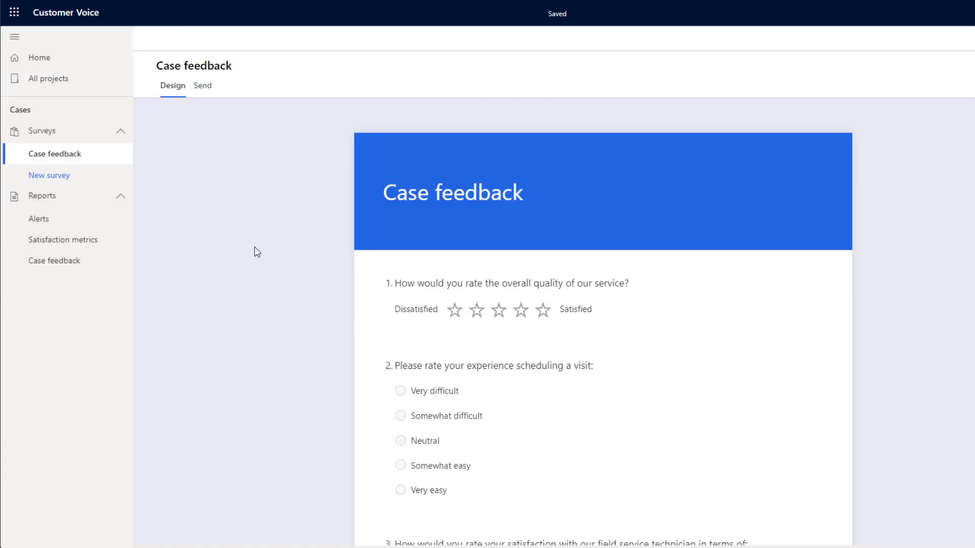
left_click(63, 239)
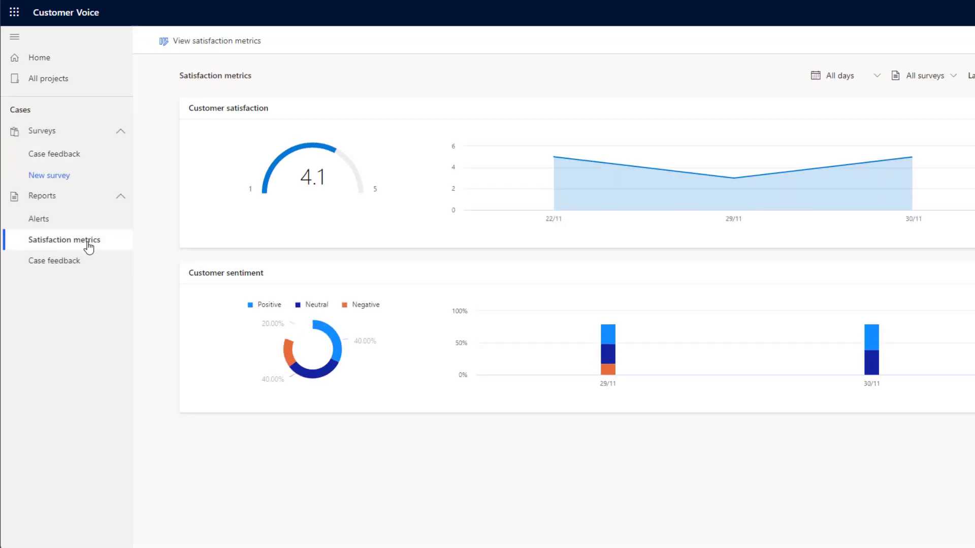
mouse_move(119, 242)
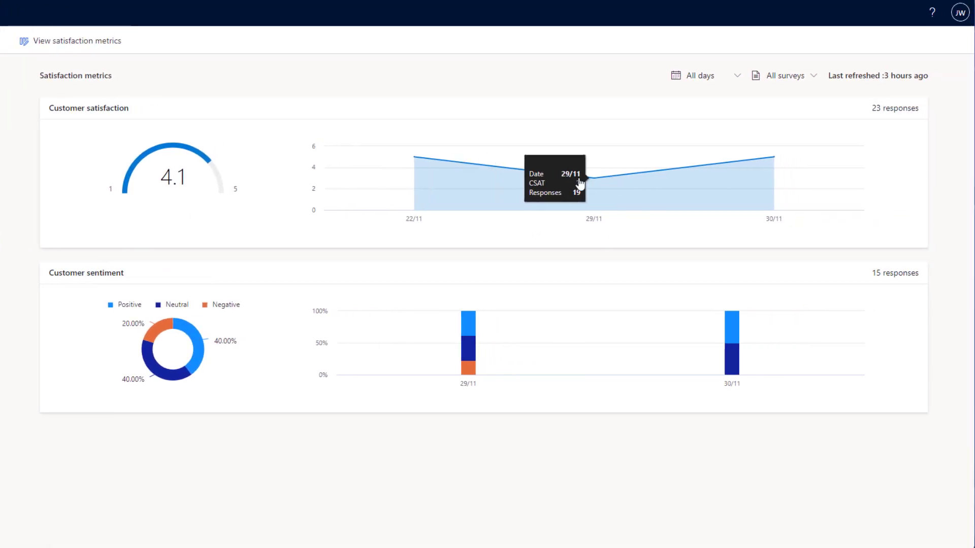
mouse_move(775, 213)
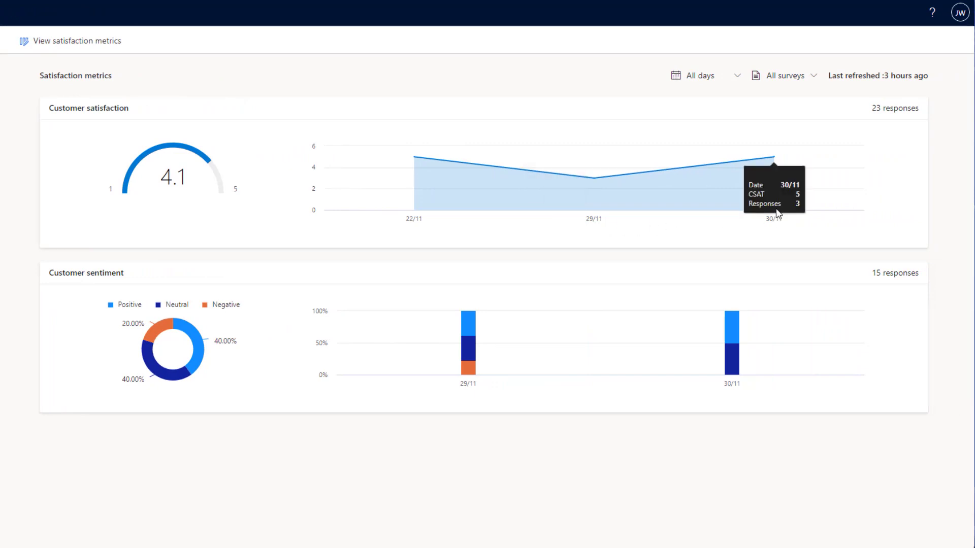
mouse_move(737, 304)
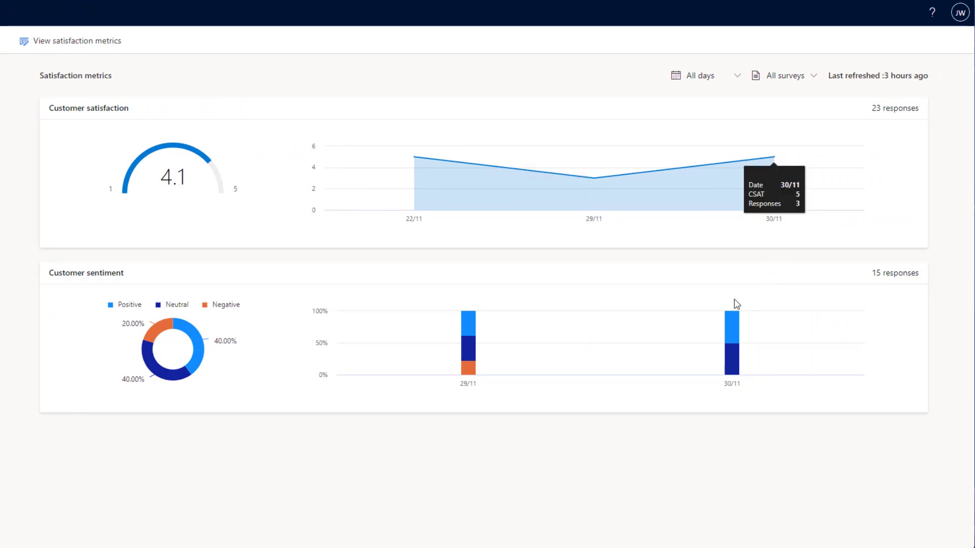
mouse_move(189, 428)
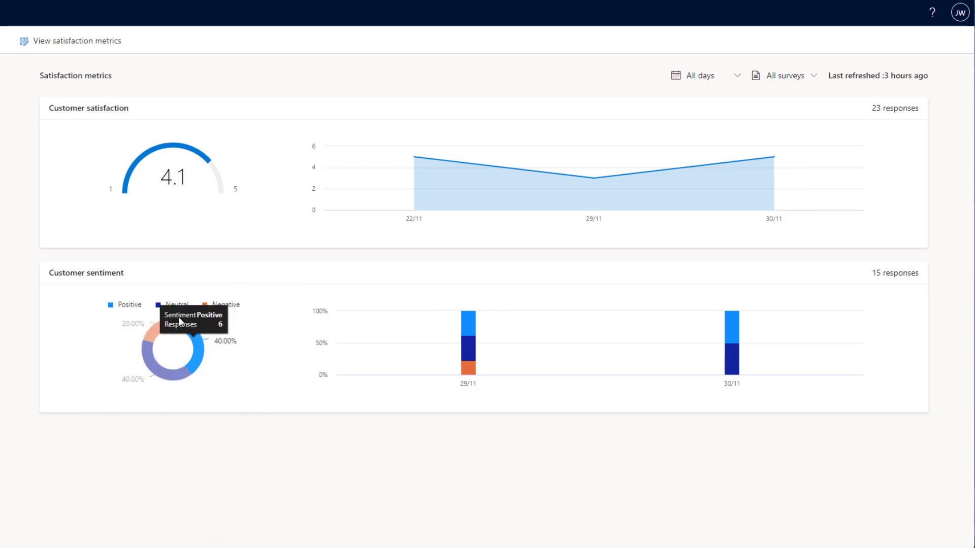
mouse_move(81, 337)
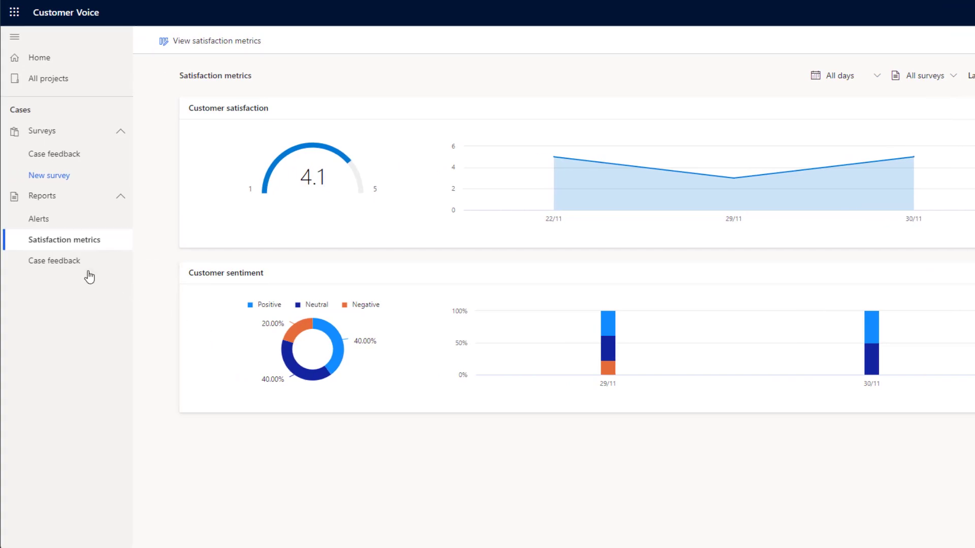
Open the Case feedback report, close the Respondents pane, and keep the All days filter.
left_click(54, 260)
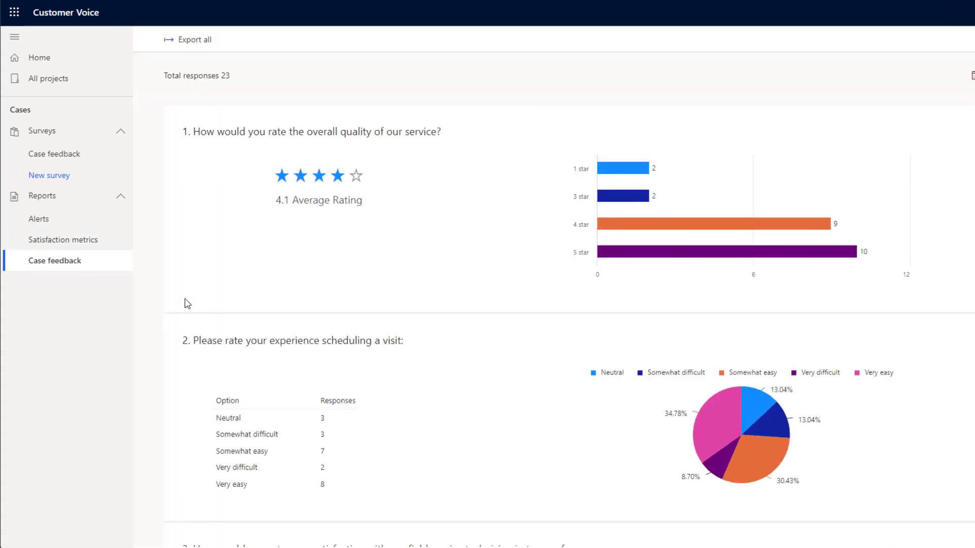
scroll("down", 3)
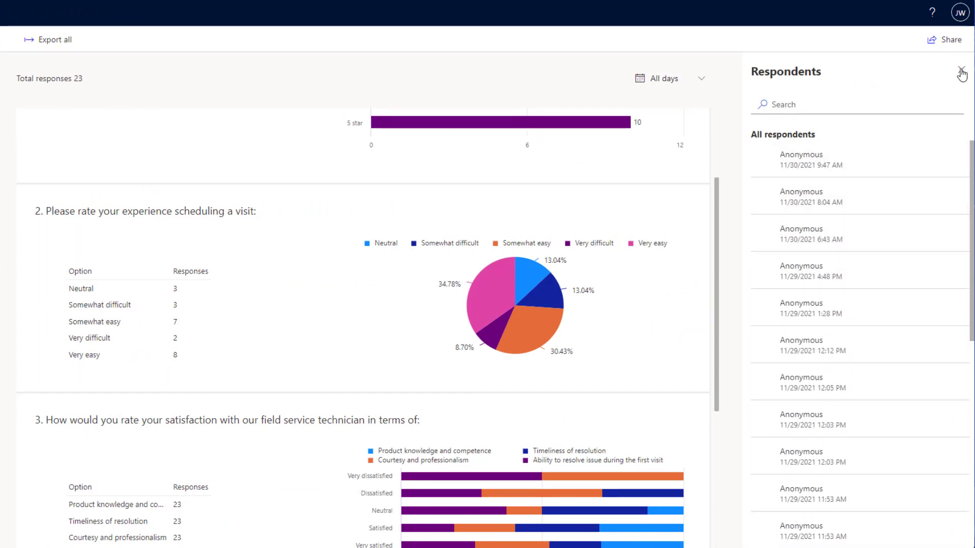
left_click(961, 72)
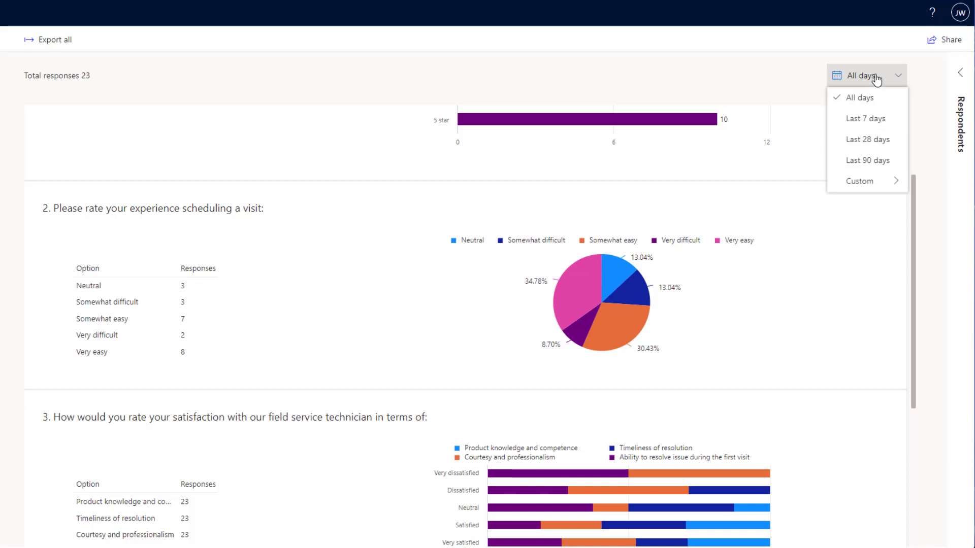
mouse_move(861, 180)
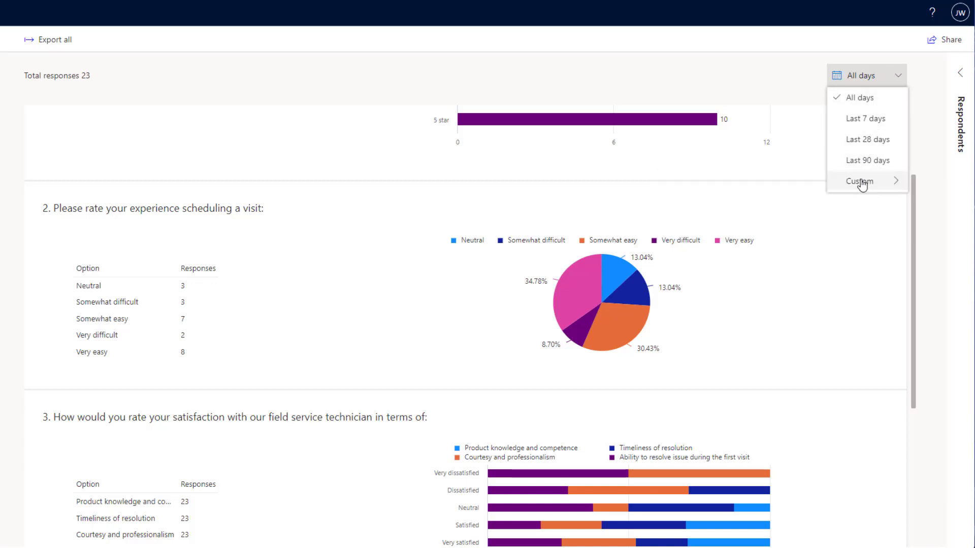
left_click(861, 181)
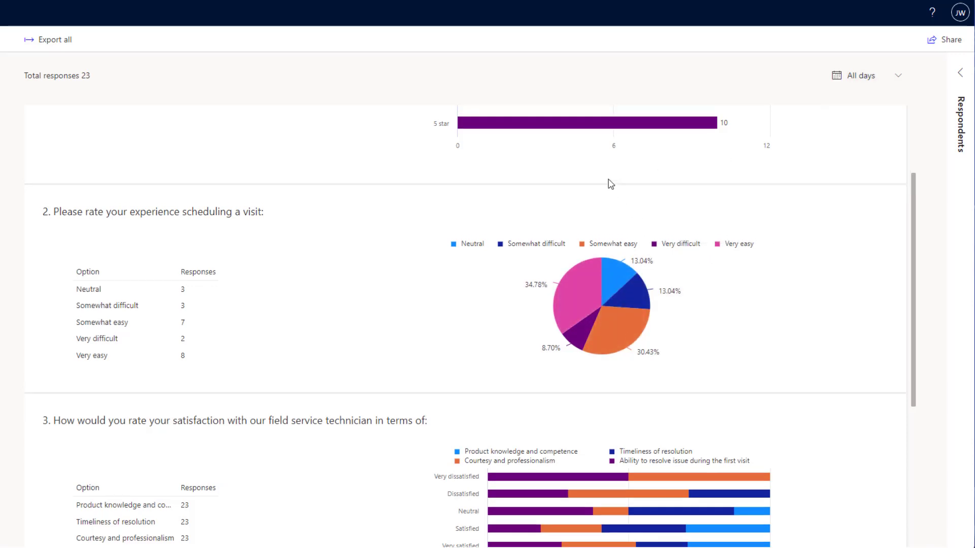
scroll("up", 3)
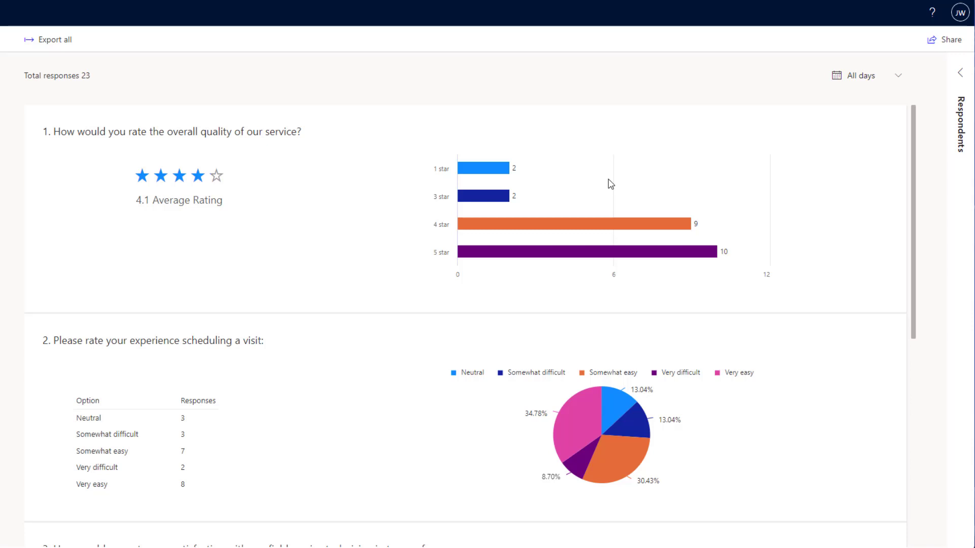